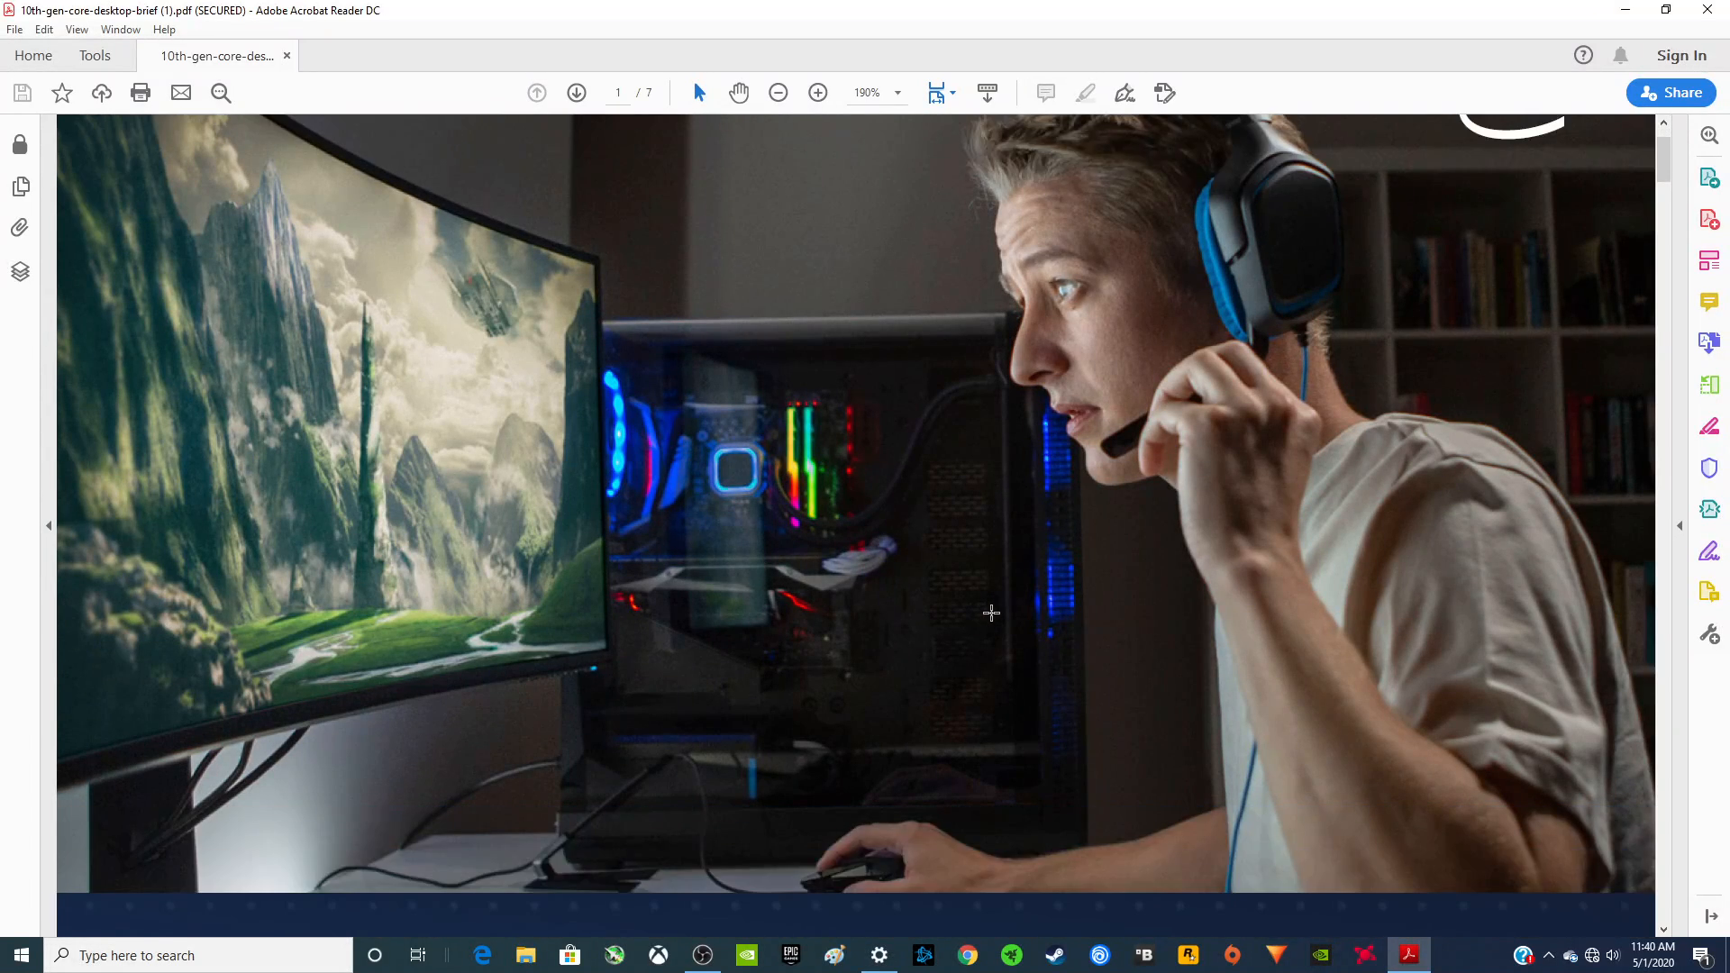
Step: Scroll past the cover photo to the processor brief's title and intro paragraph
scroll("down", 3)
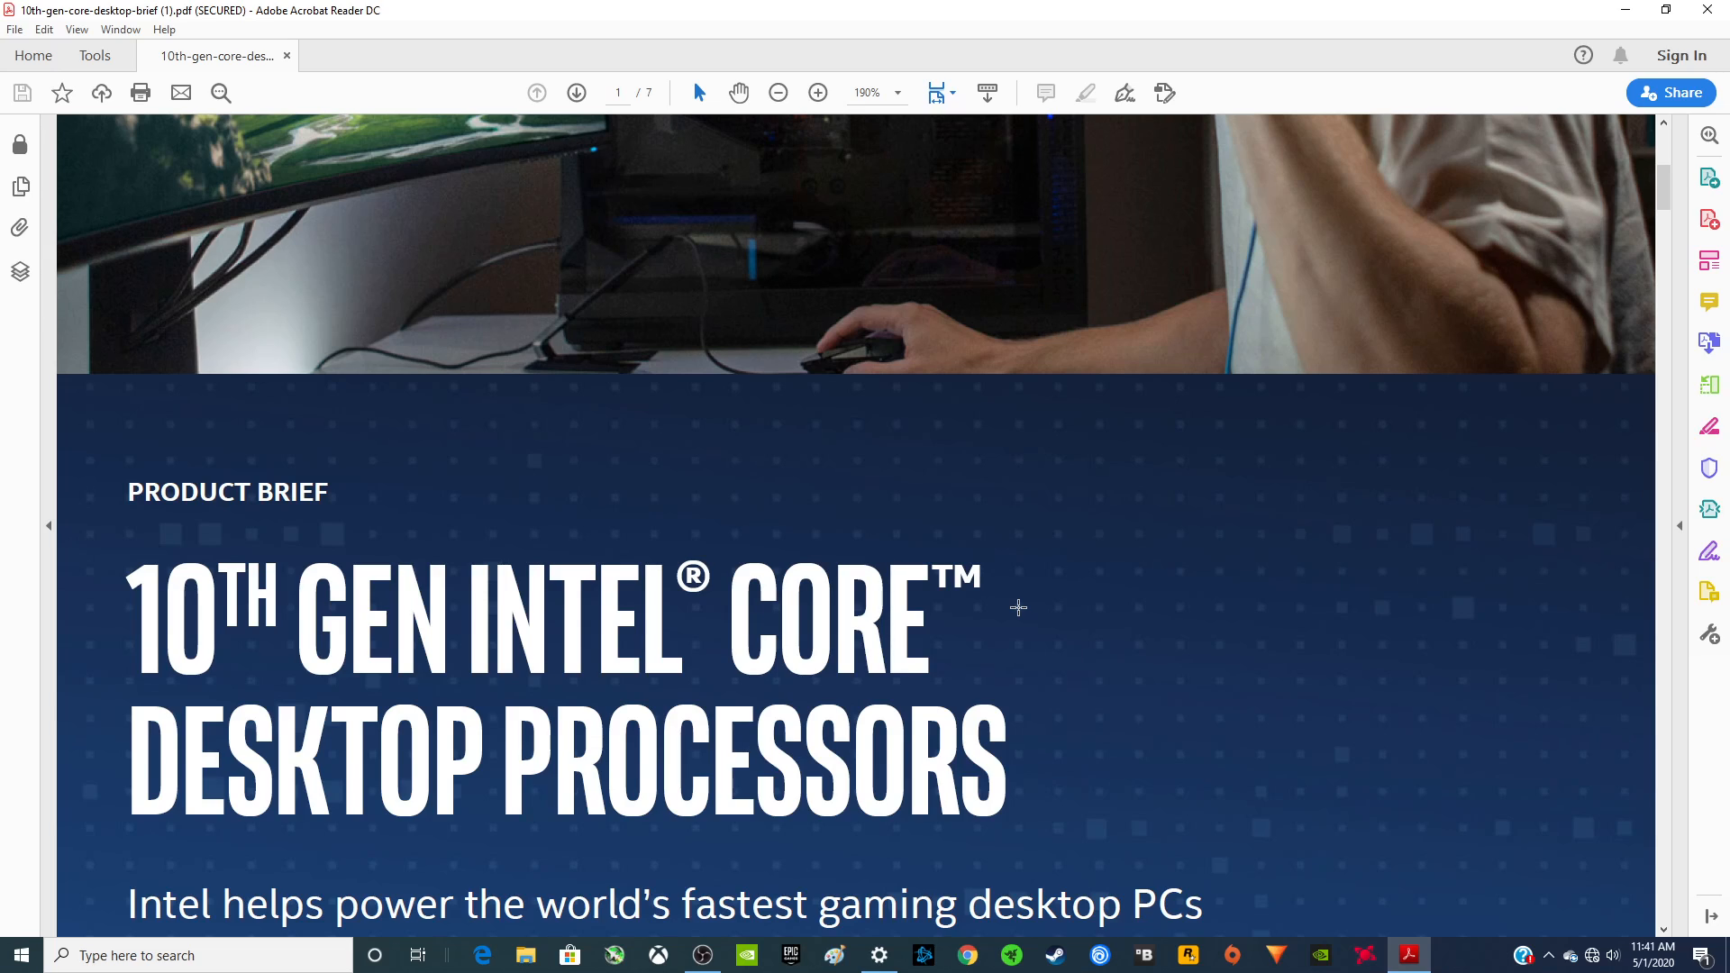
scroll("down", 3)
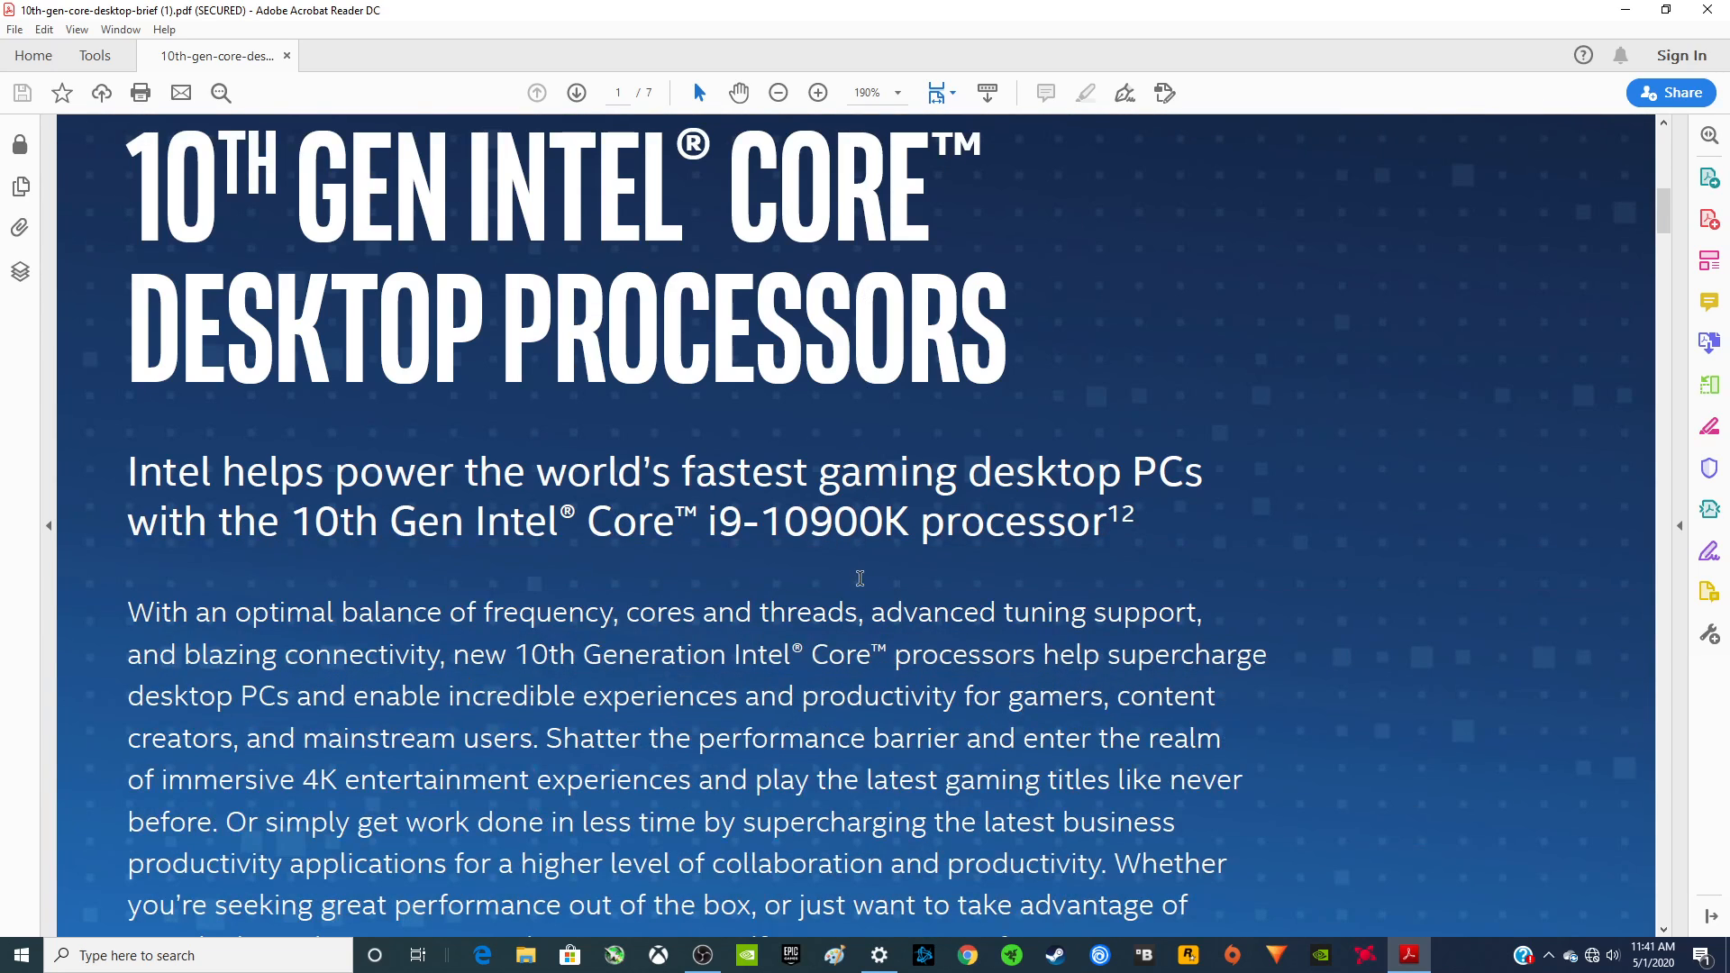
Step: Scroll through page 2's clock-speed figures down to the i9-10900K Processor heading
left_click(575, 93)
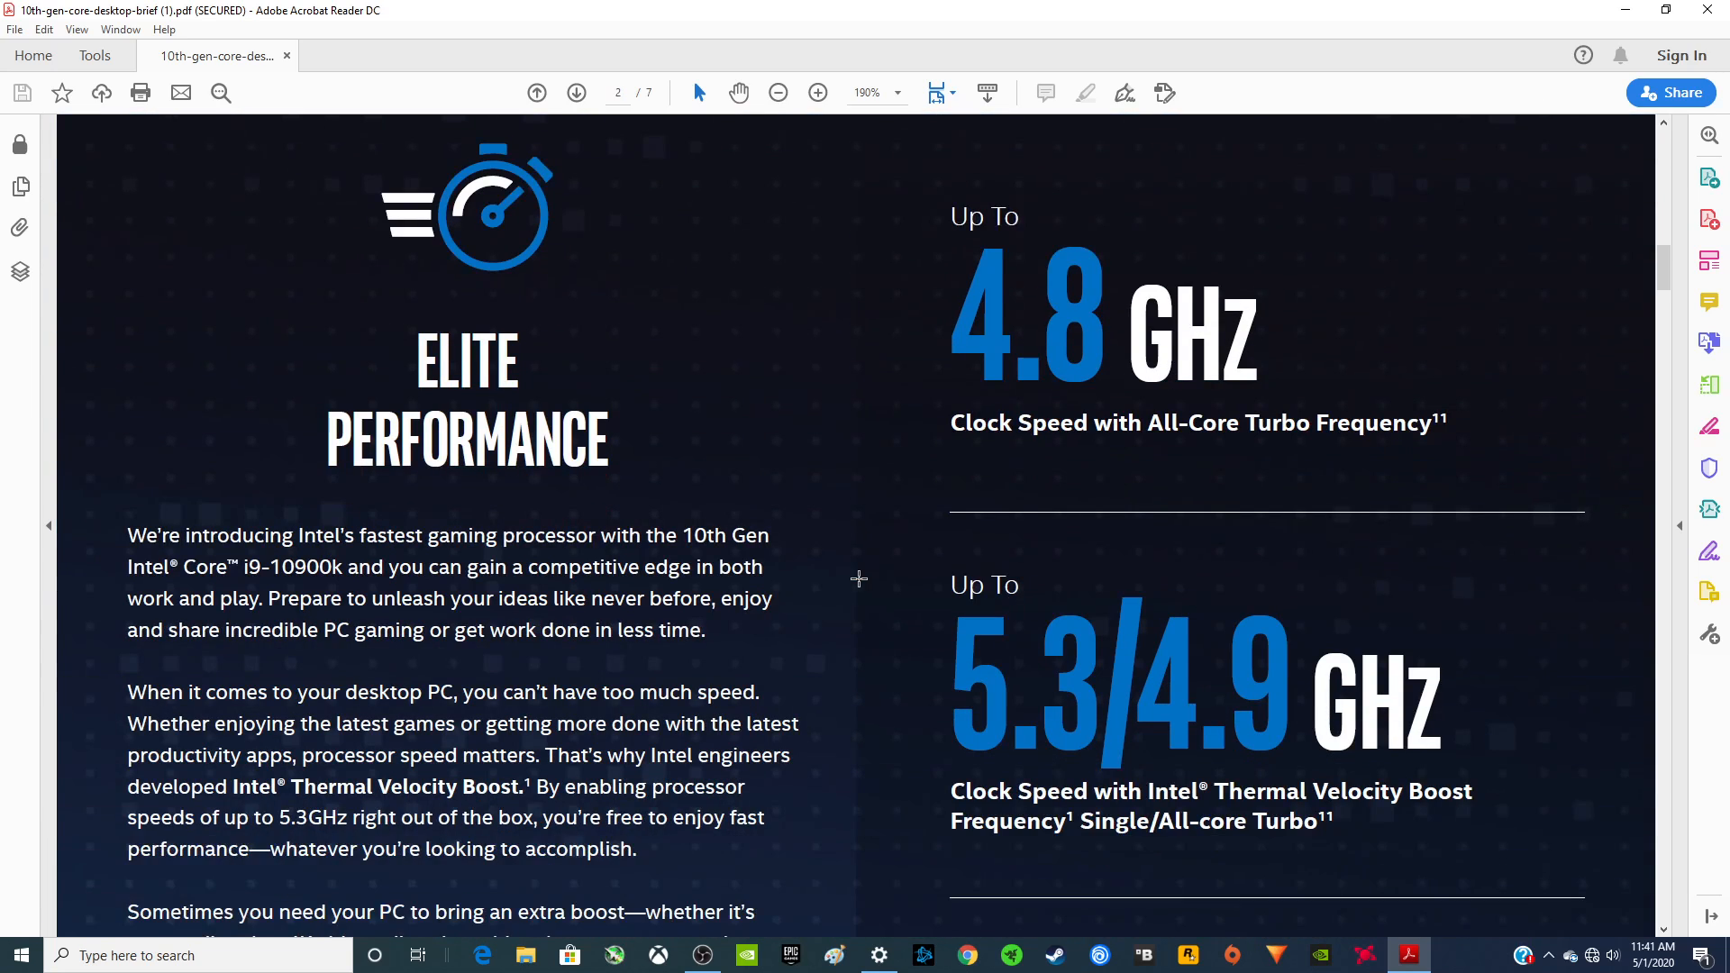
scroll("down", 3)
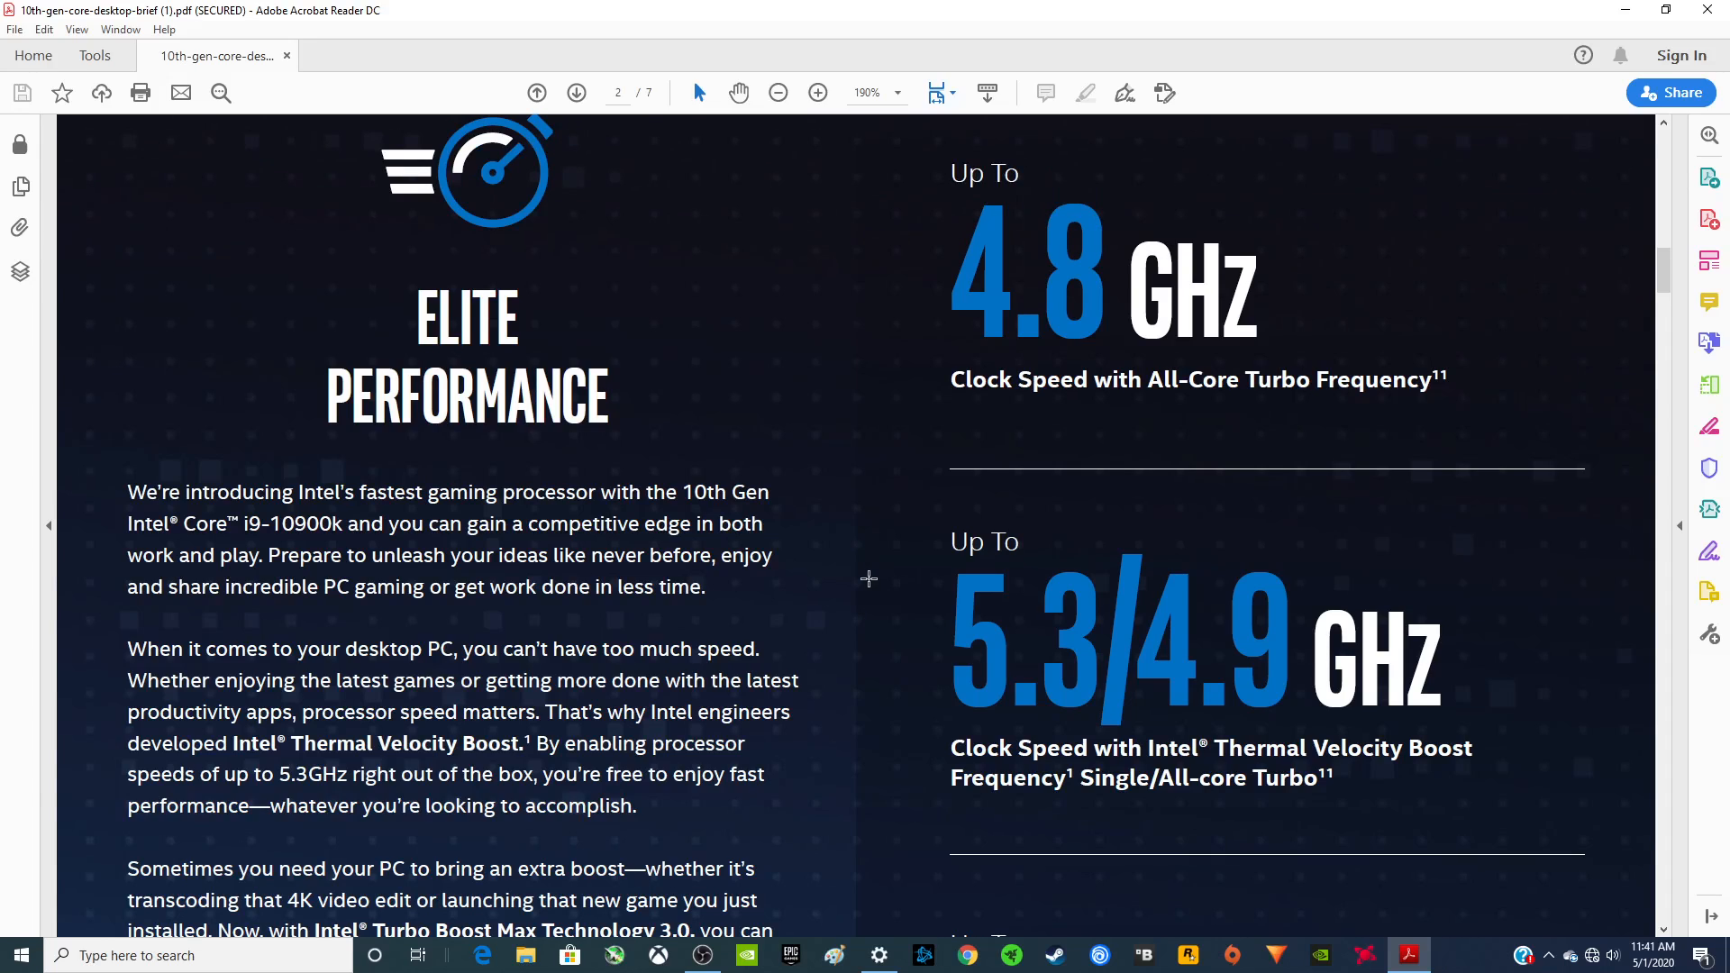
mouse_move(707, 576)
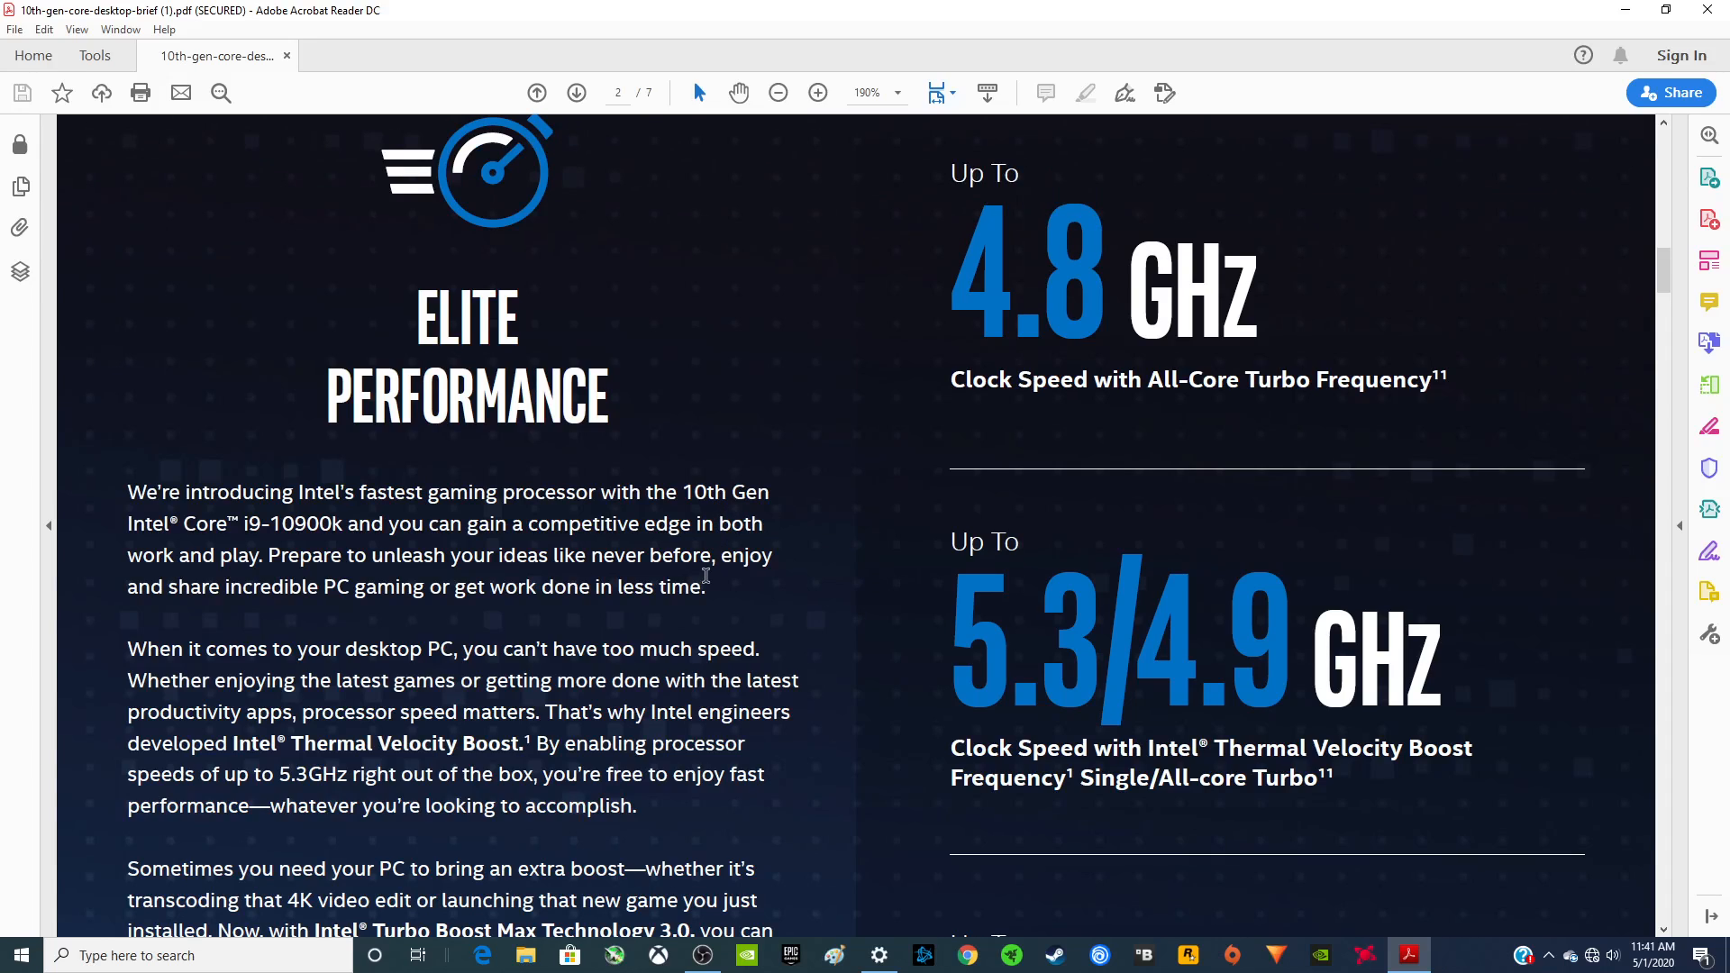
scroll("down", 3)
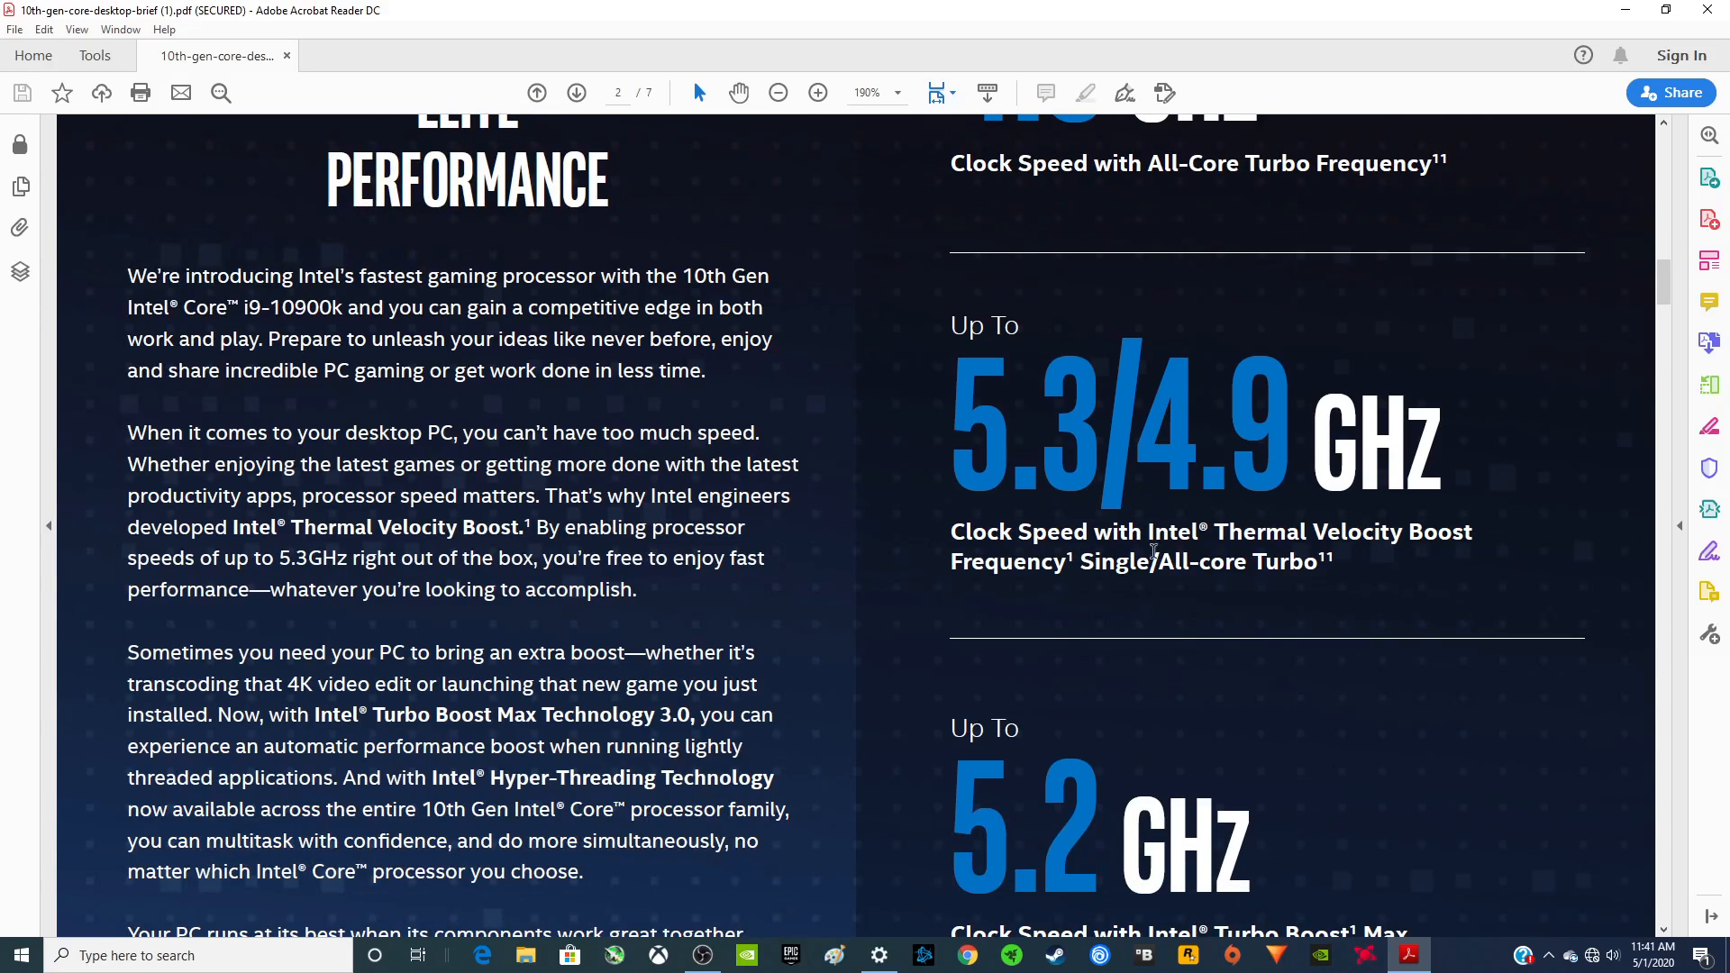
scroll("up", 3)
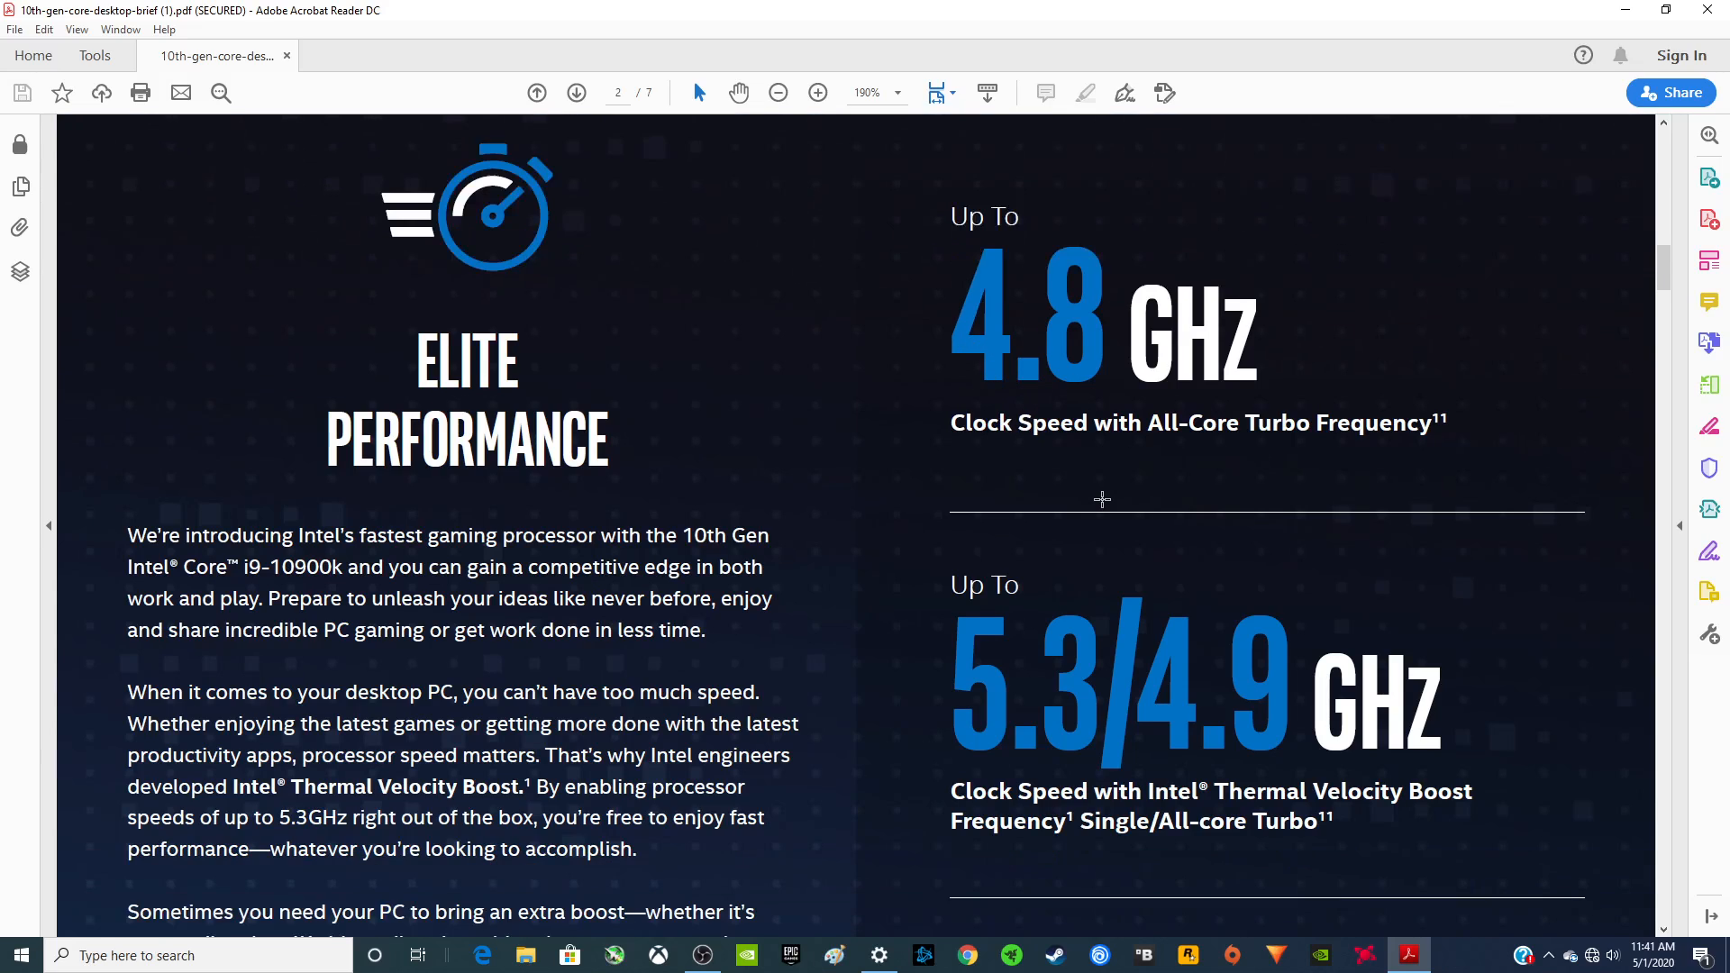
scroll("down", 3)
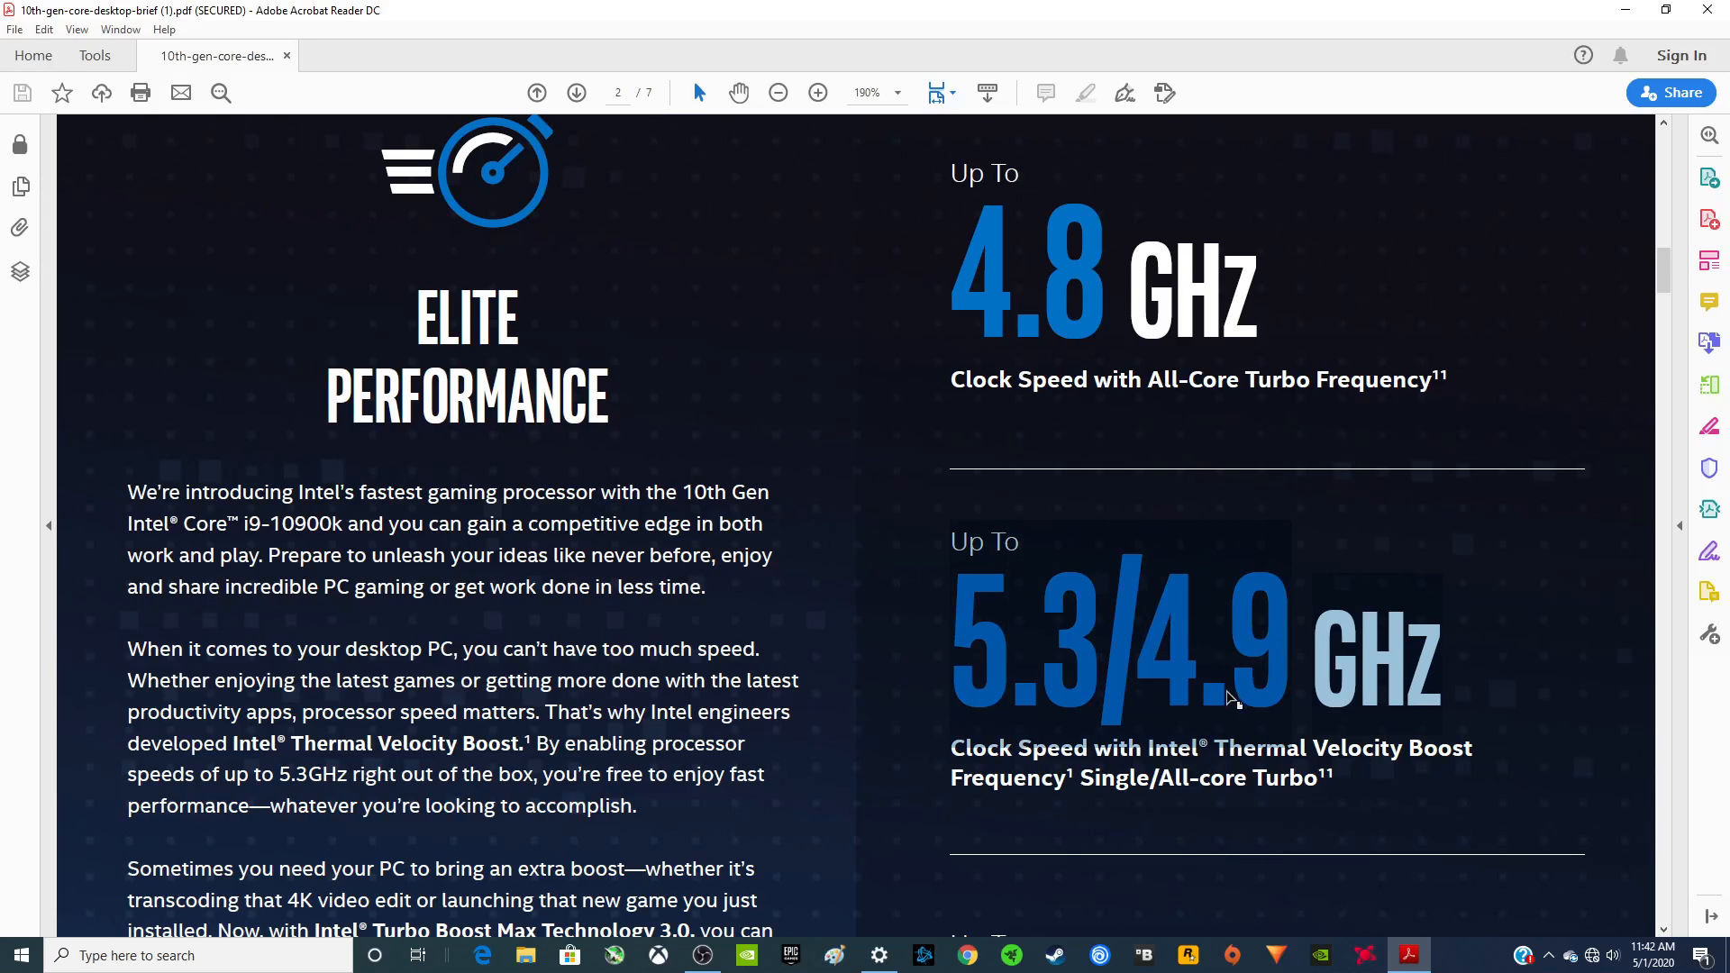
mouse_move(1048, 630)
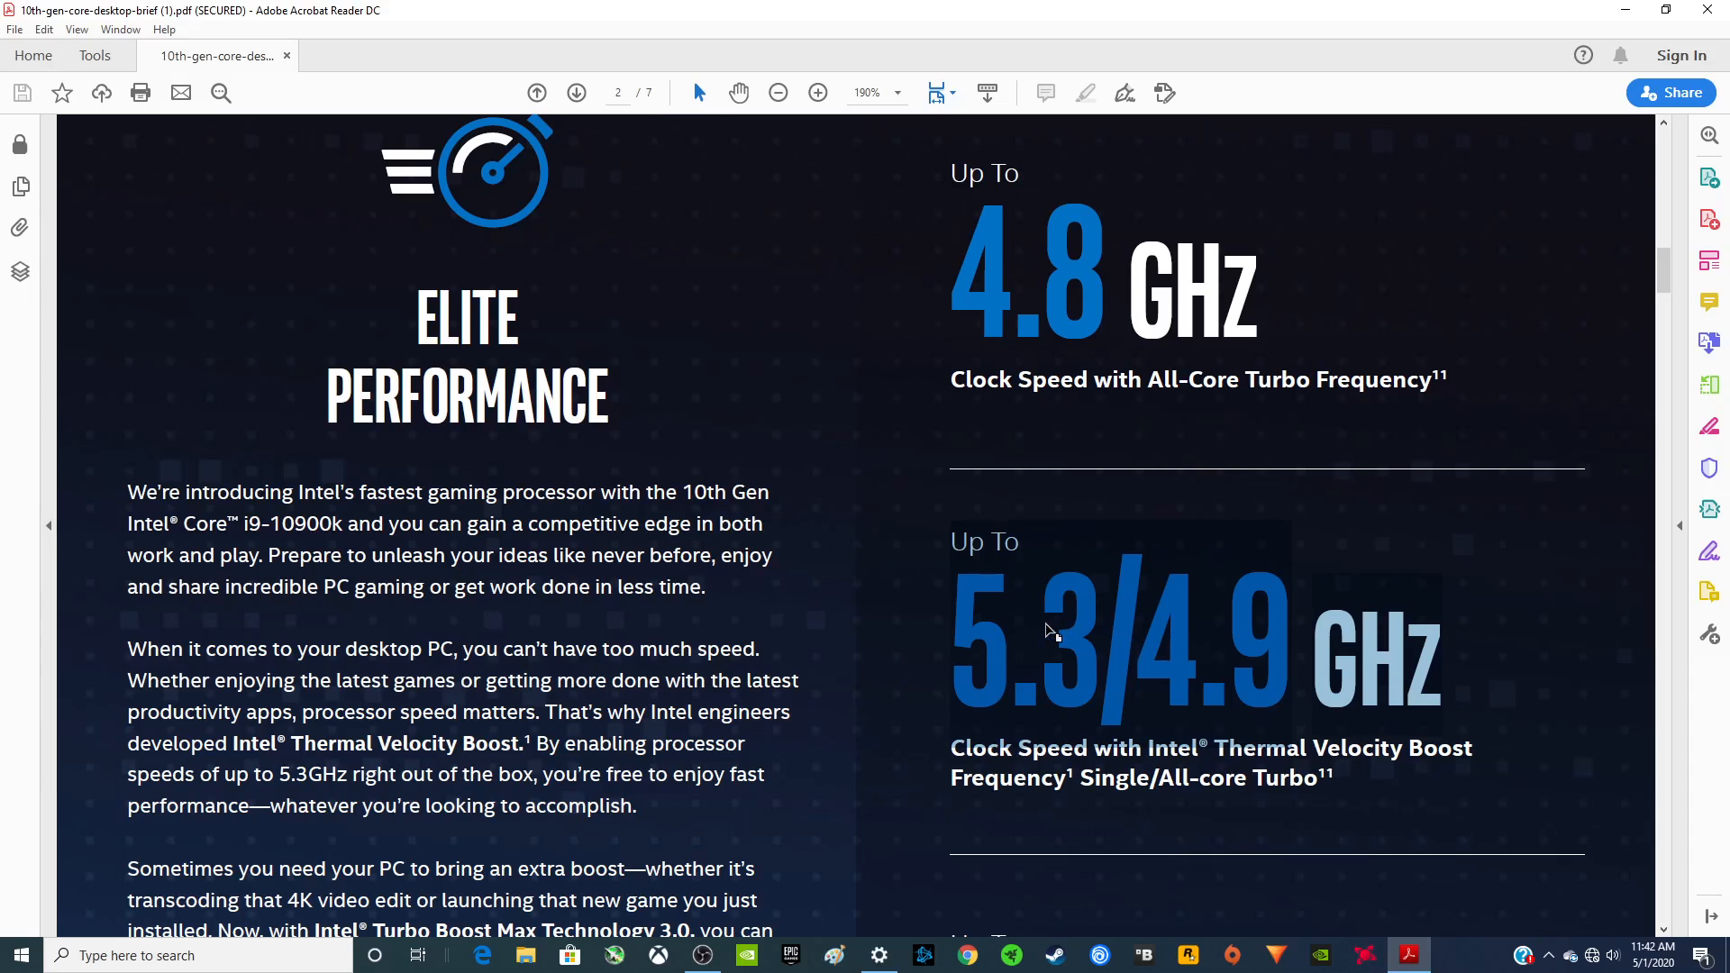
scroll("down", 3)
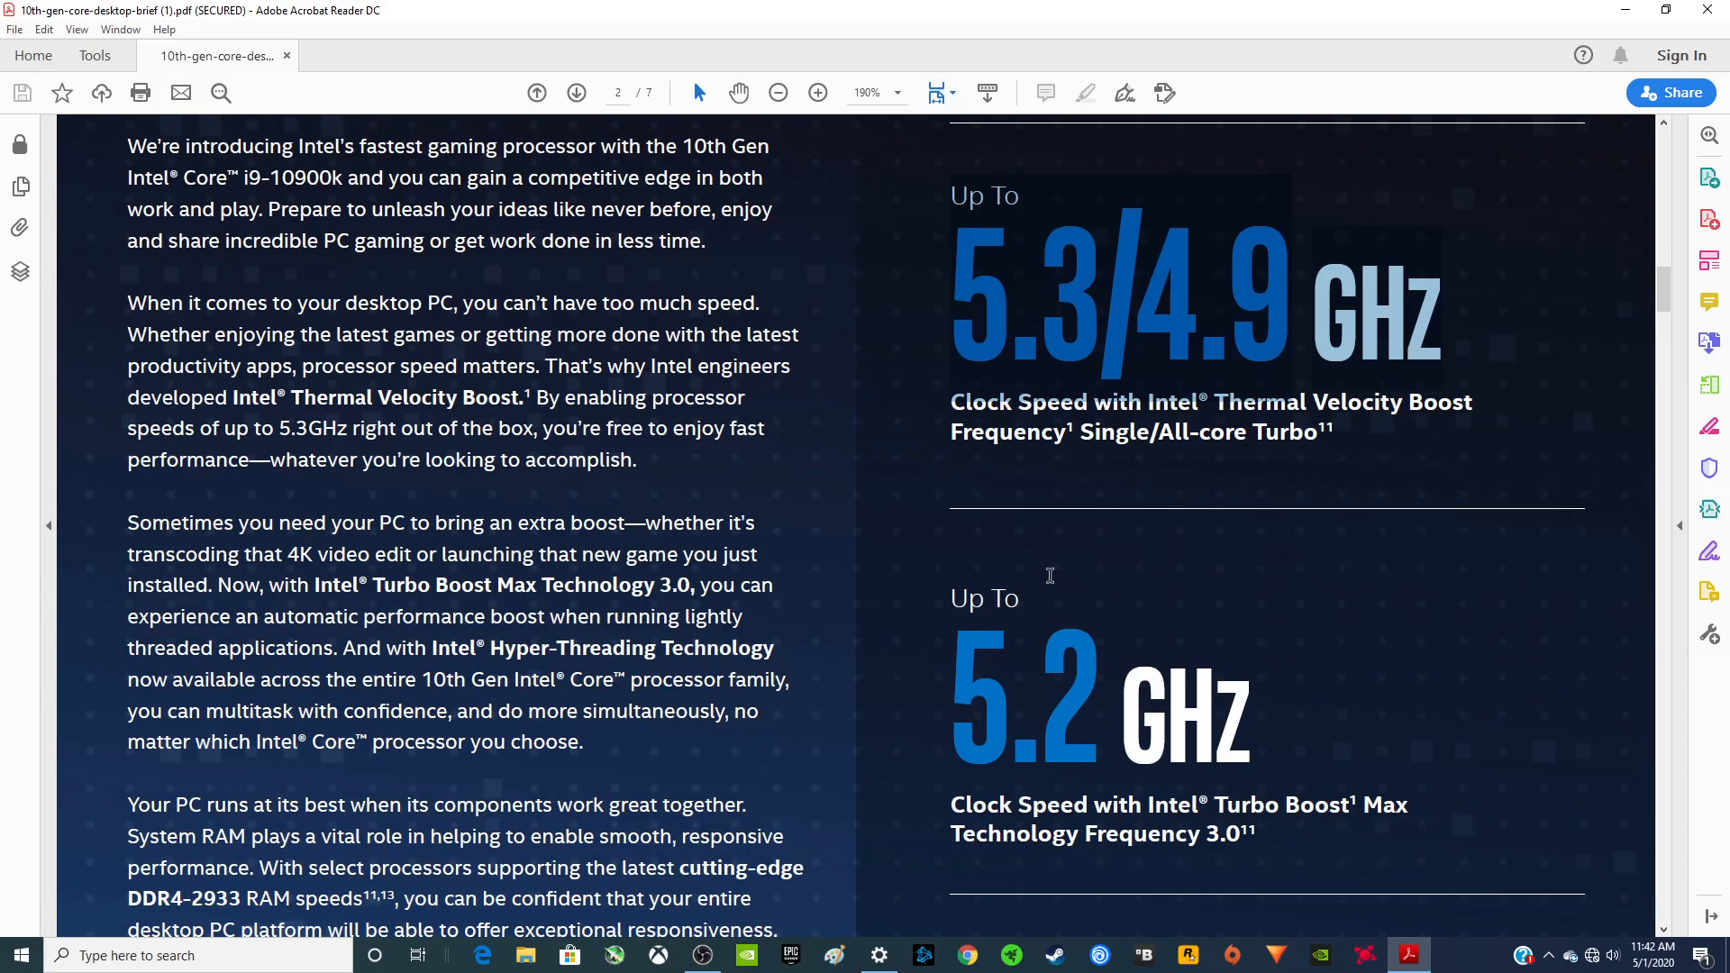
scroll("down", 3)
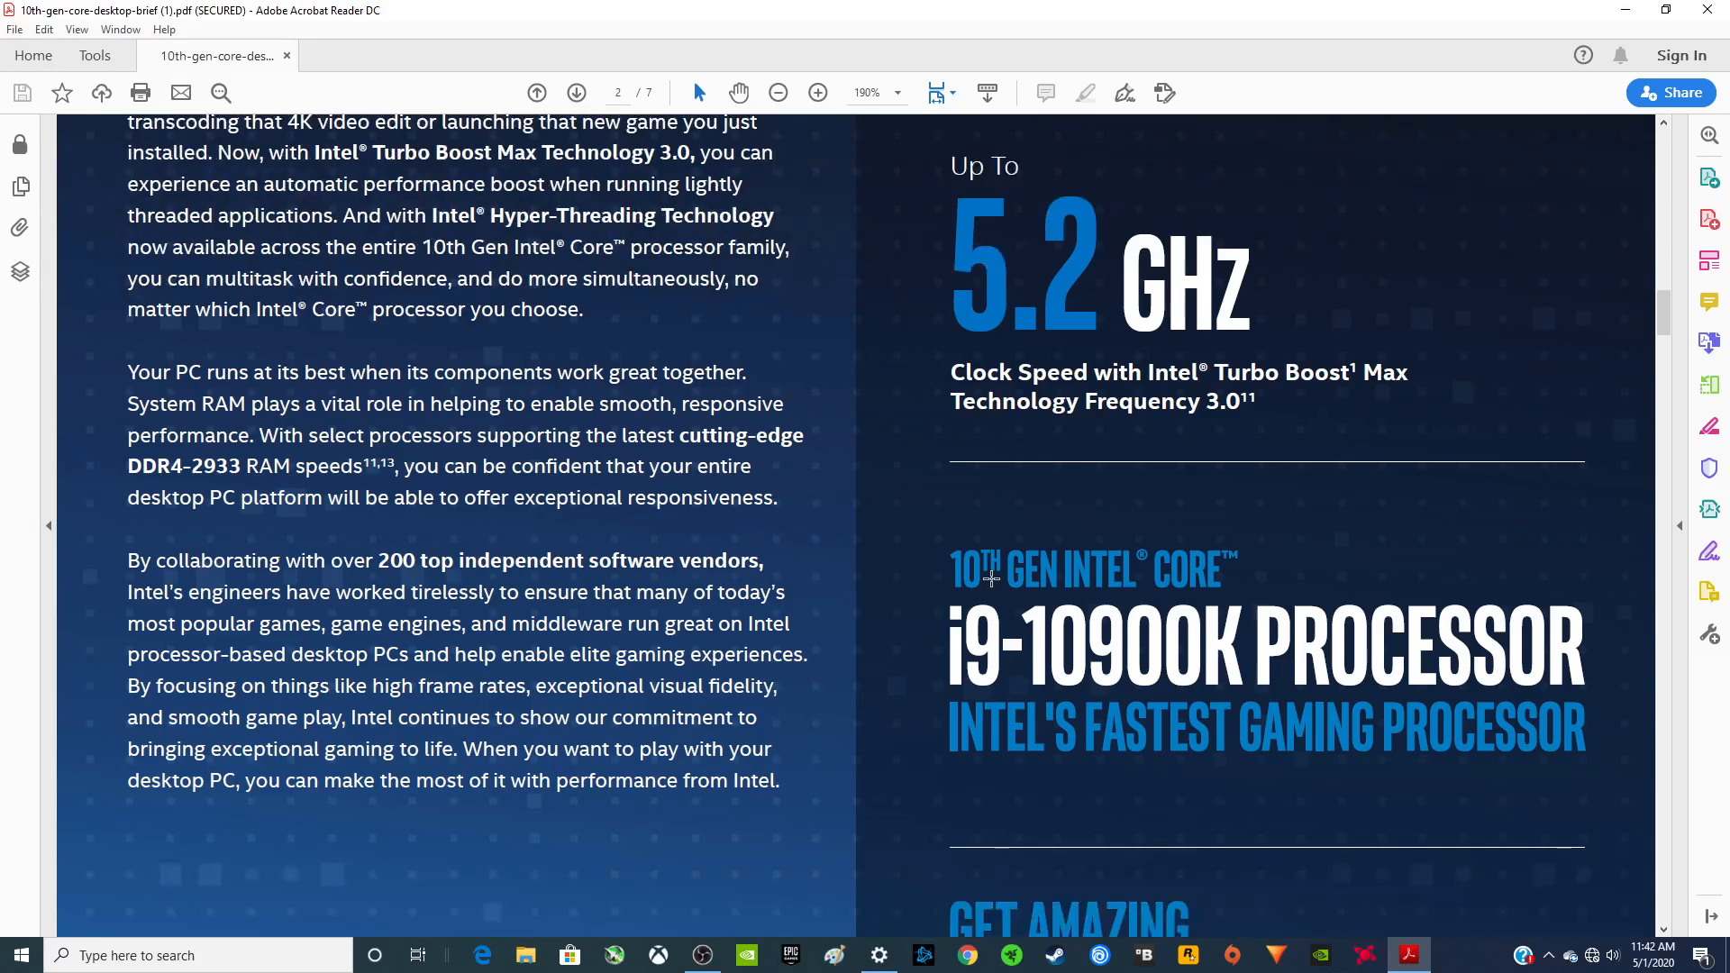
scroll("down", 3)
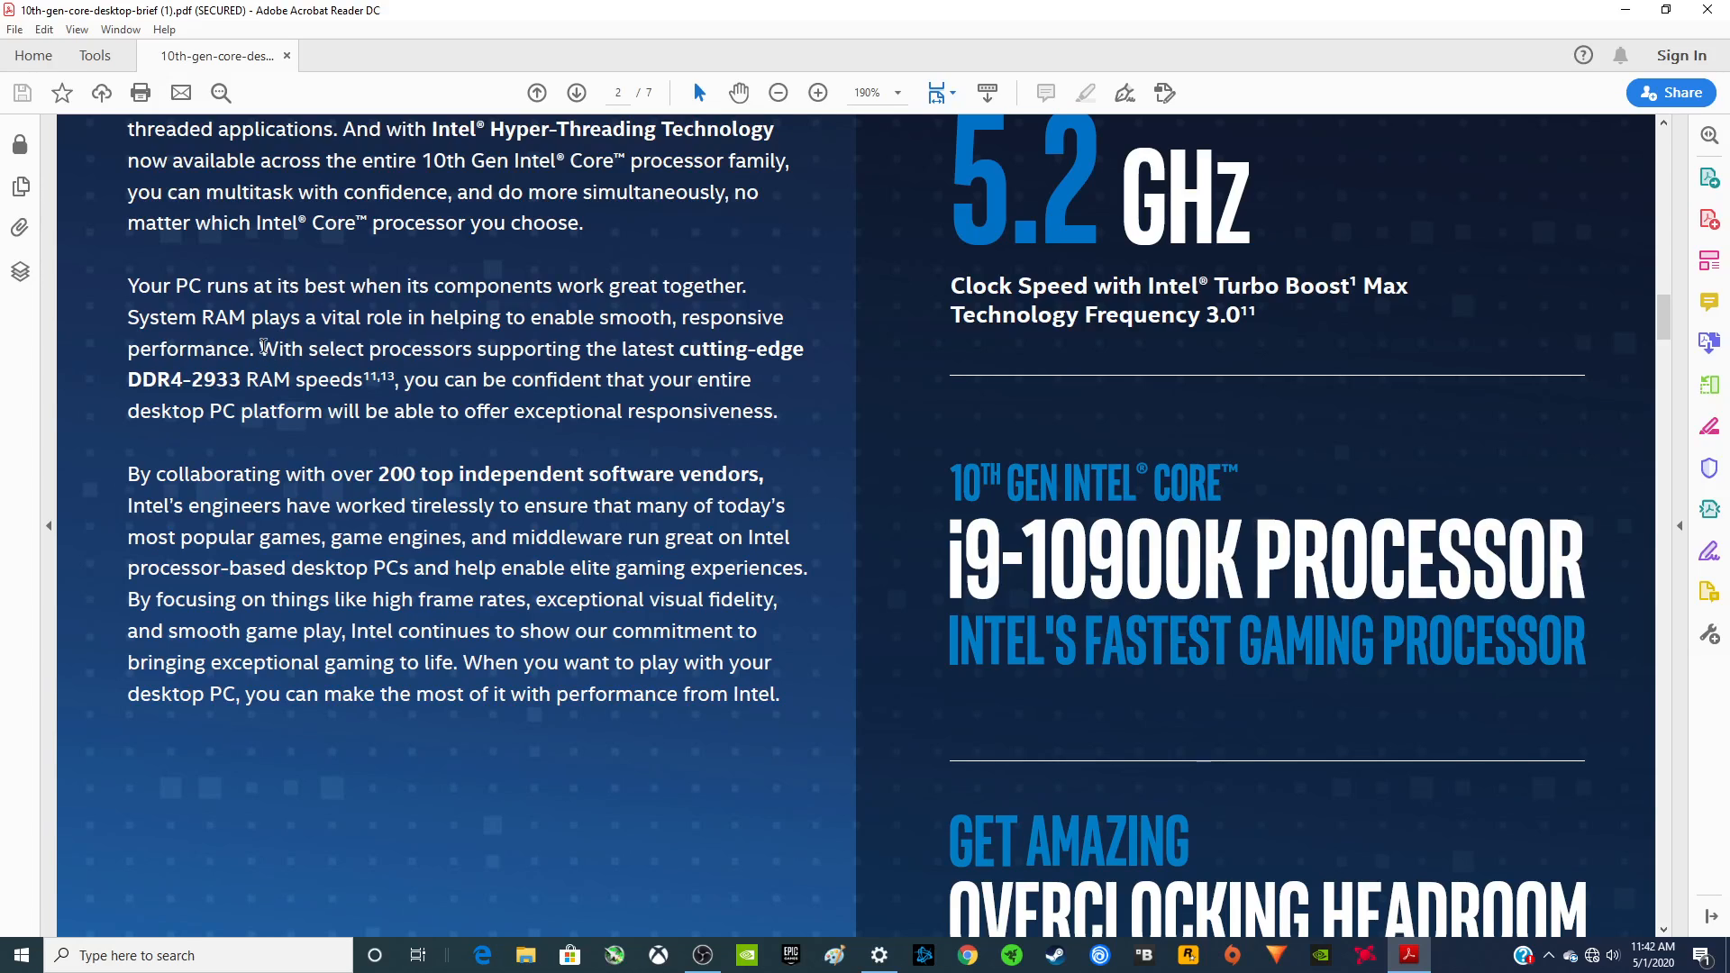
Step: Select and deselect the DDR4-2933 RAM sentence, then scroll to page 3
left_click_drag(260, 349, 217, 379)
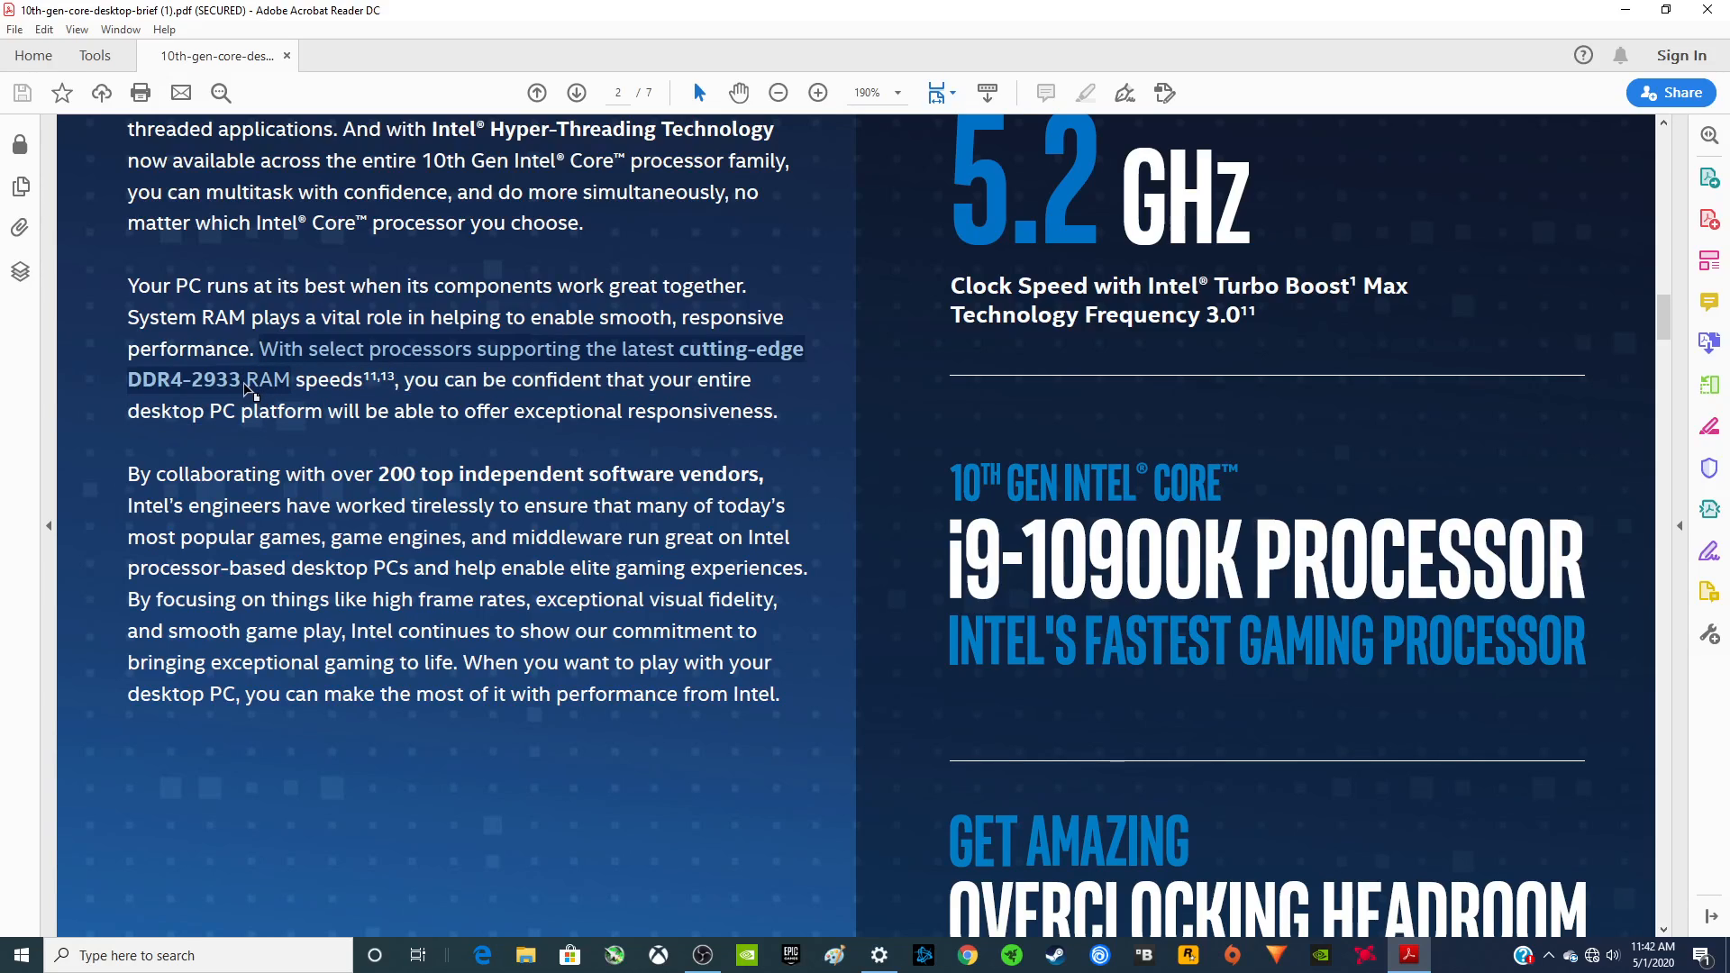
left_click(242, 379)
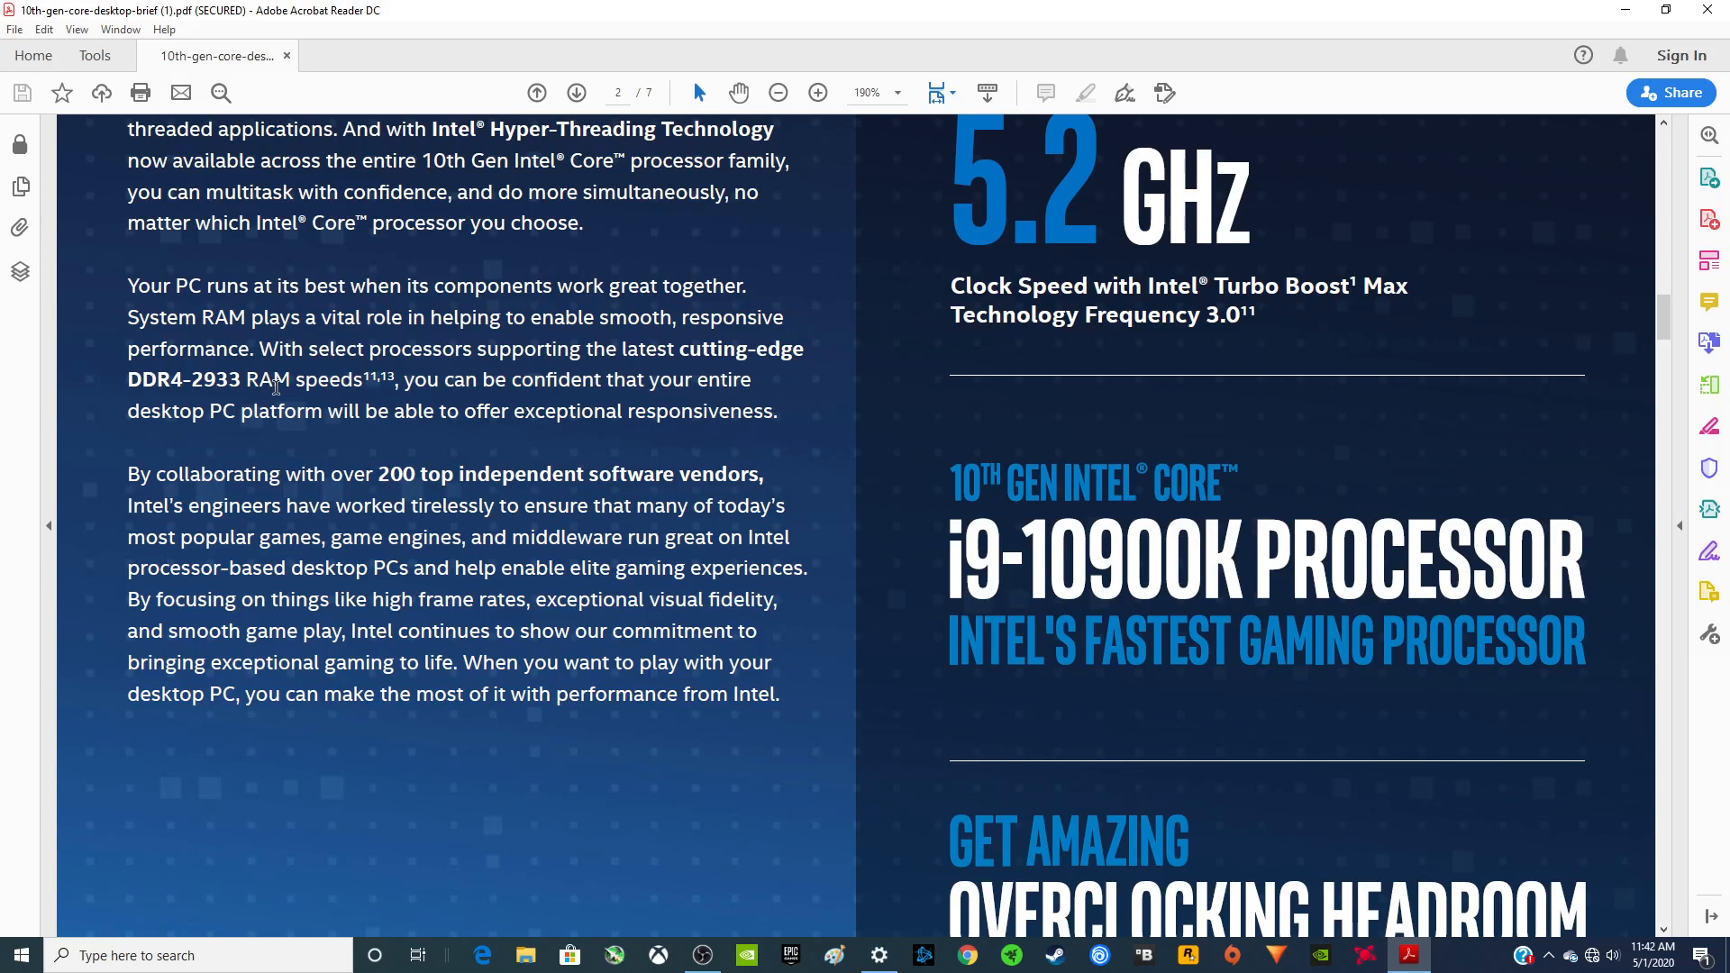
mouse_move(263, 386)
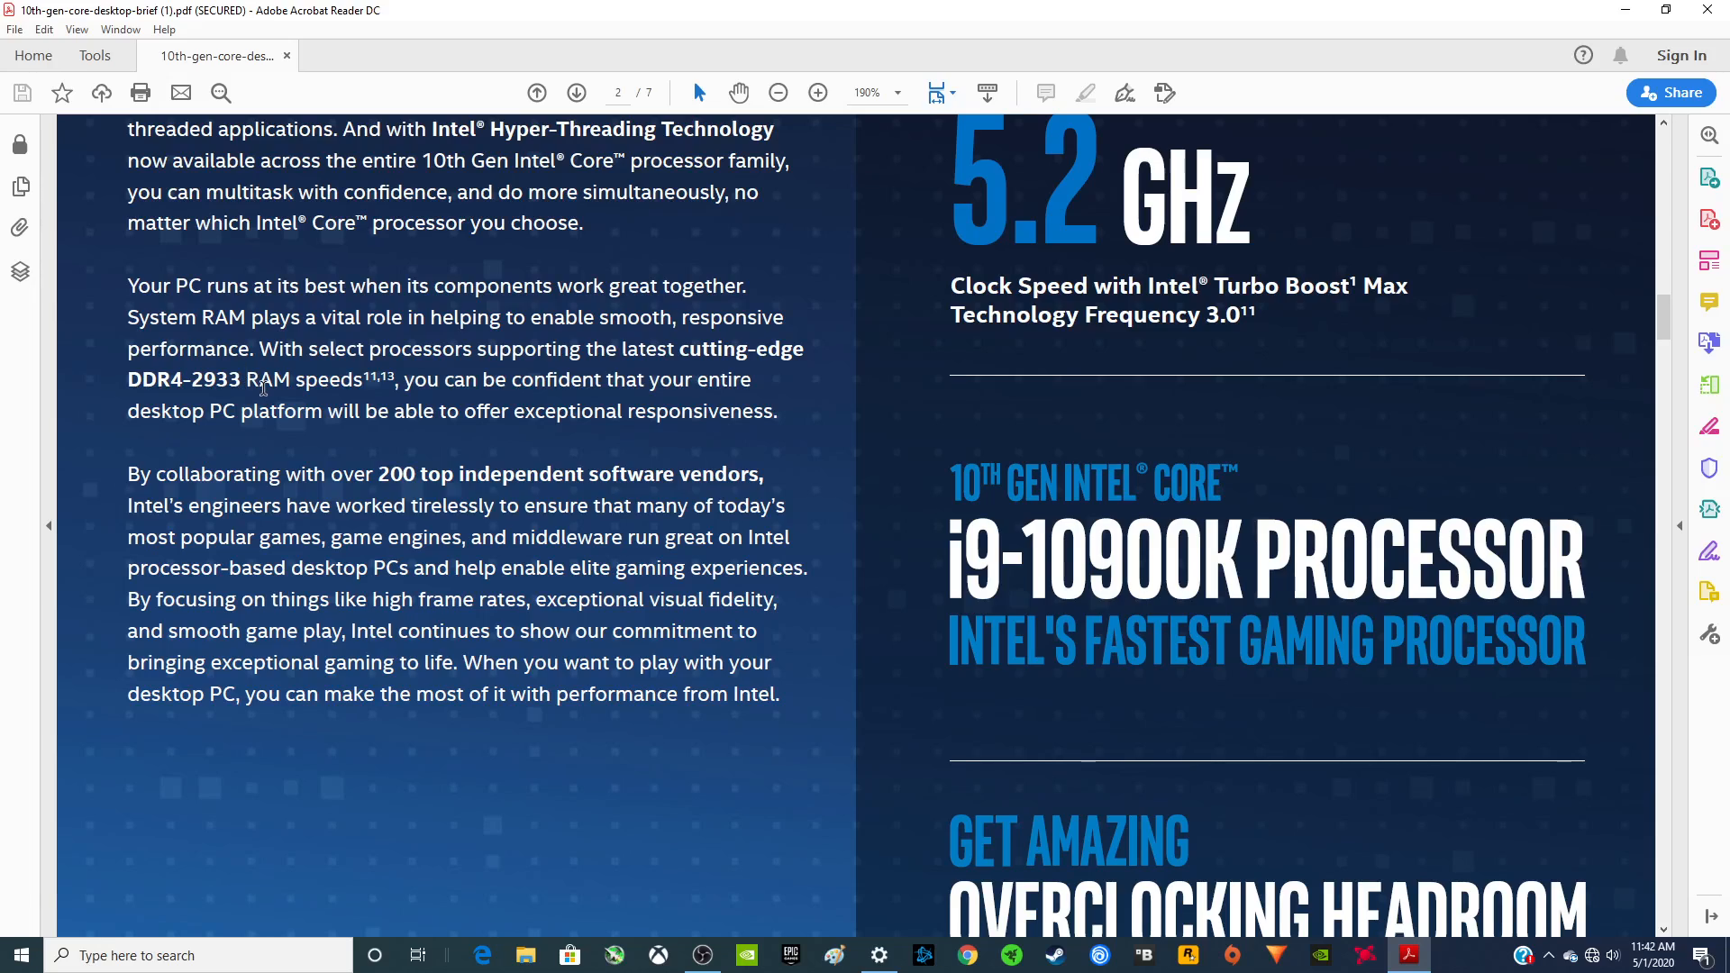
mouse_move(314, 393)
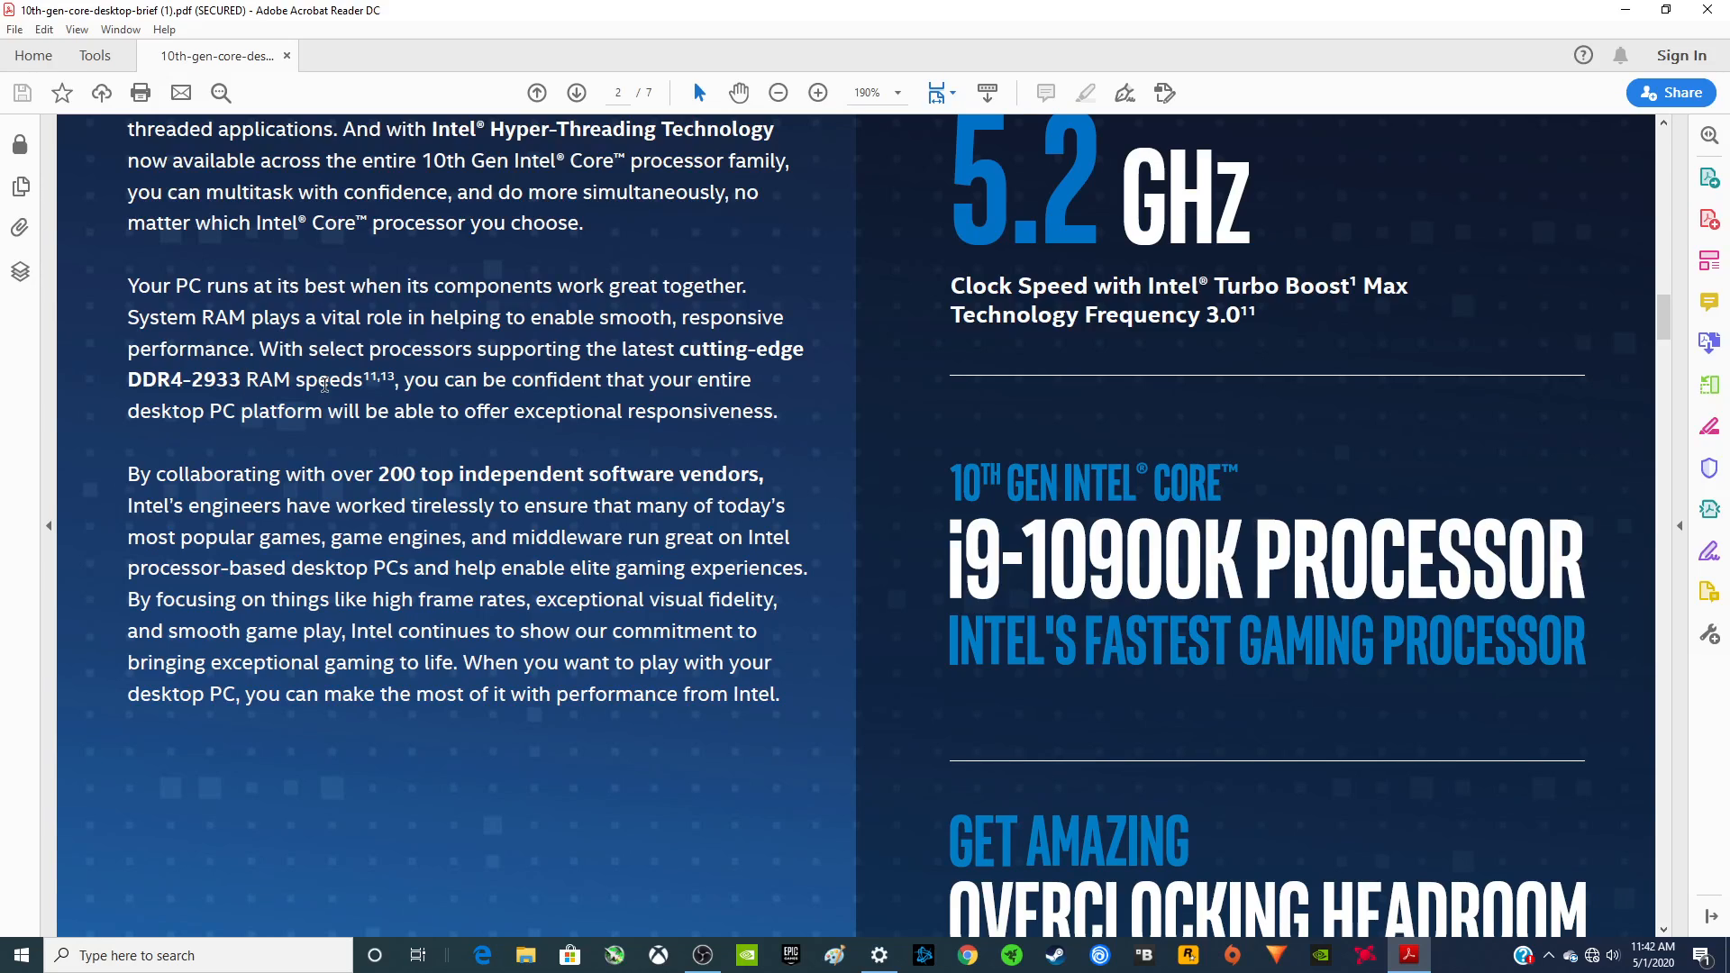
scroll("down", 3)
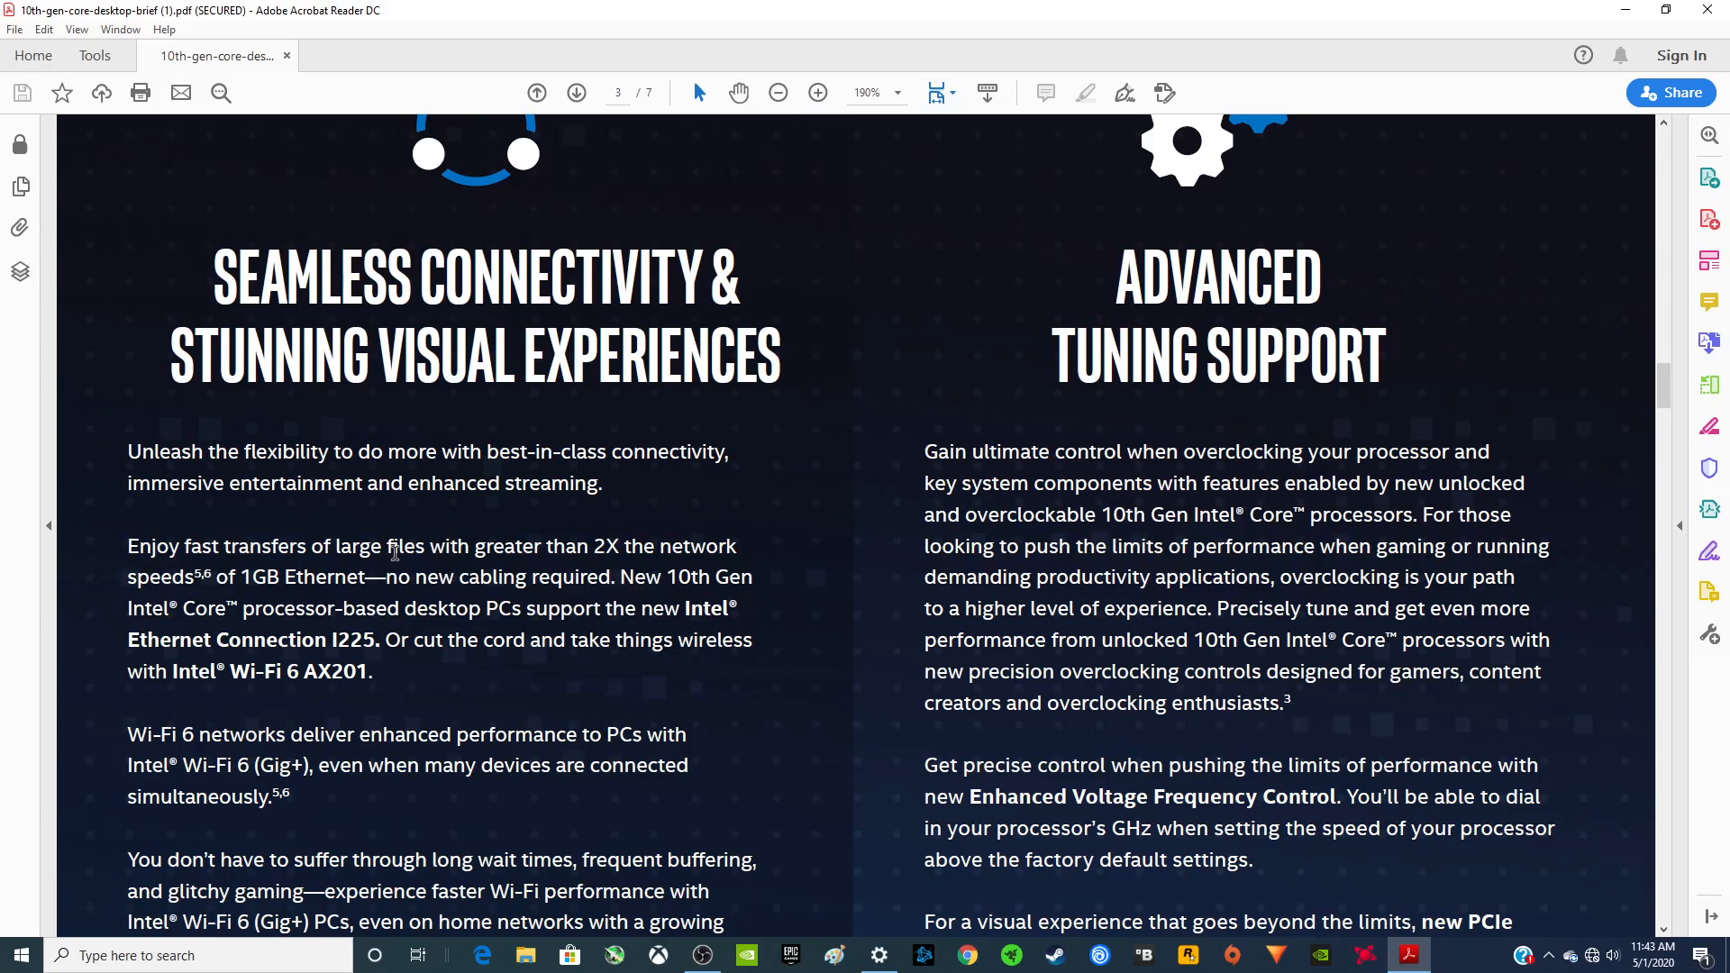
Step: Scroll through the rest of page 3 to page 4's unlocked processors section
scroll("down", 3)
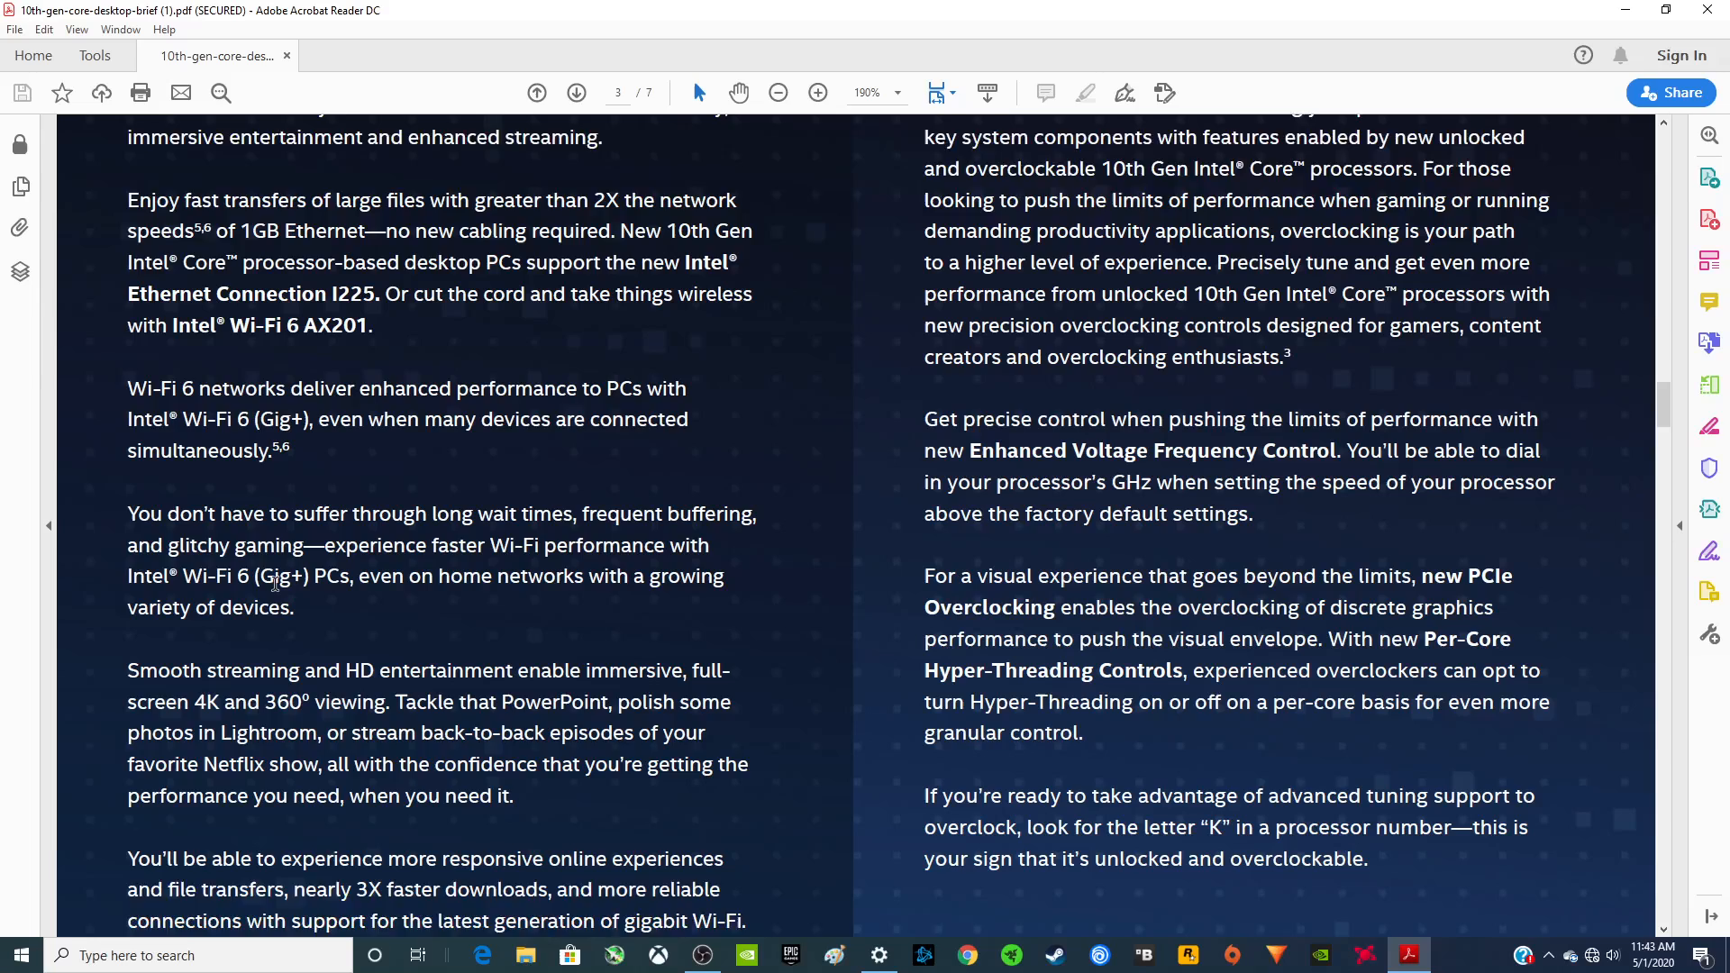
scroll("down", 3)
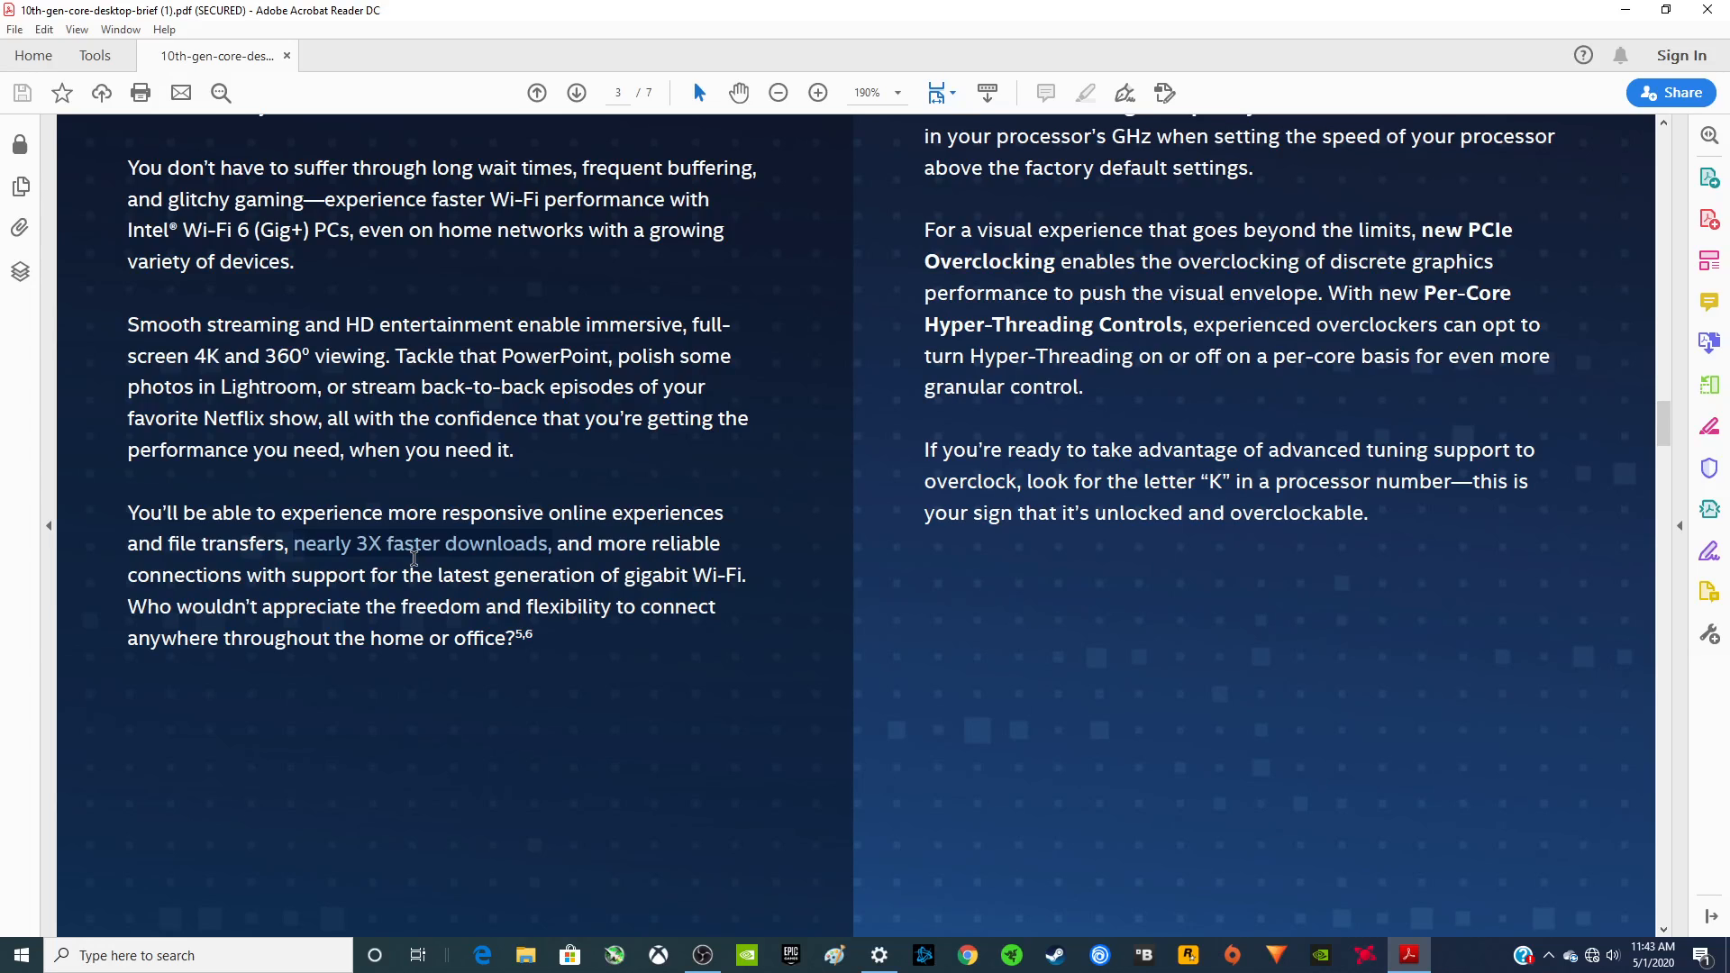
scroll("down", 3)
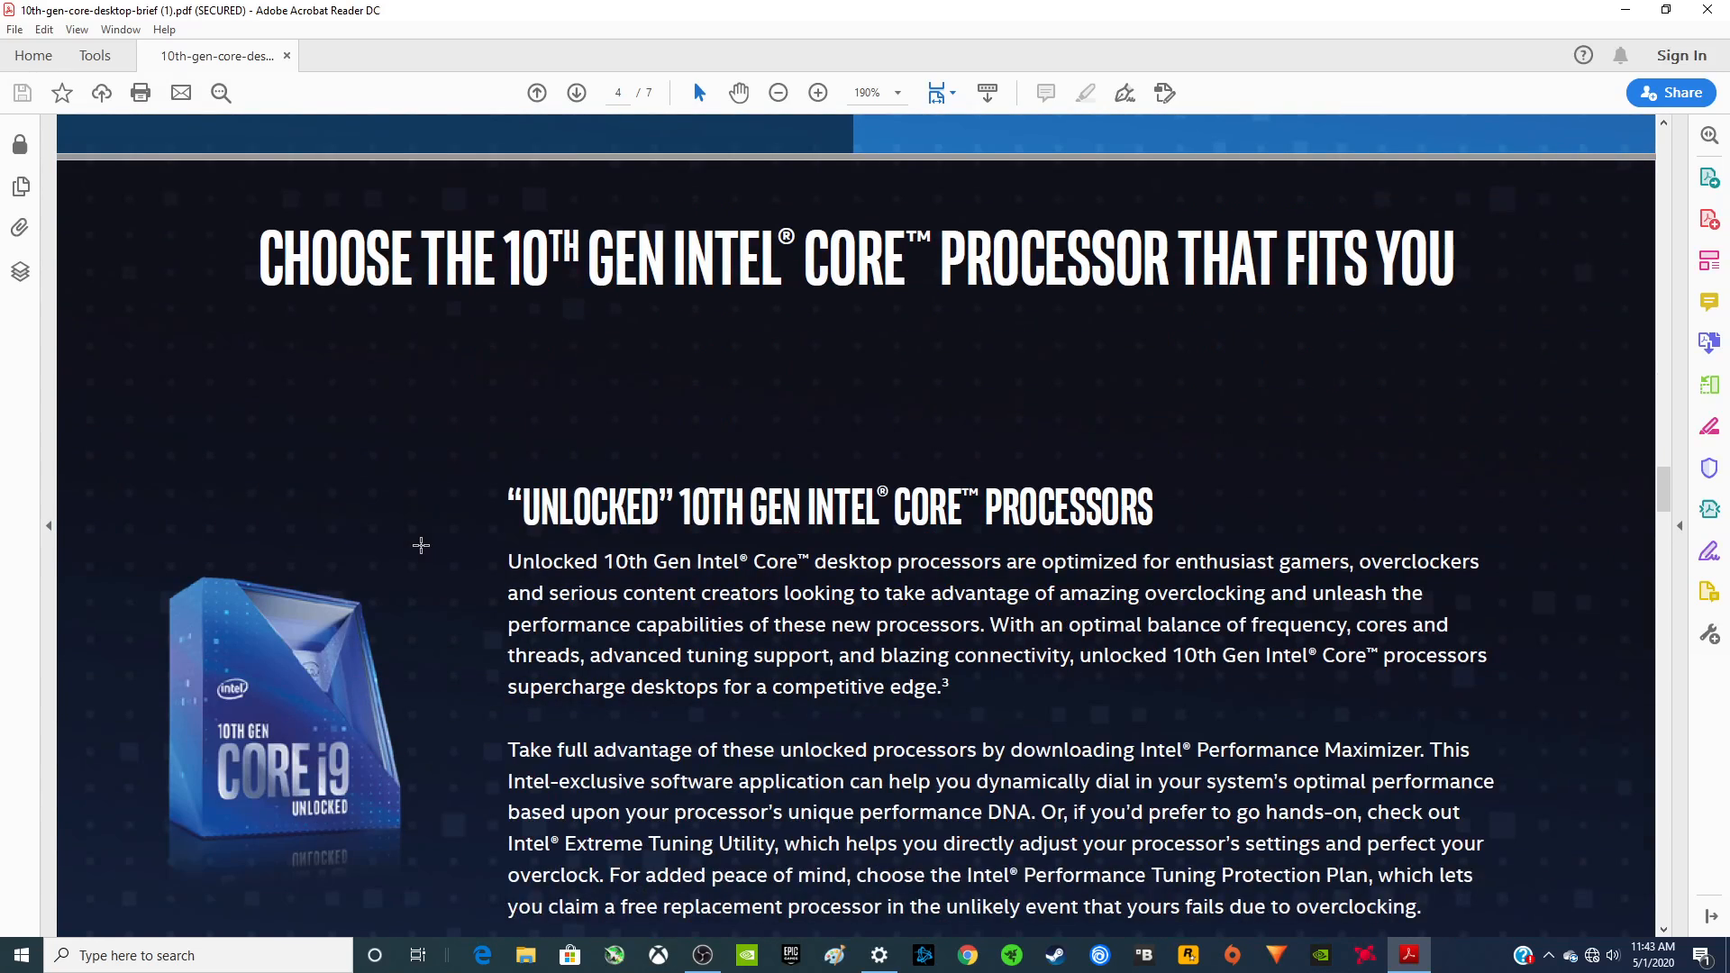
Step: Scroll past the locked-processor sections to 'Take Advantage of 10th Generation Intel Core Processors'
scroll("down", 3)
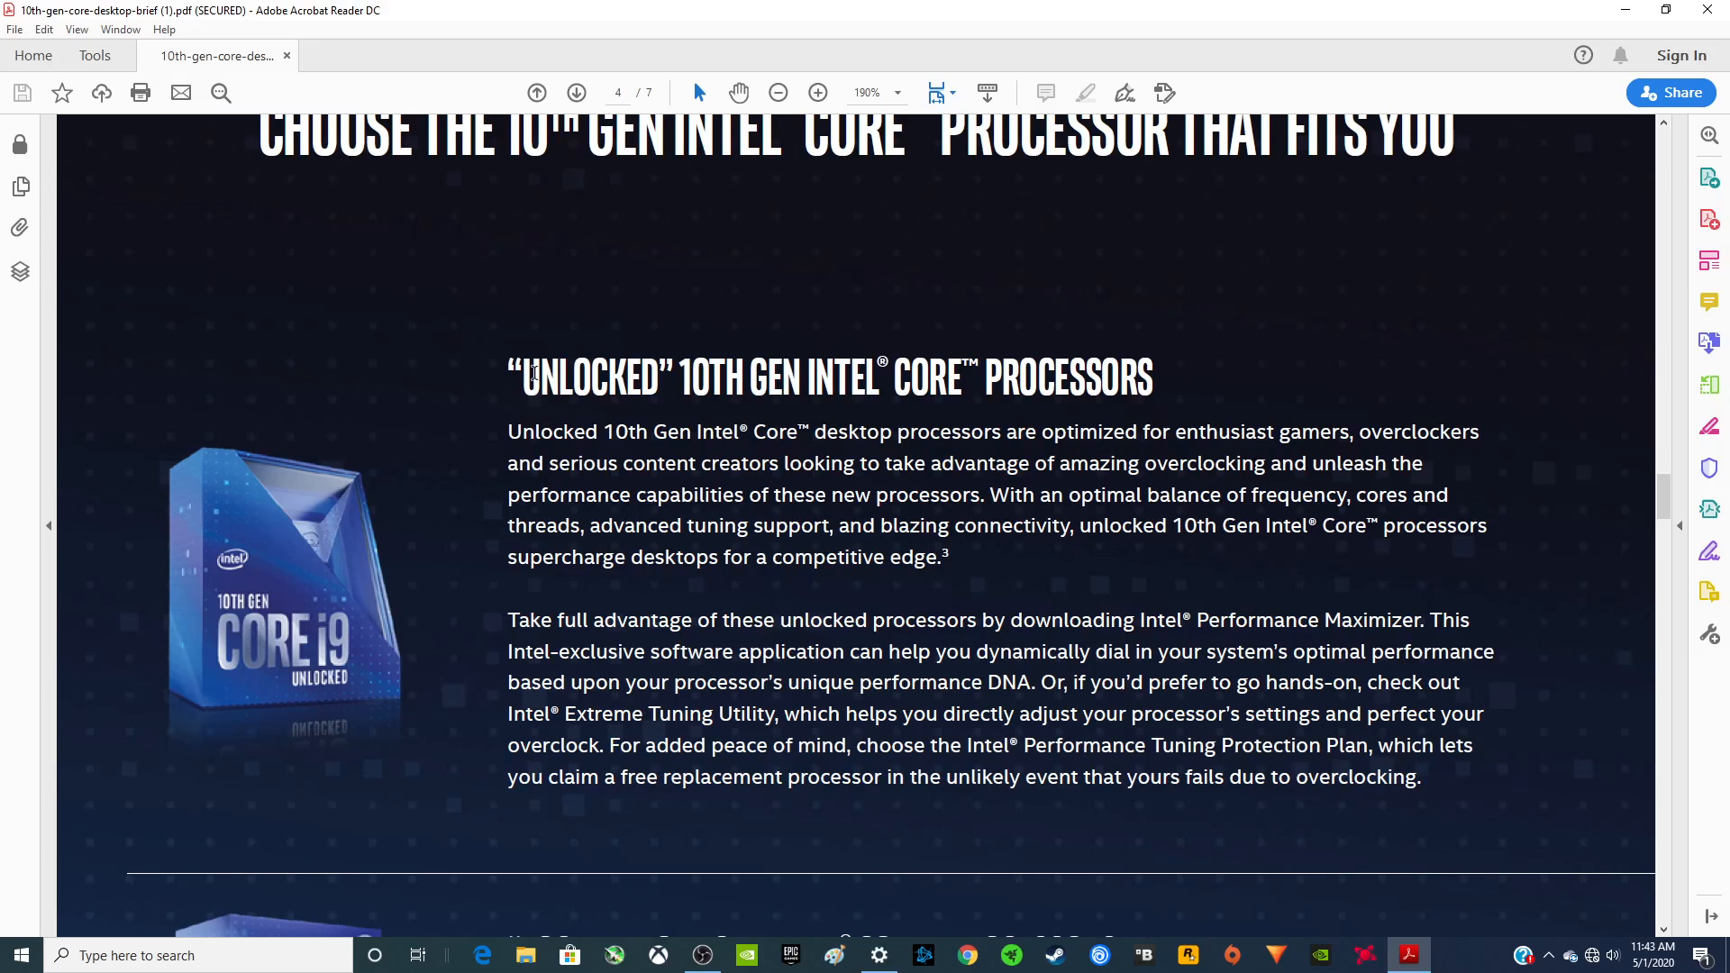
scroll("down", 3)
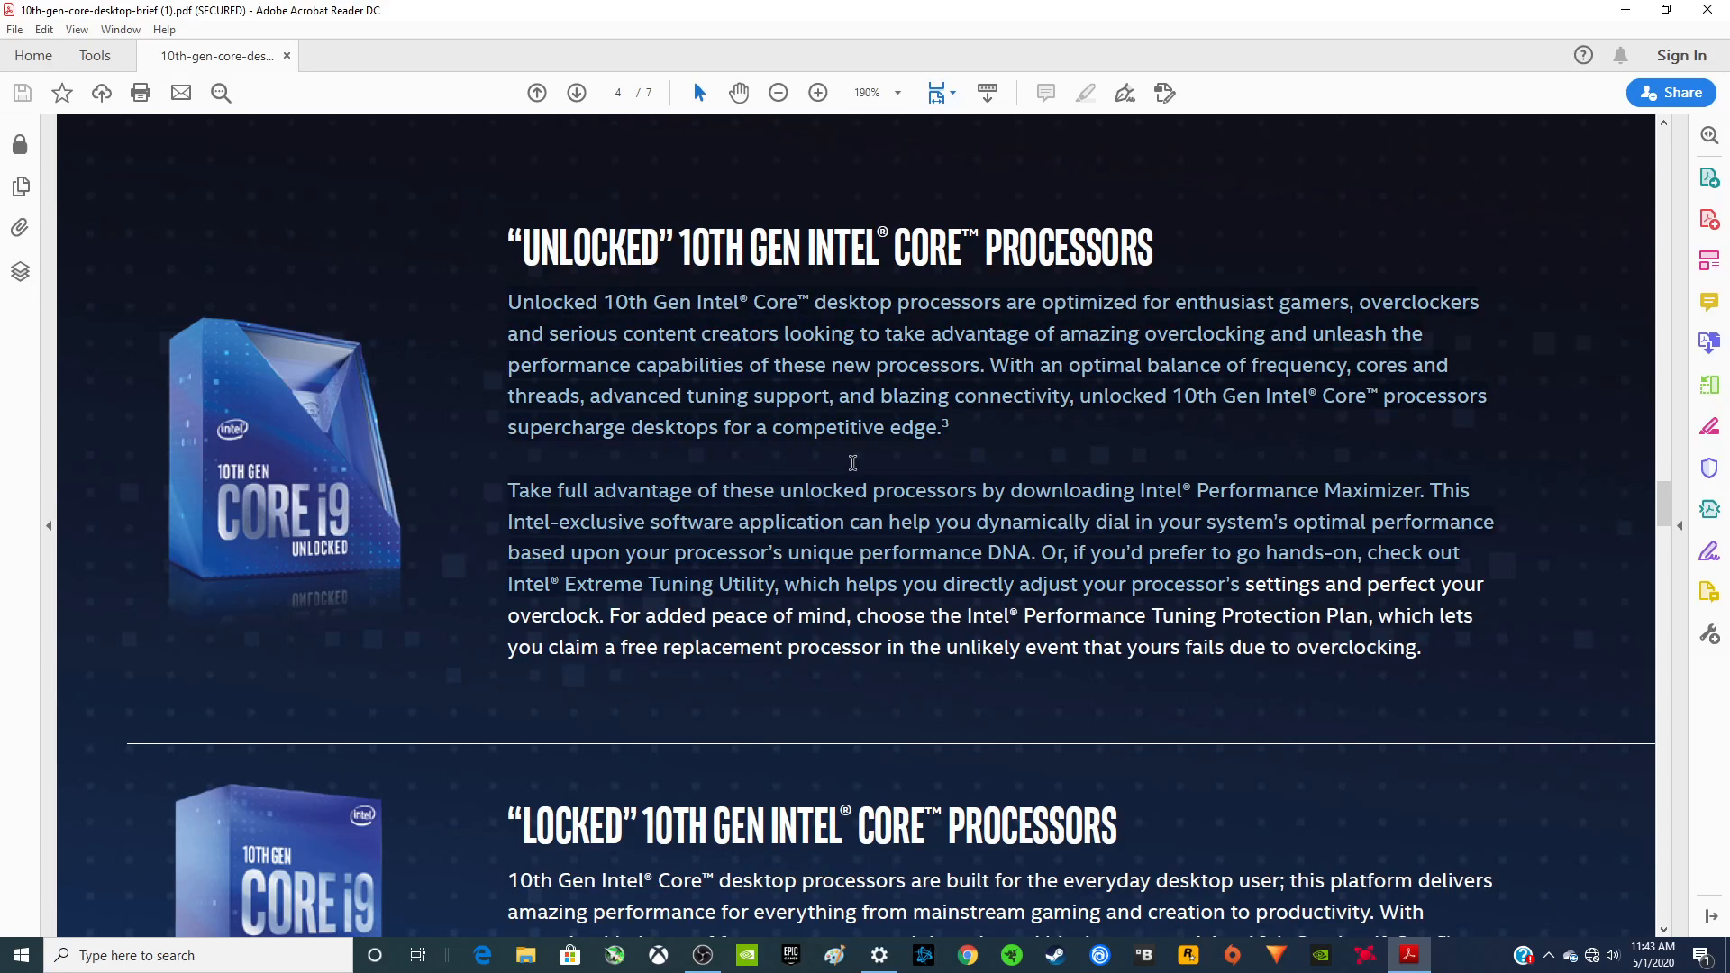
scroll("down", 3)
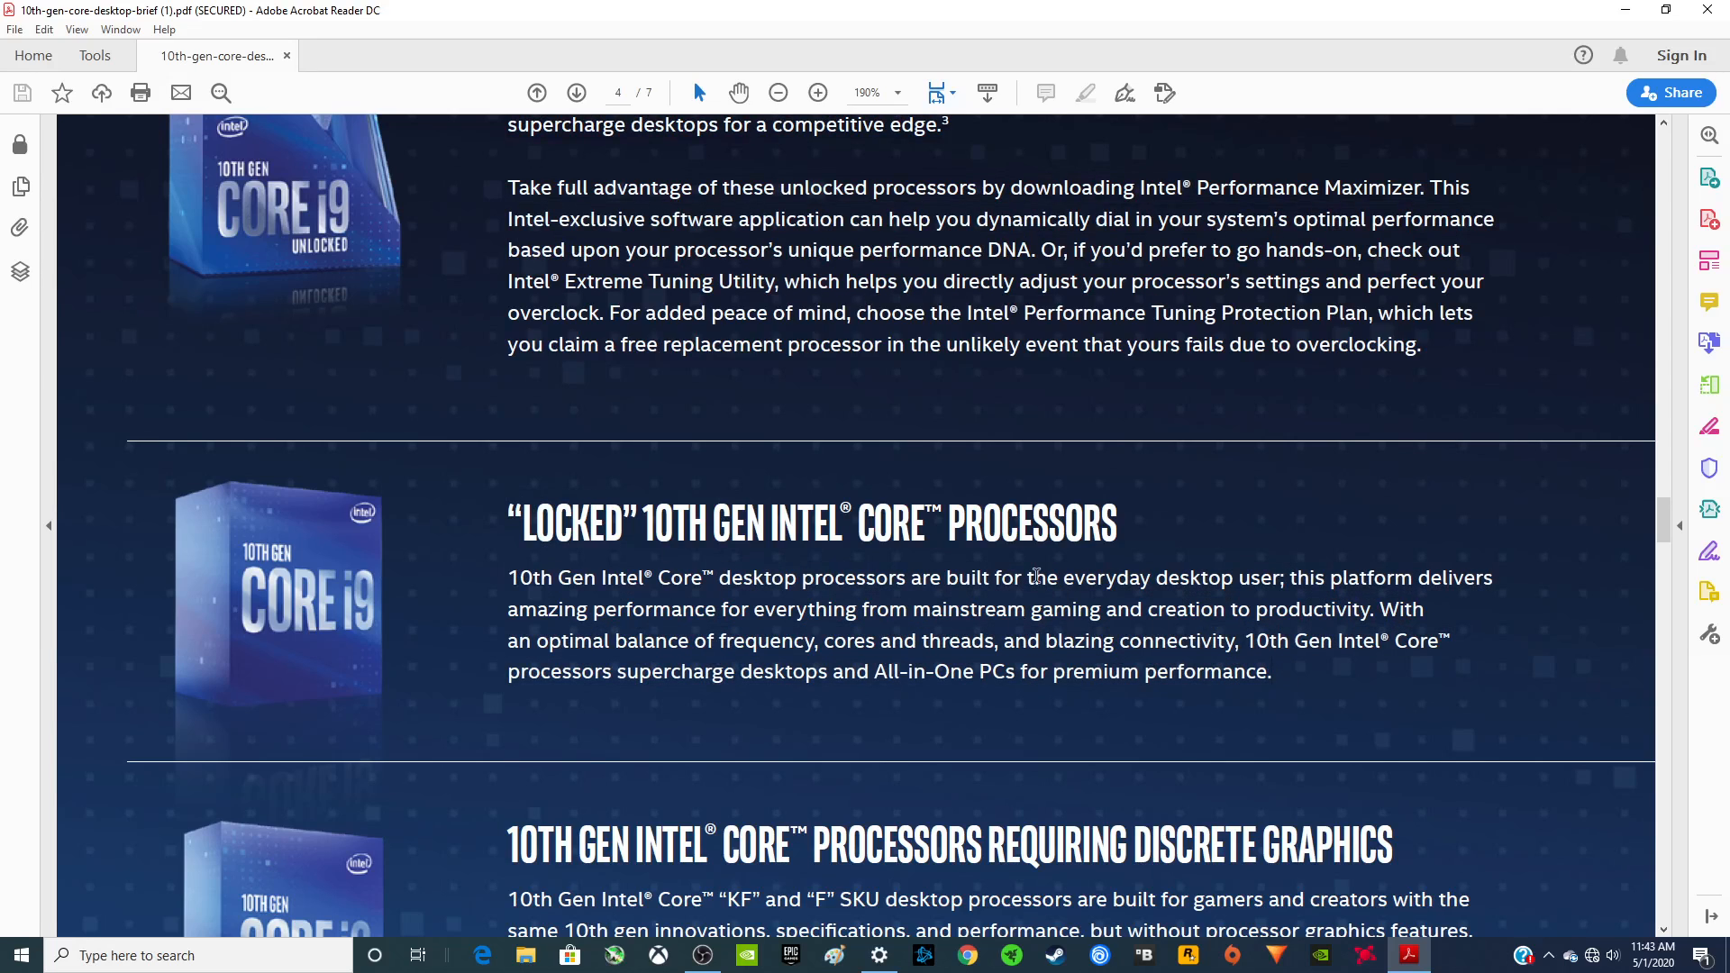
scroll("down", 3)
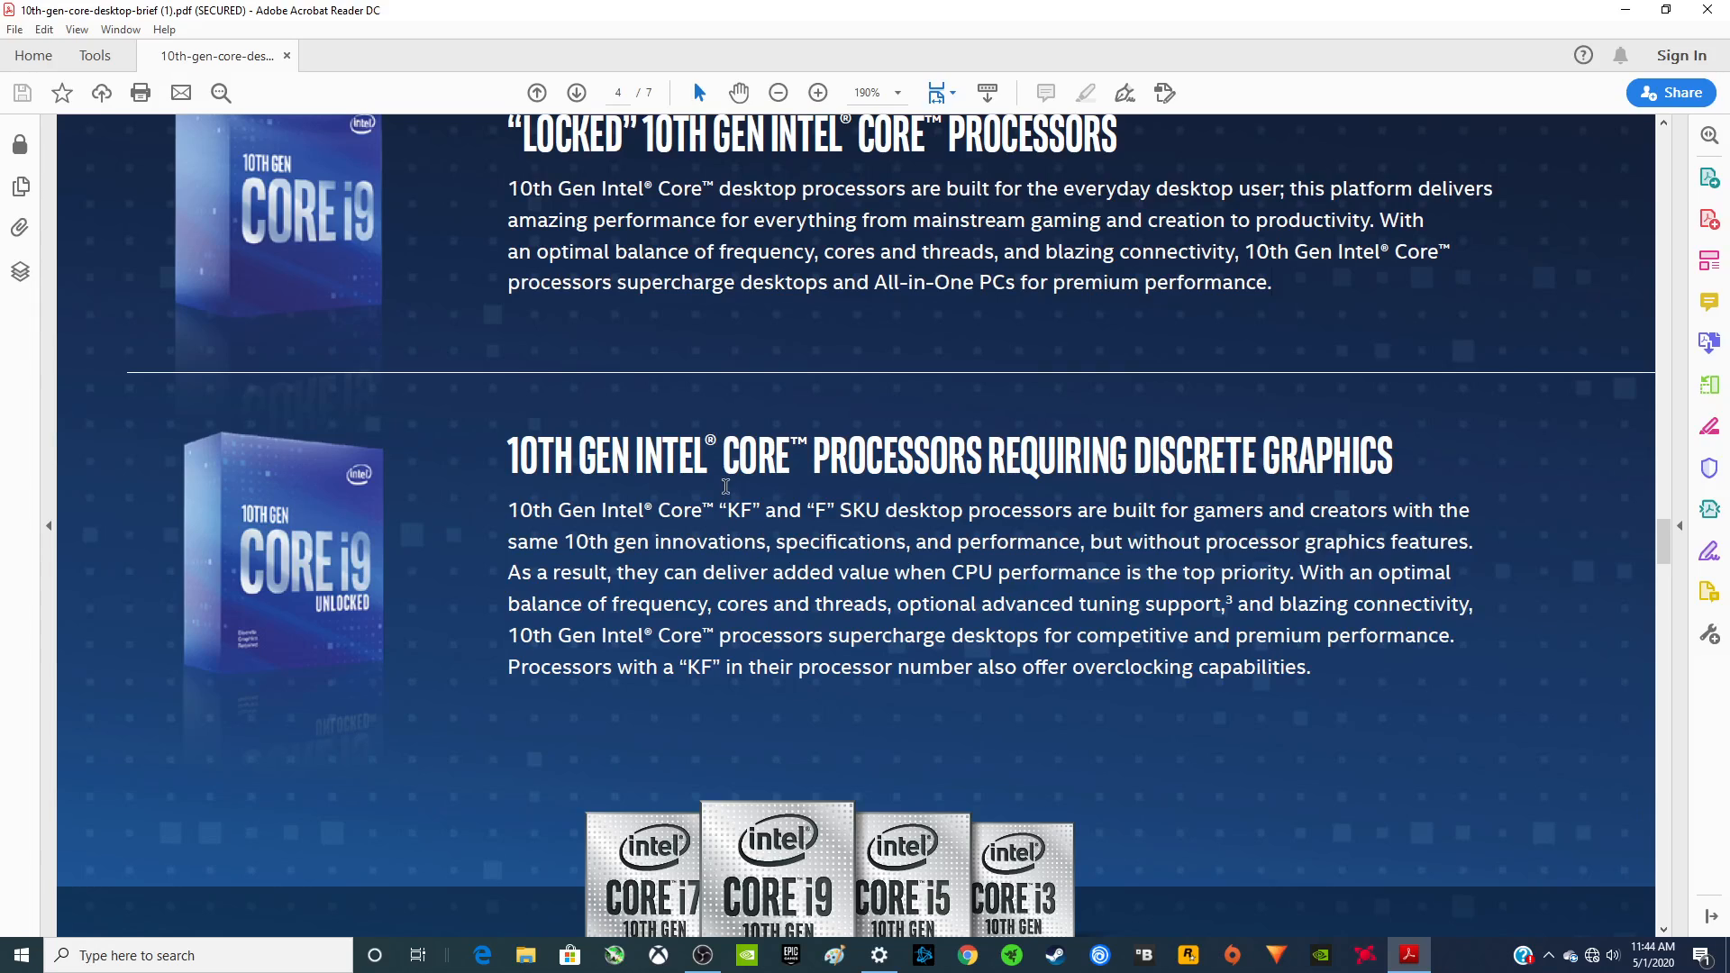
mouse_move(745, 465)
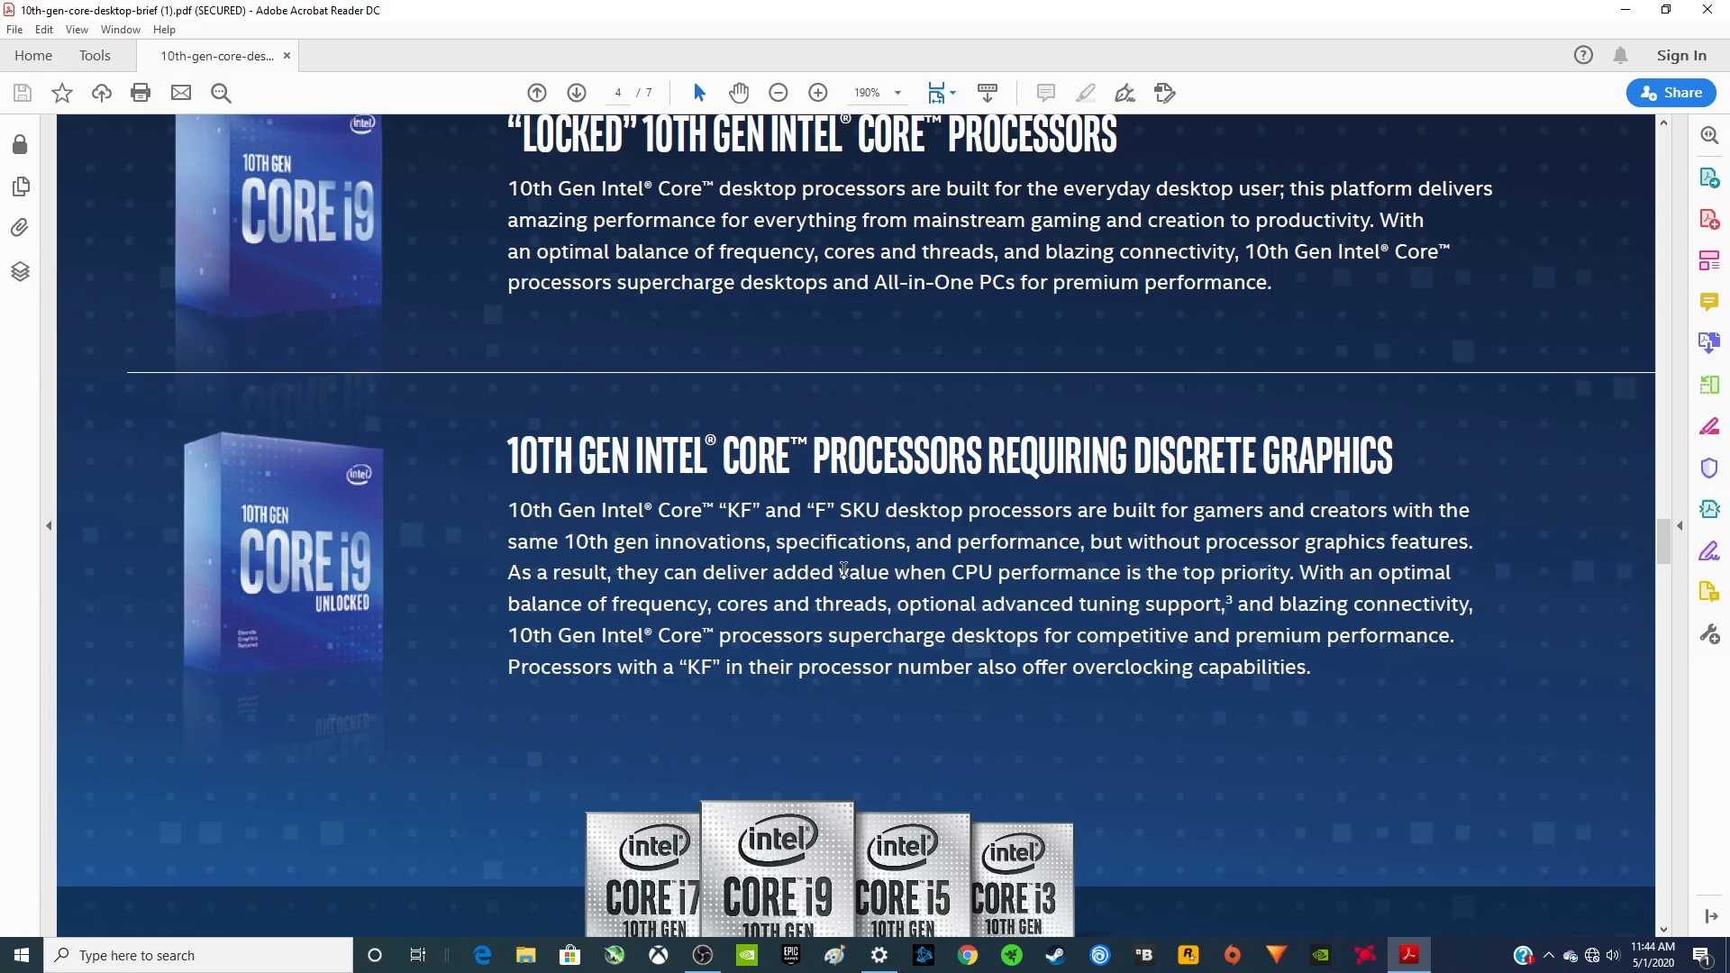
scroll("down", 3)
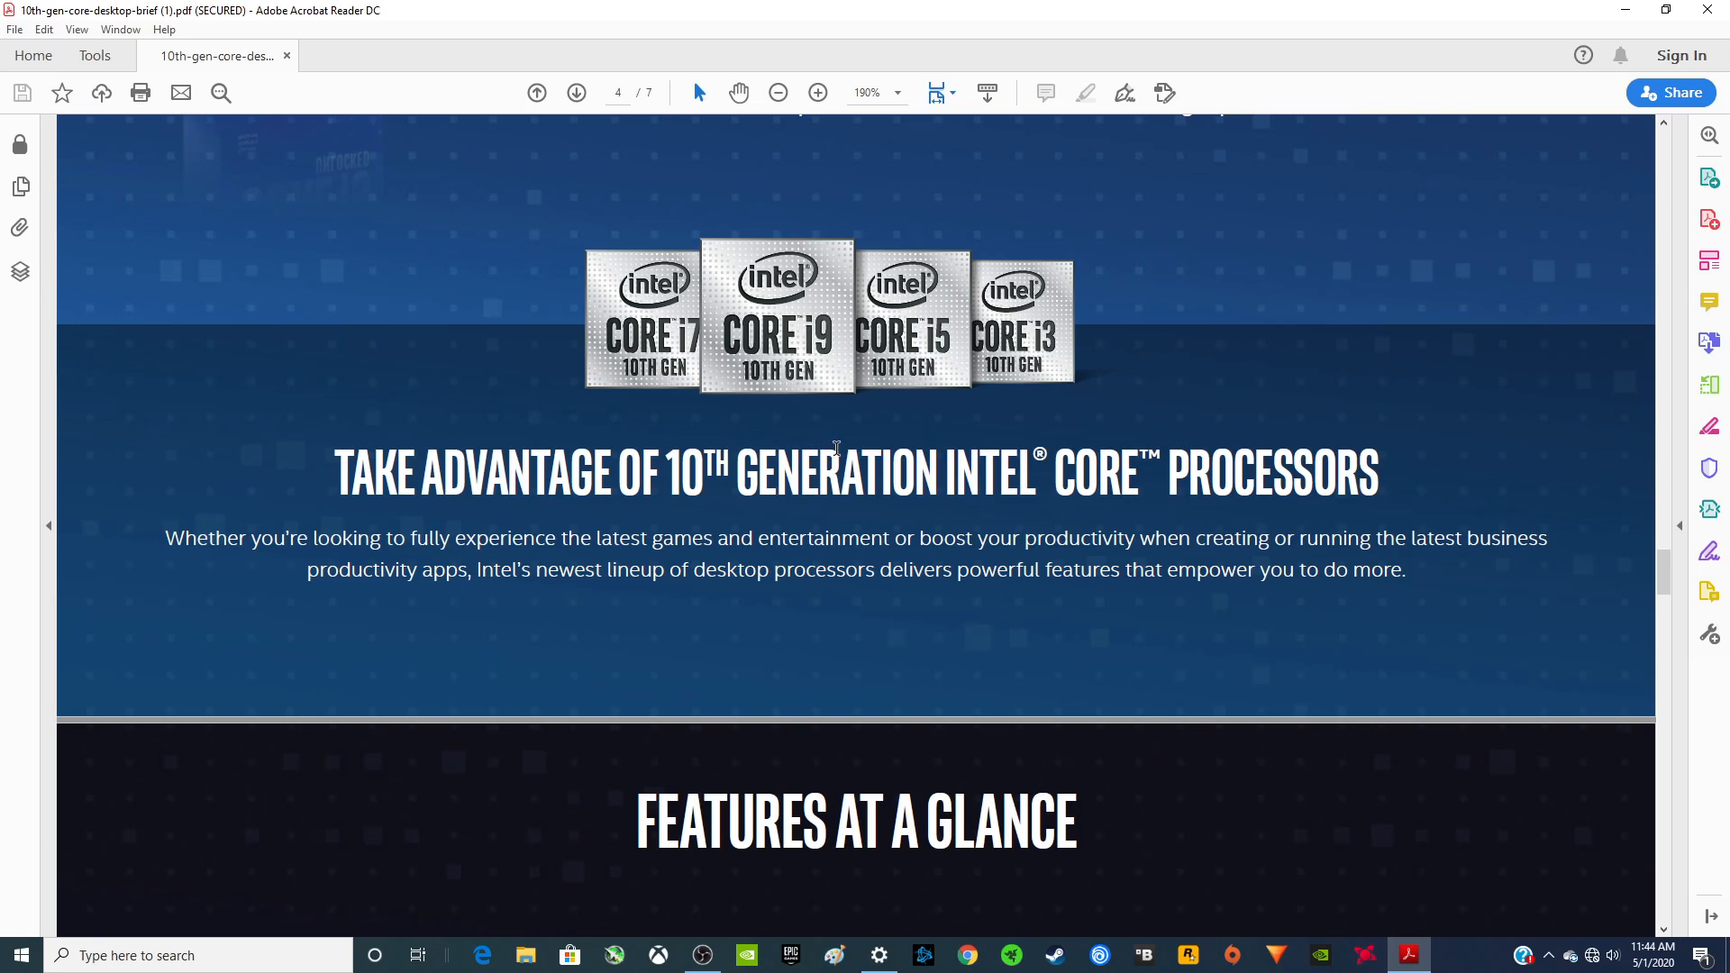
mouse_move(898, 484)
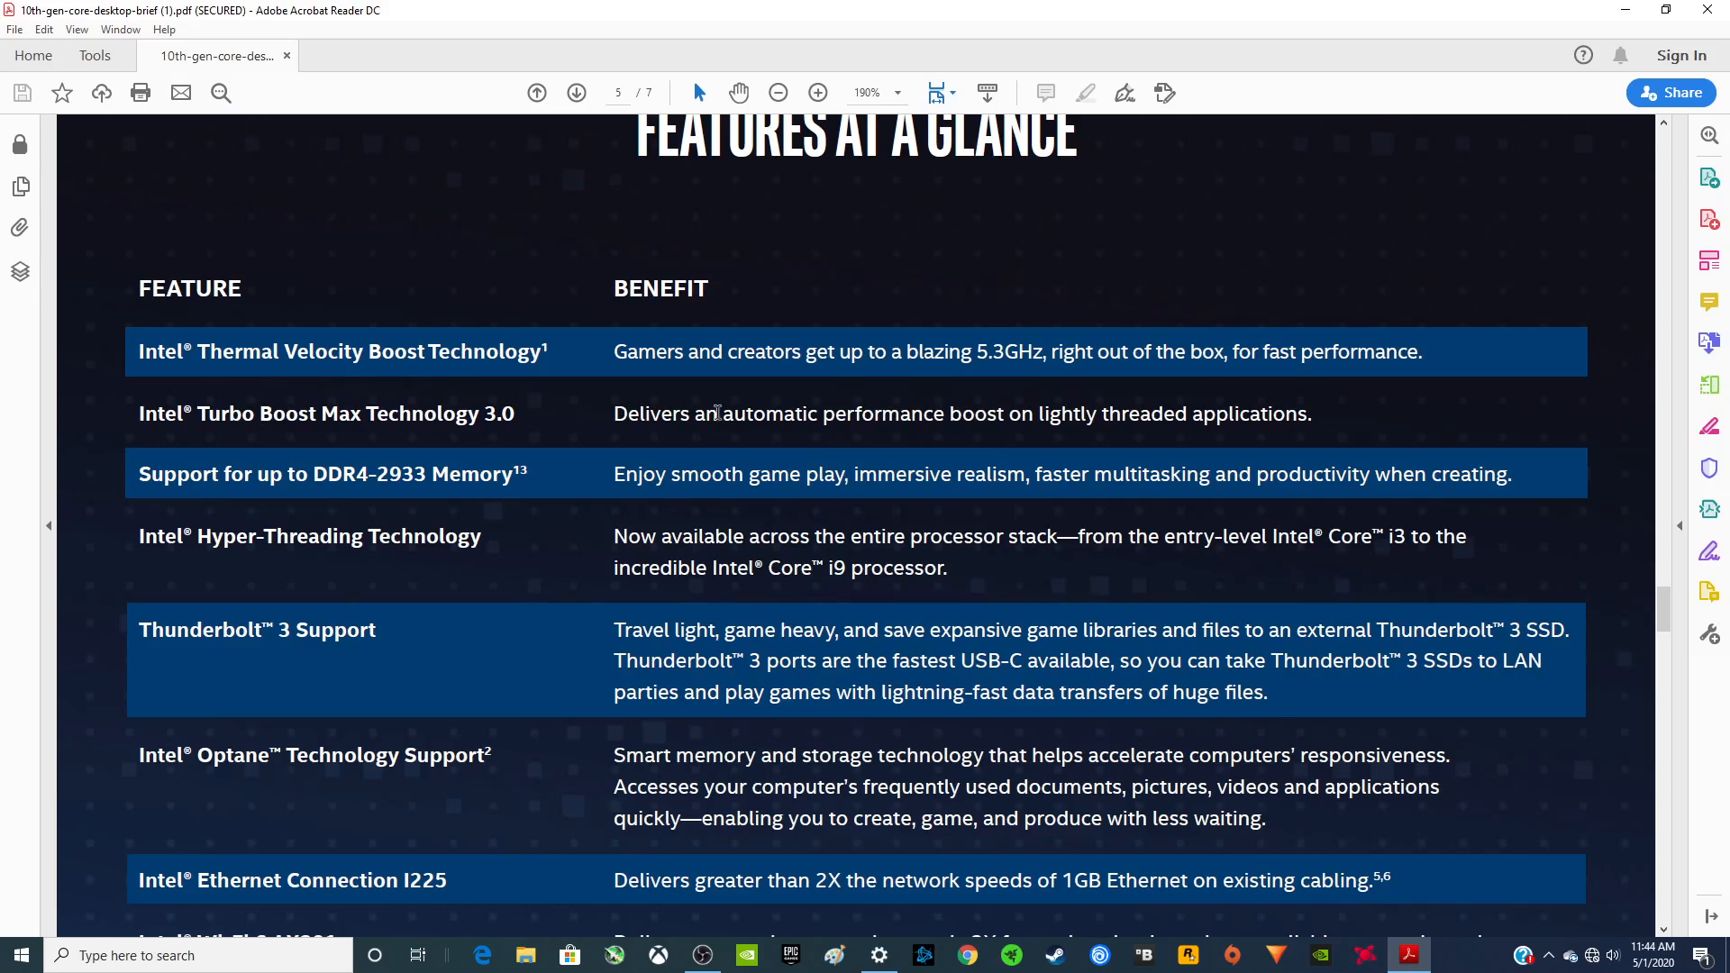
mouse_move(349, 372)
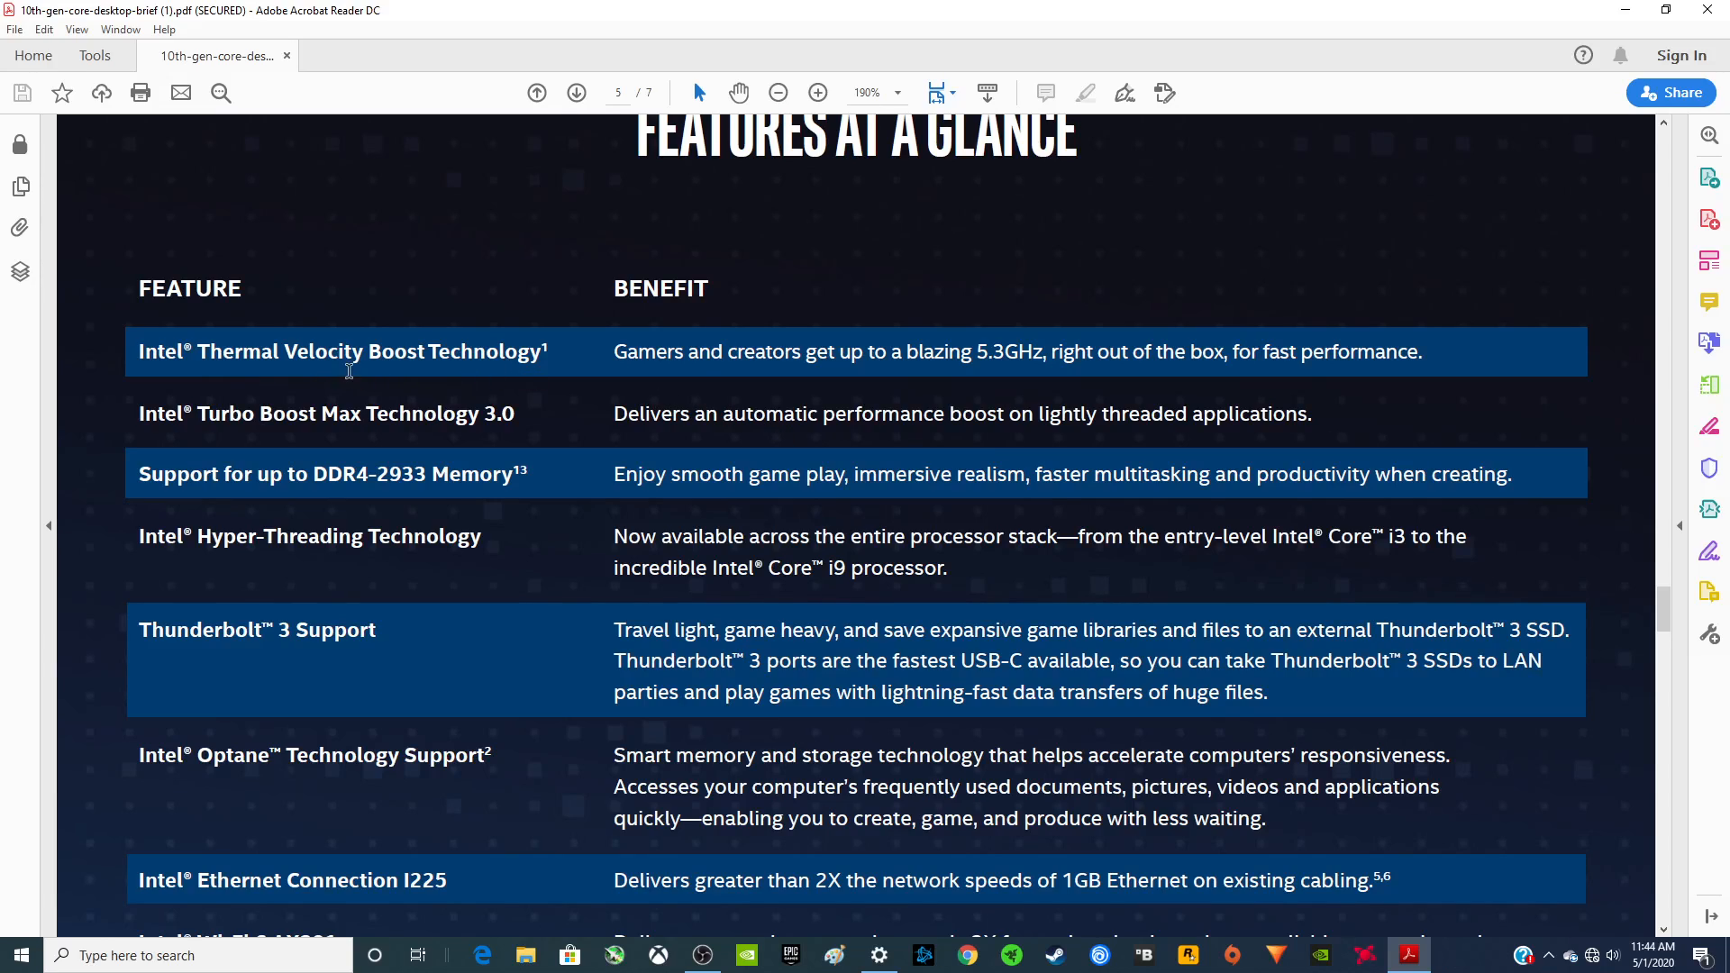
mouse_move(965, 369)
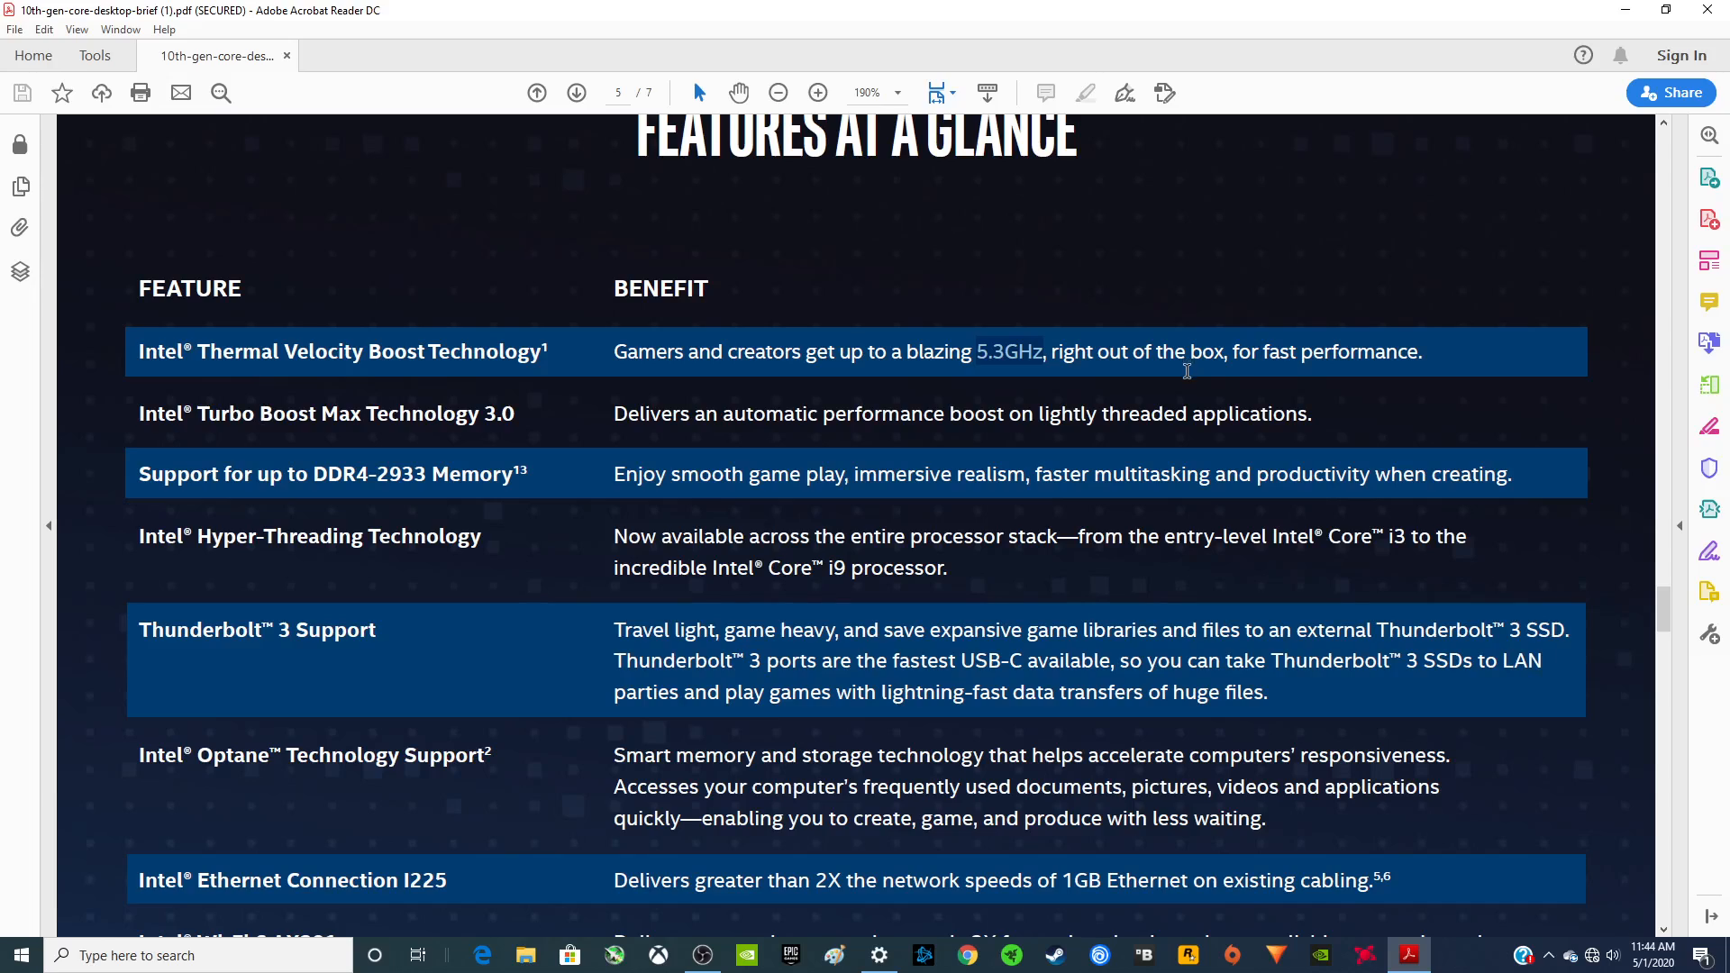
mouse_move(657, 365)
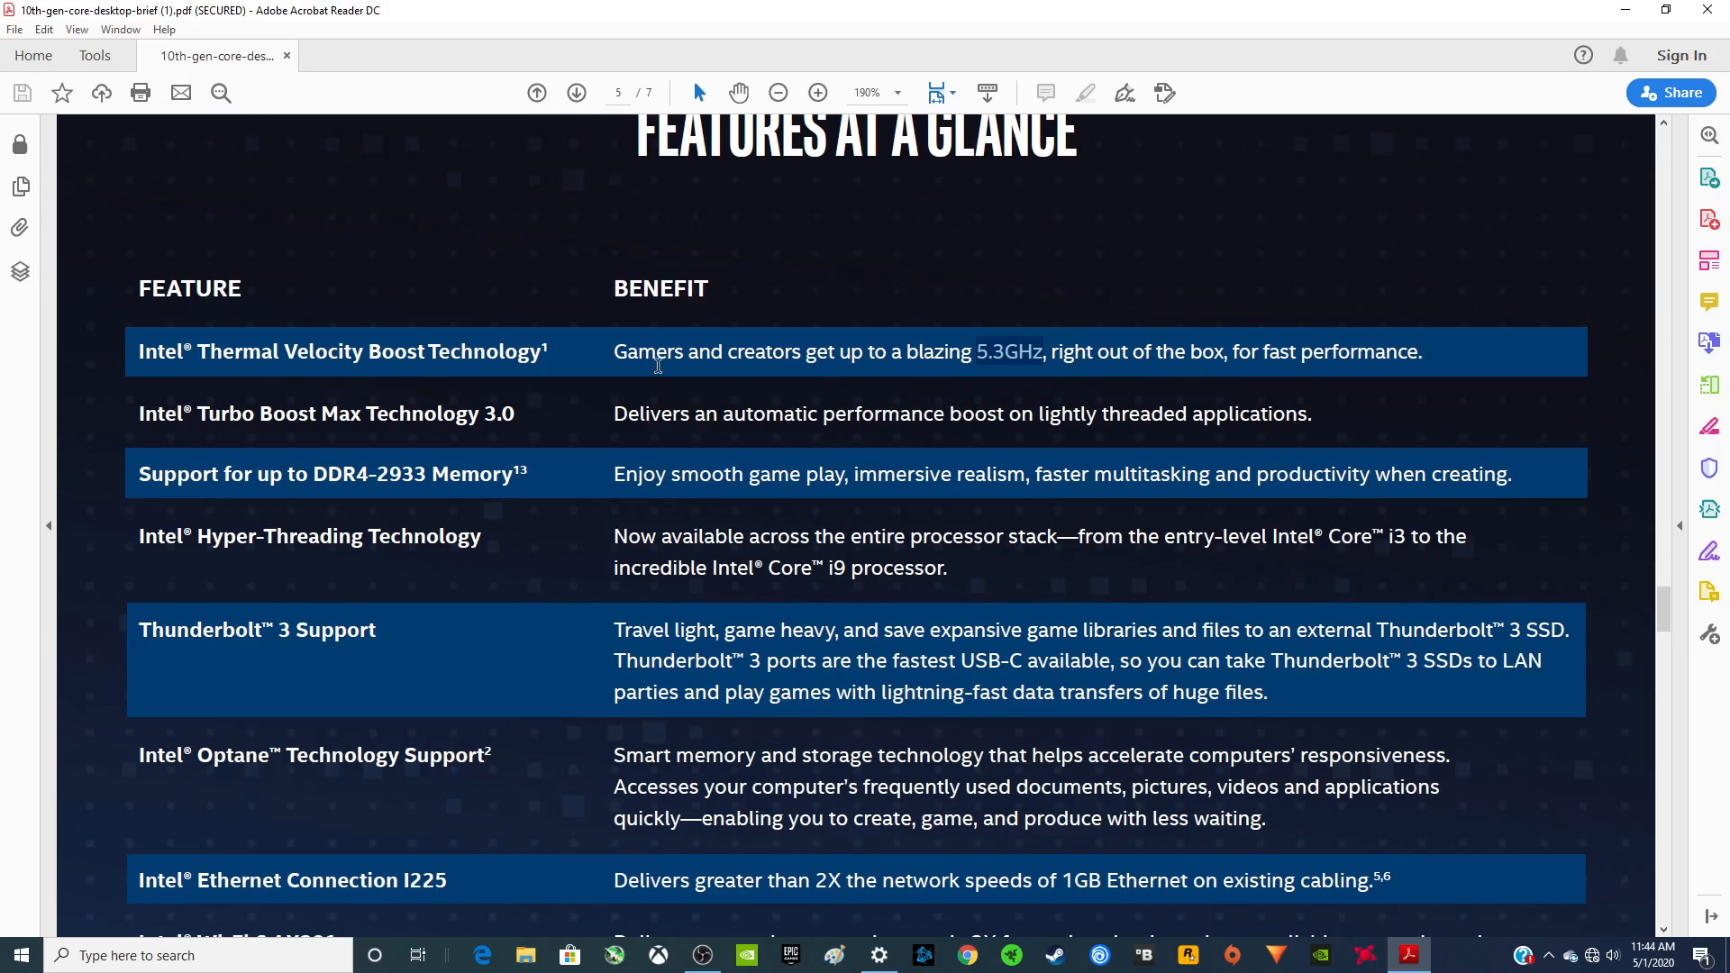
mouse_move(1145, 367)
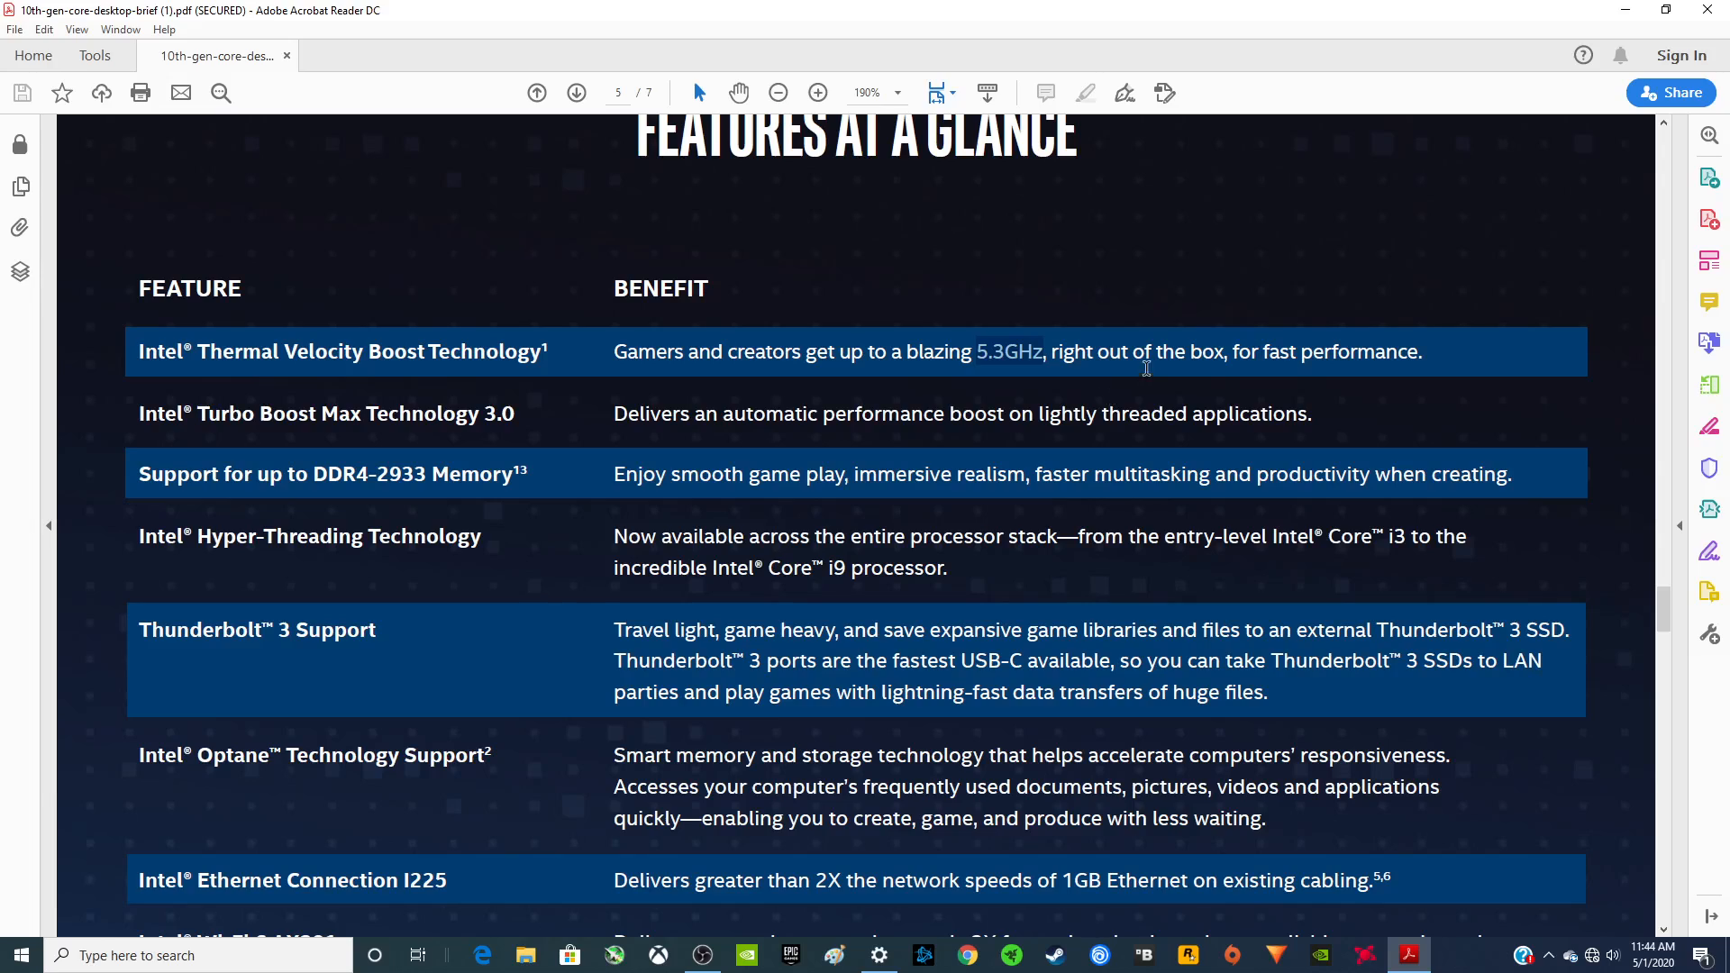
mouse_move(890, 416)
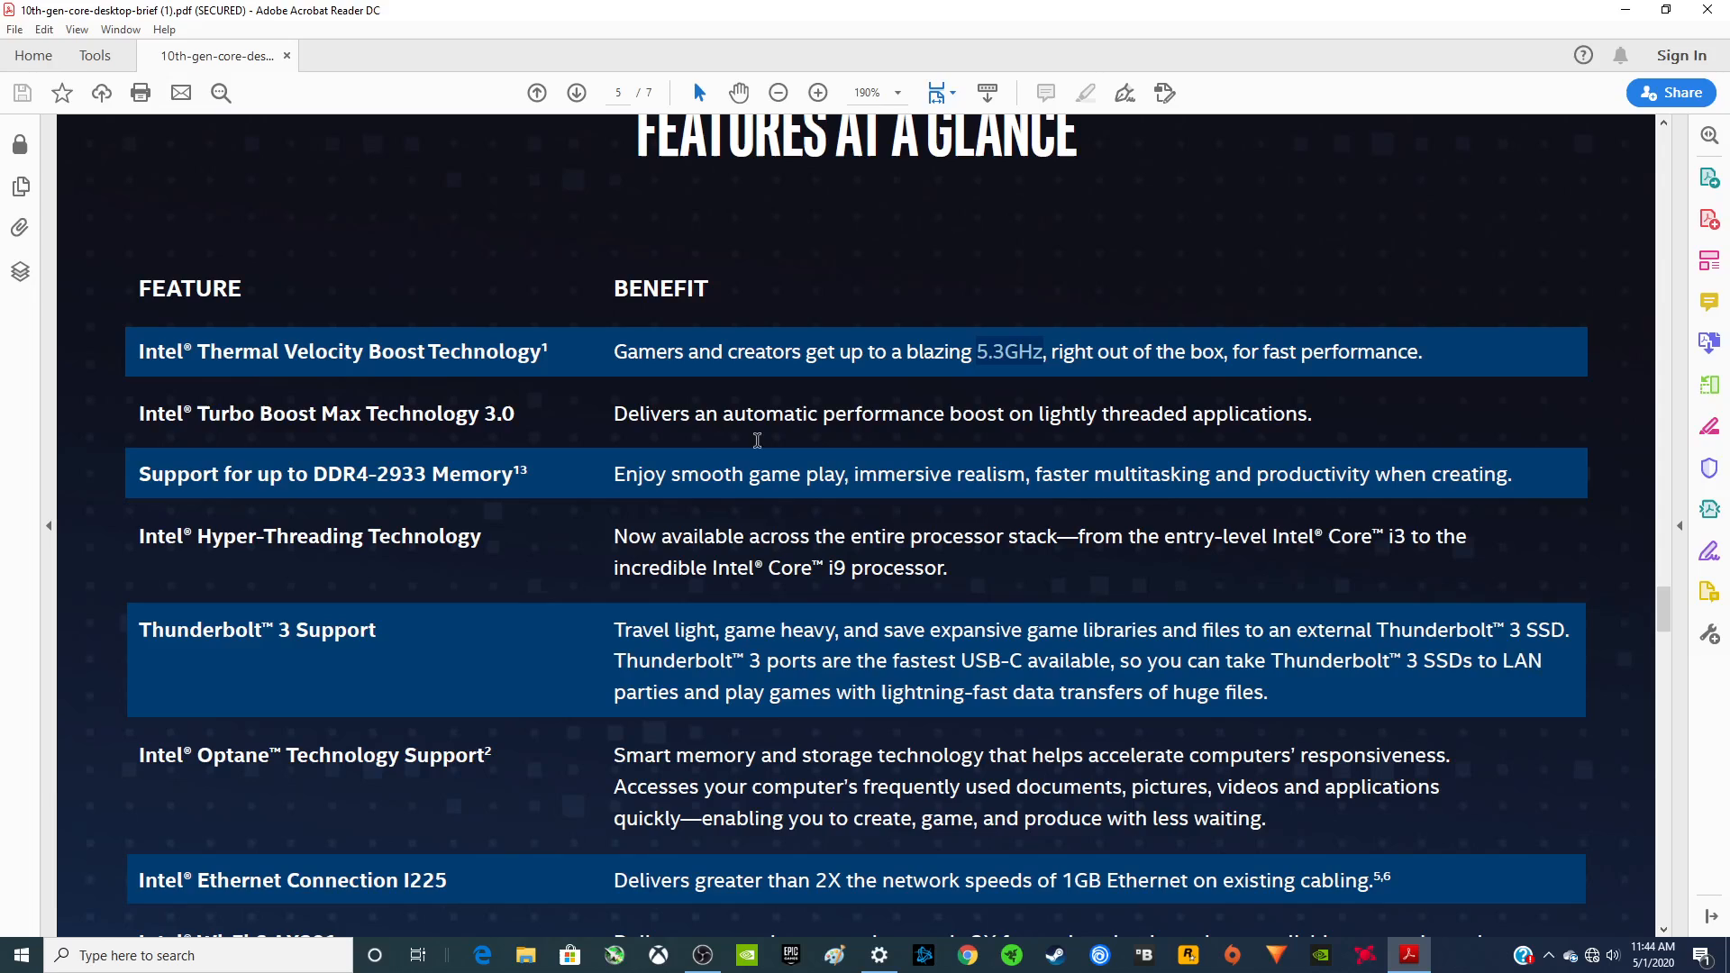
mouse_move(557, 447)
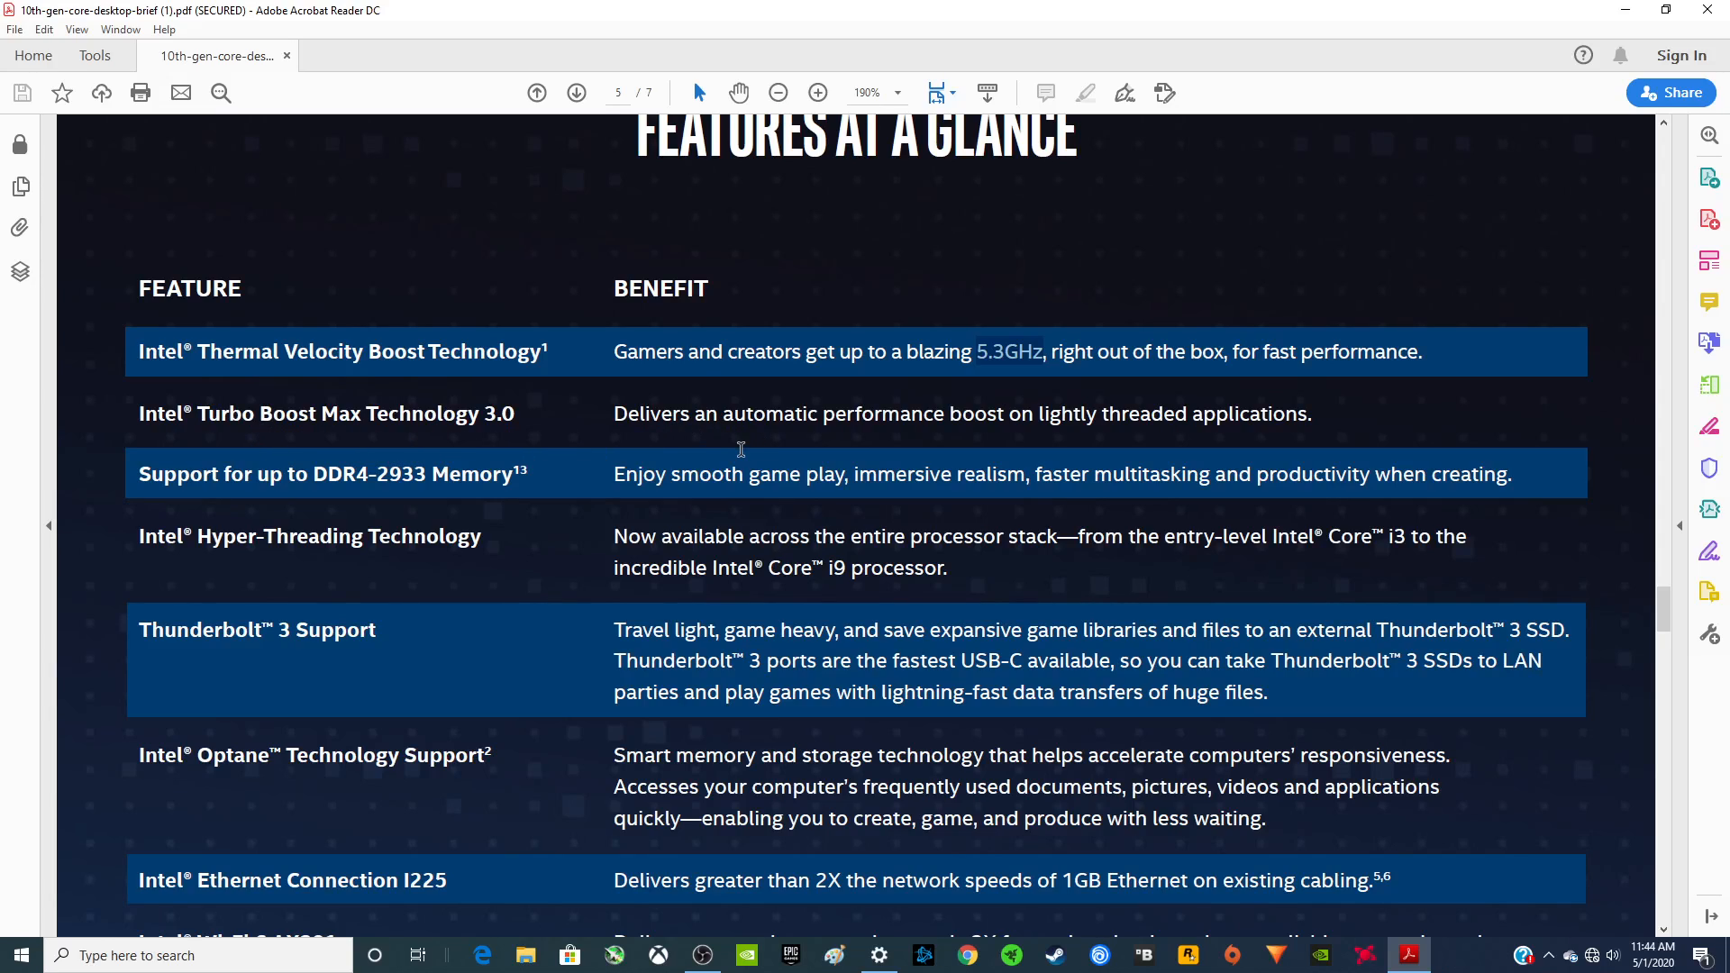
mouse_move(458, 493)
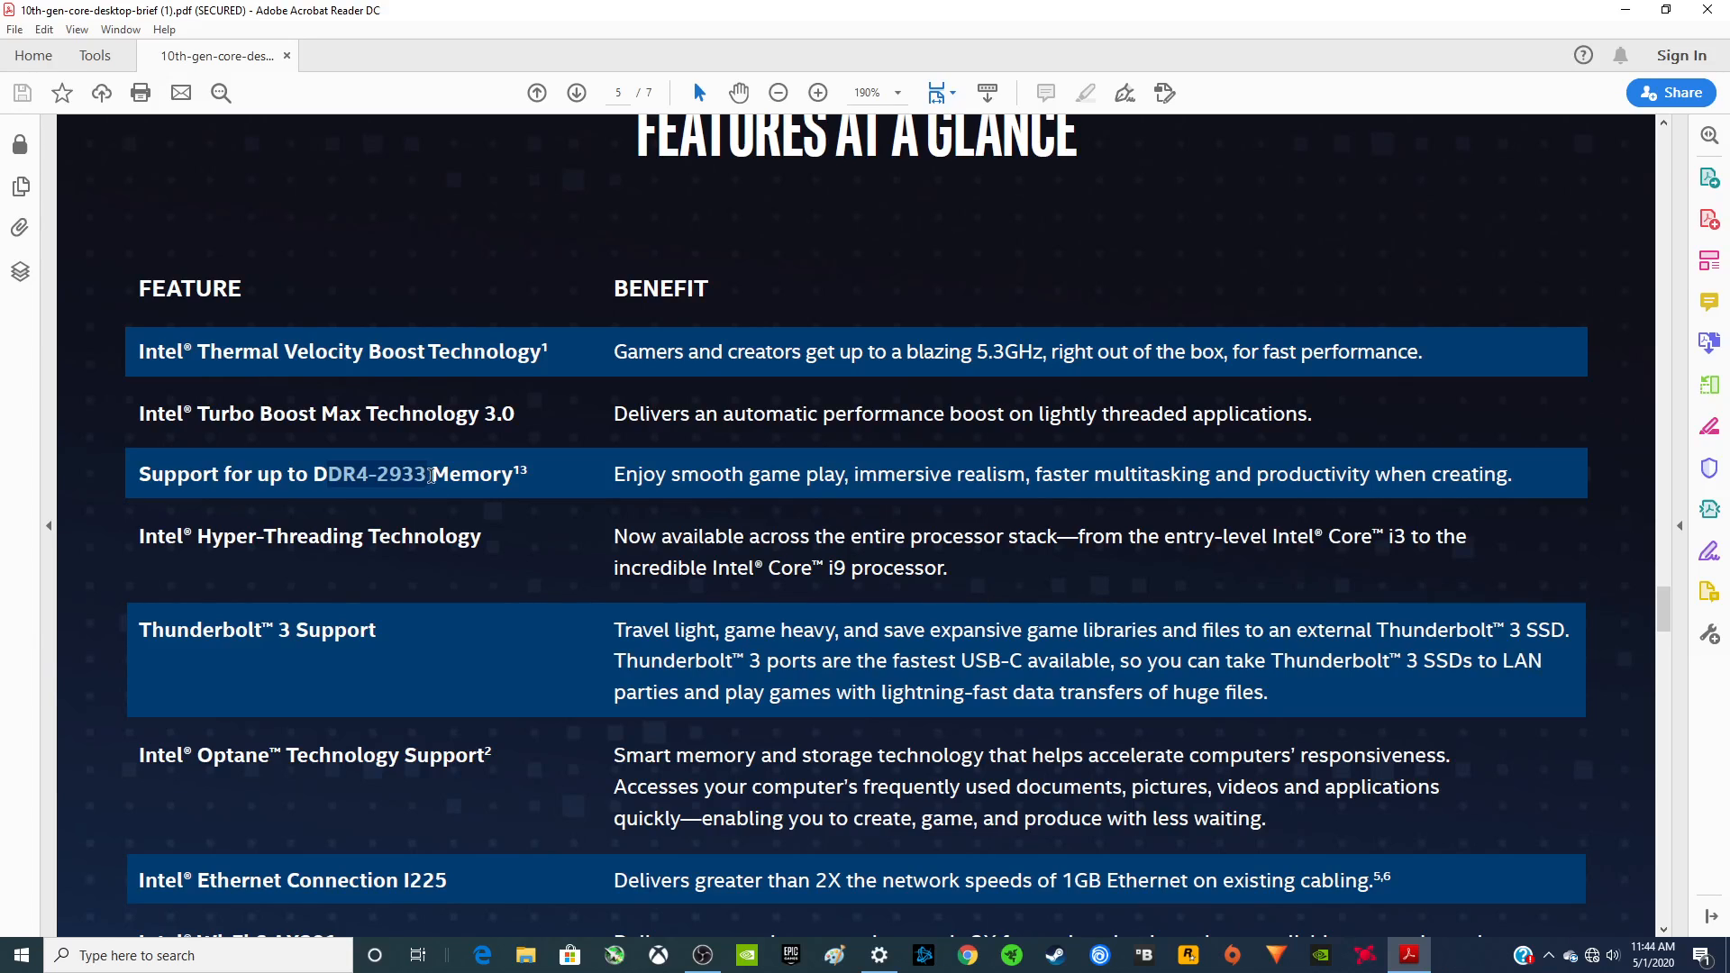
Step: Scroll page 5's feature table to its Wi-Fi 6, UHD Graphics and Quick Sync Video rows
scroll("down", 3)
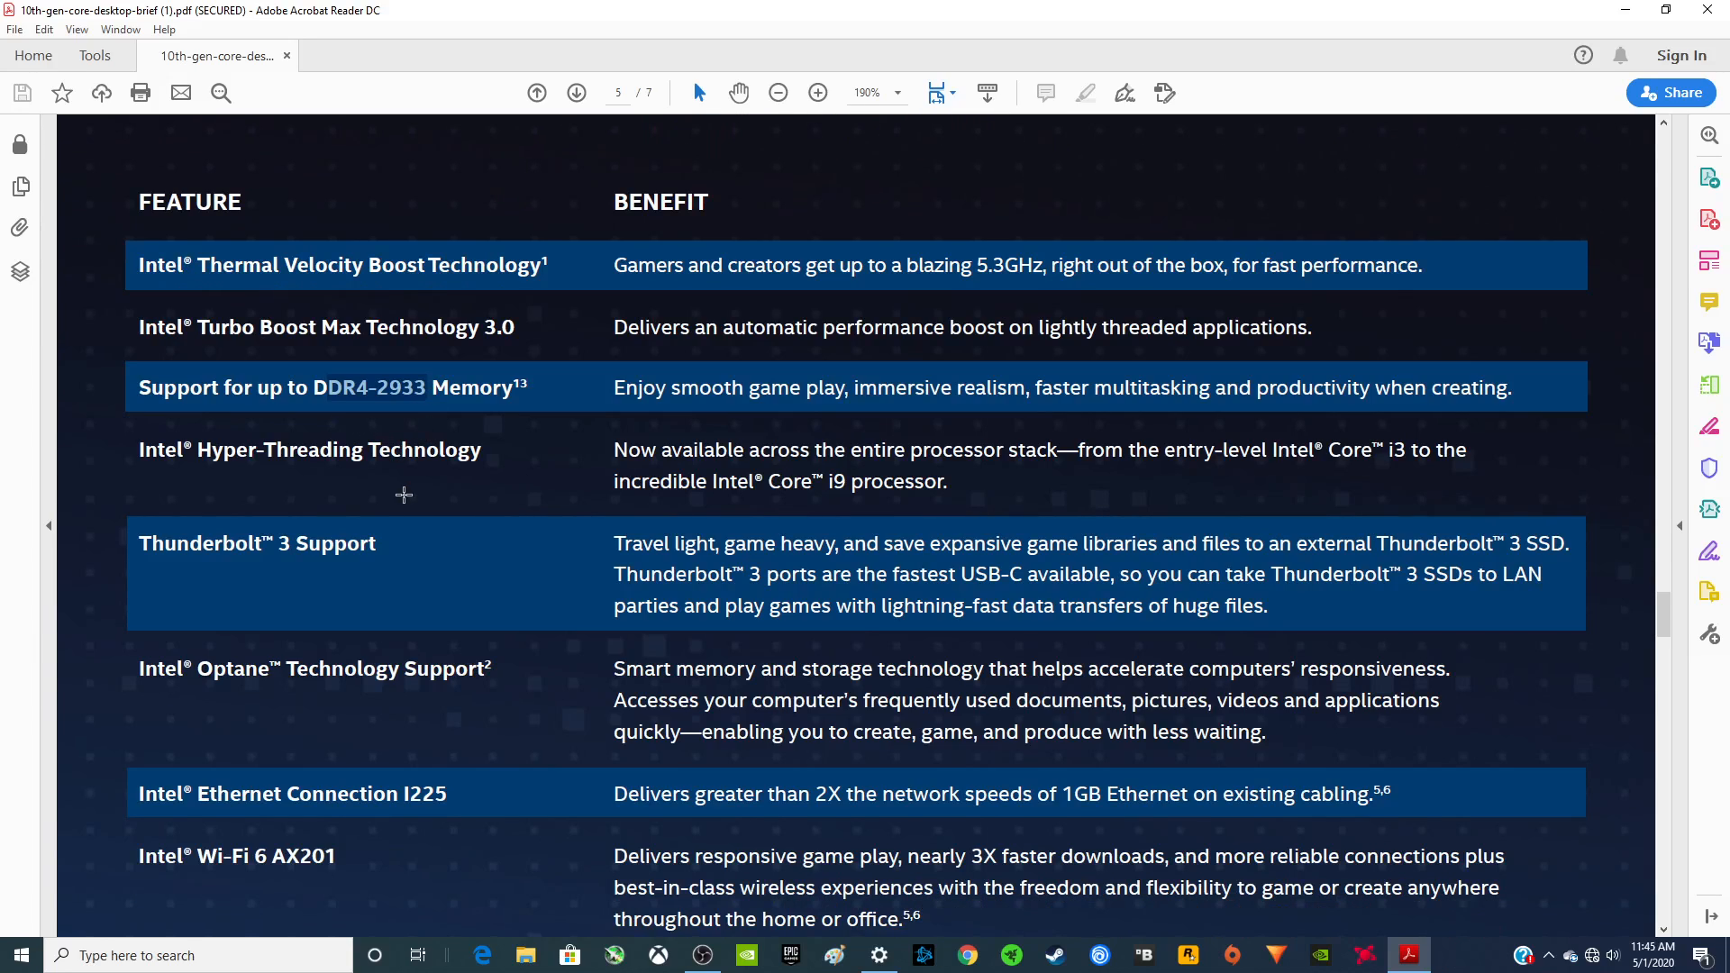
scroll("down", 3)
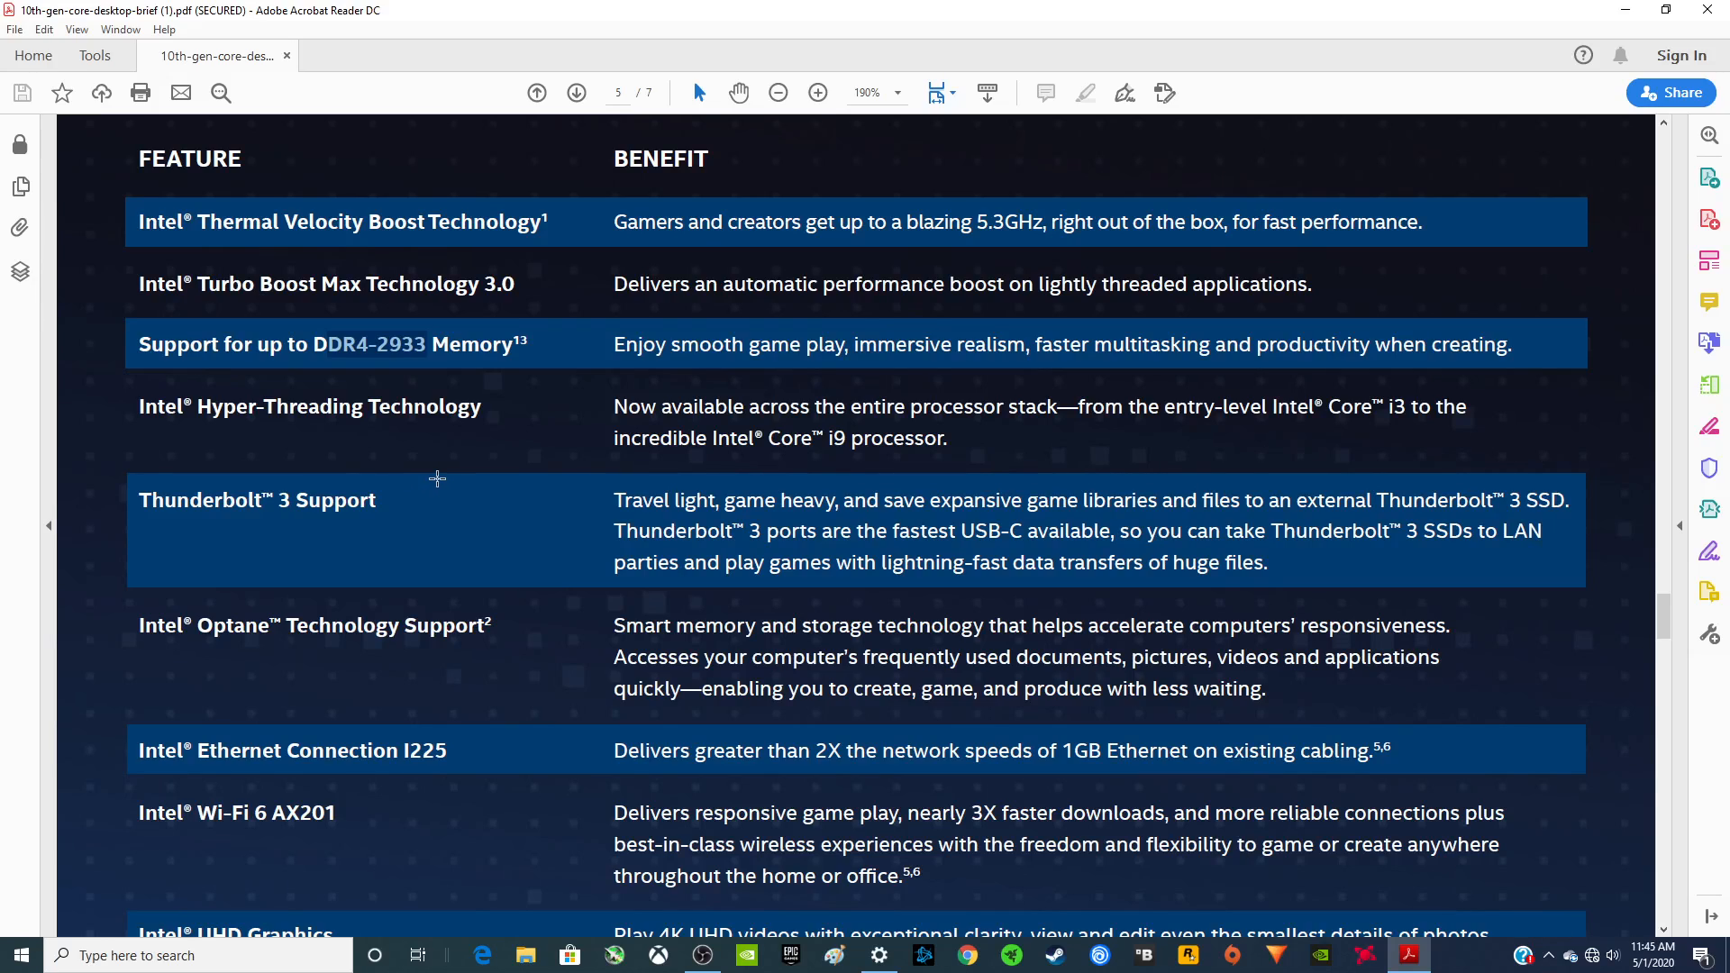
scroll("down", 3)
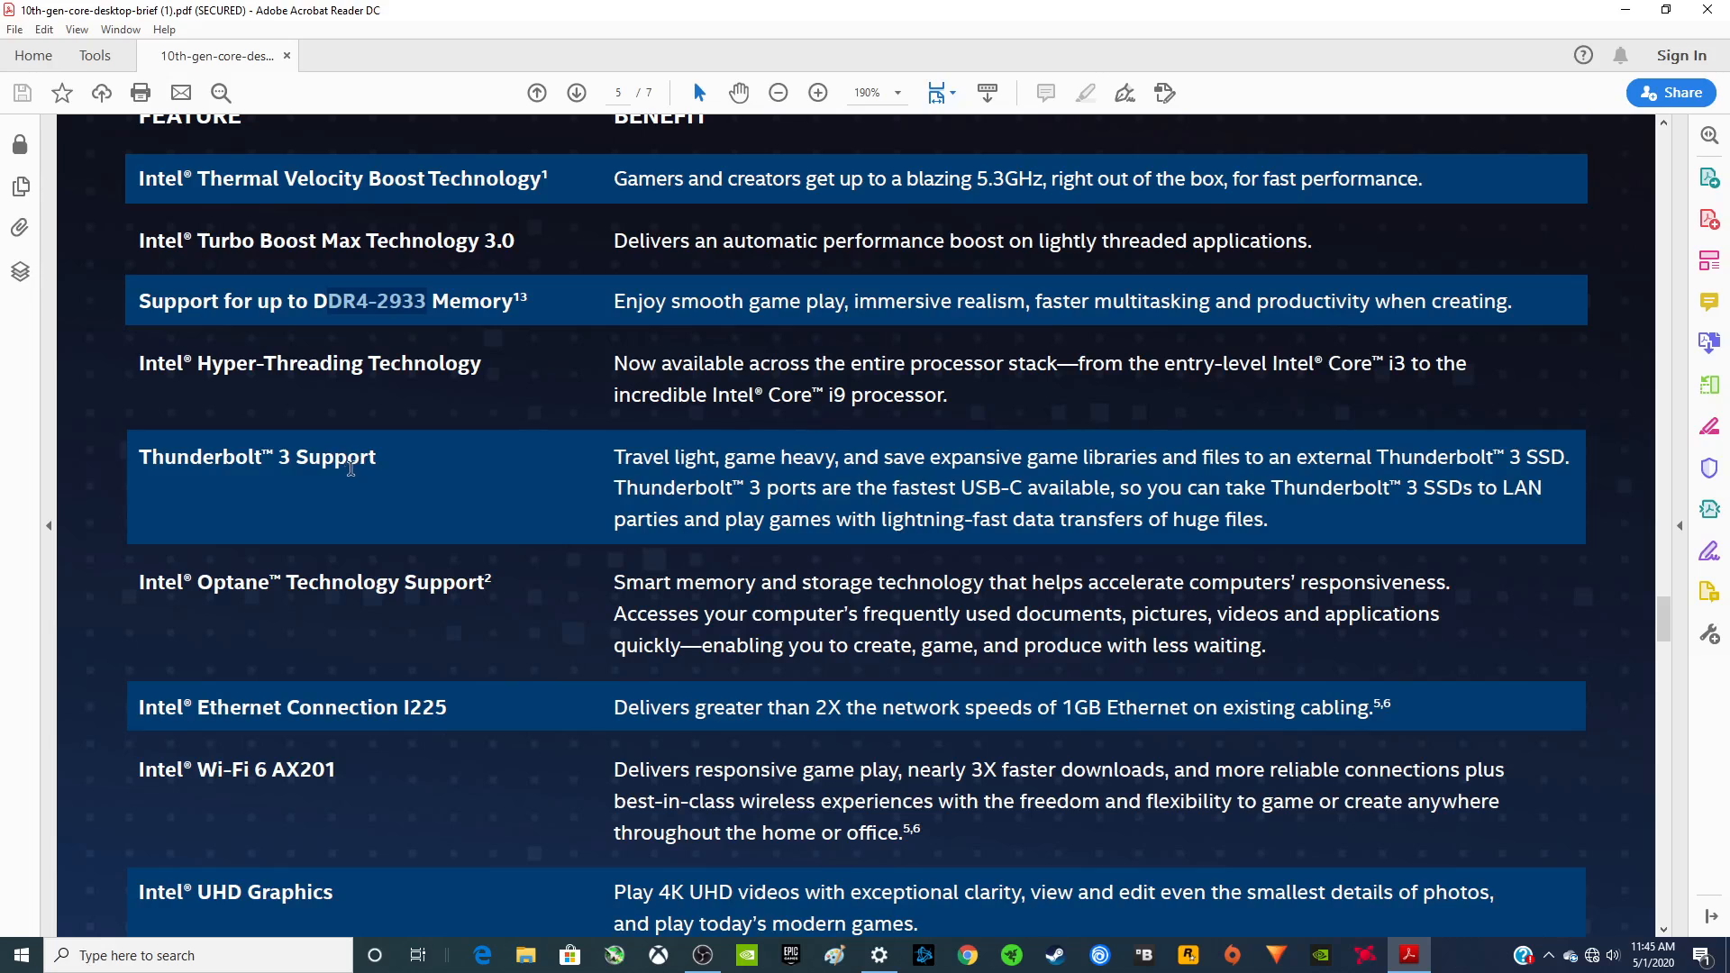
scroll("down", 3)
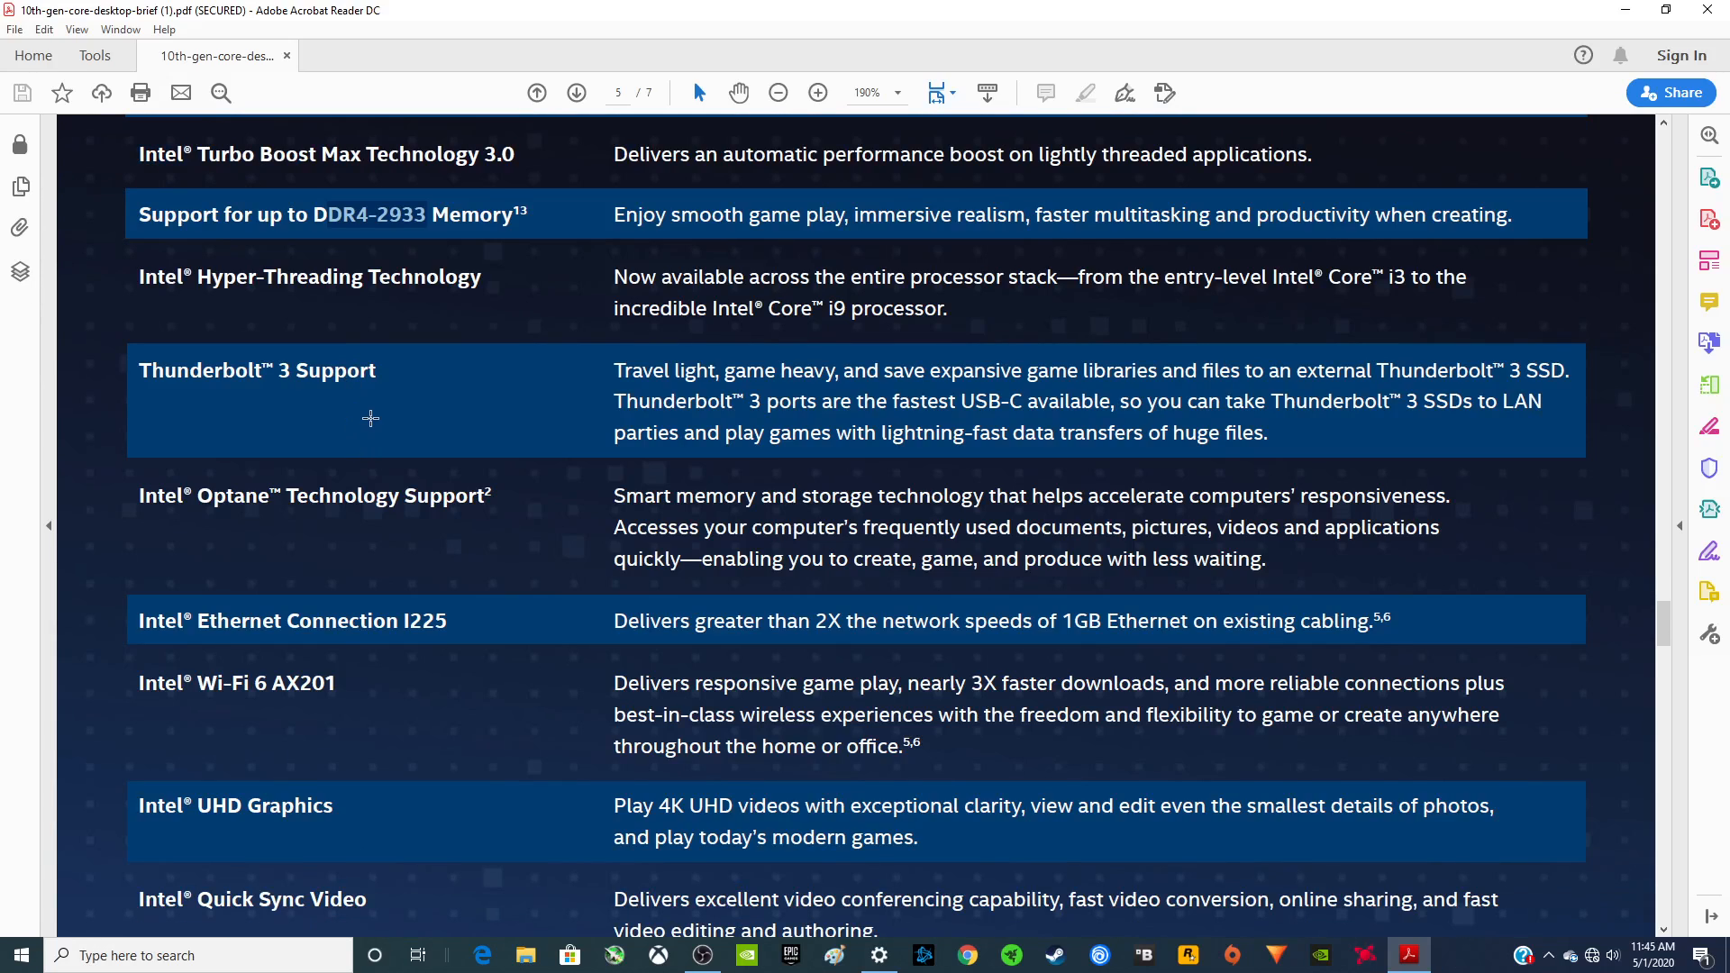
scroll("down", 3)
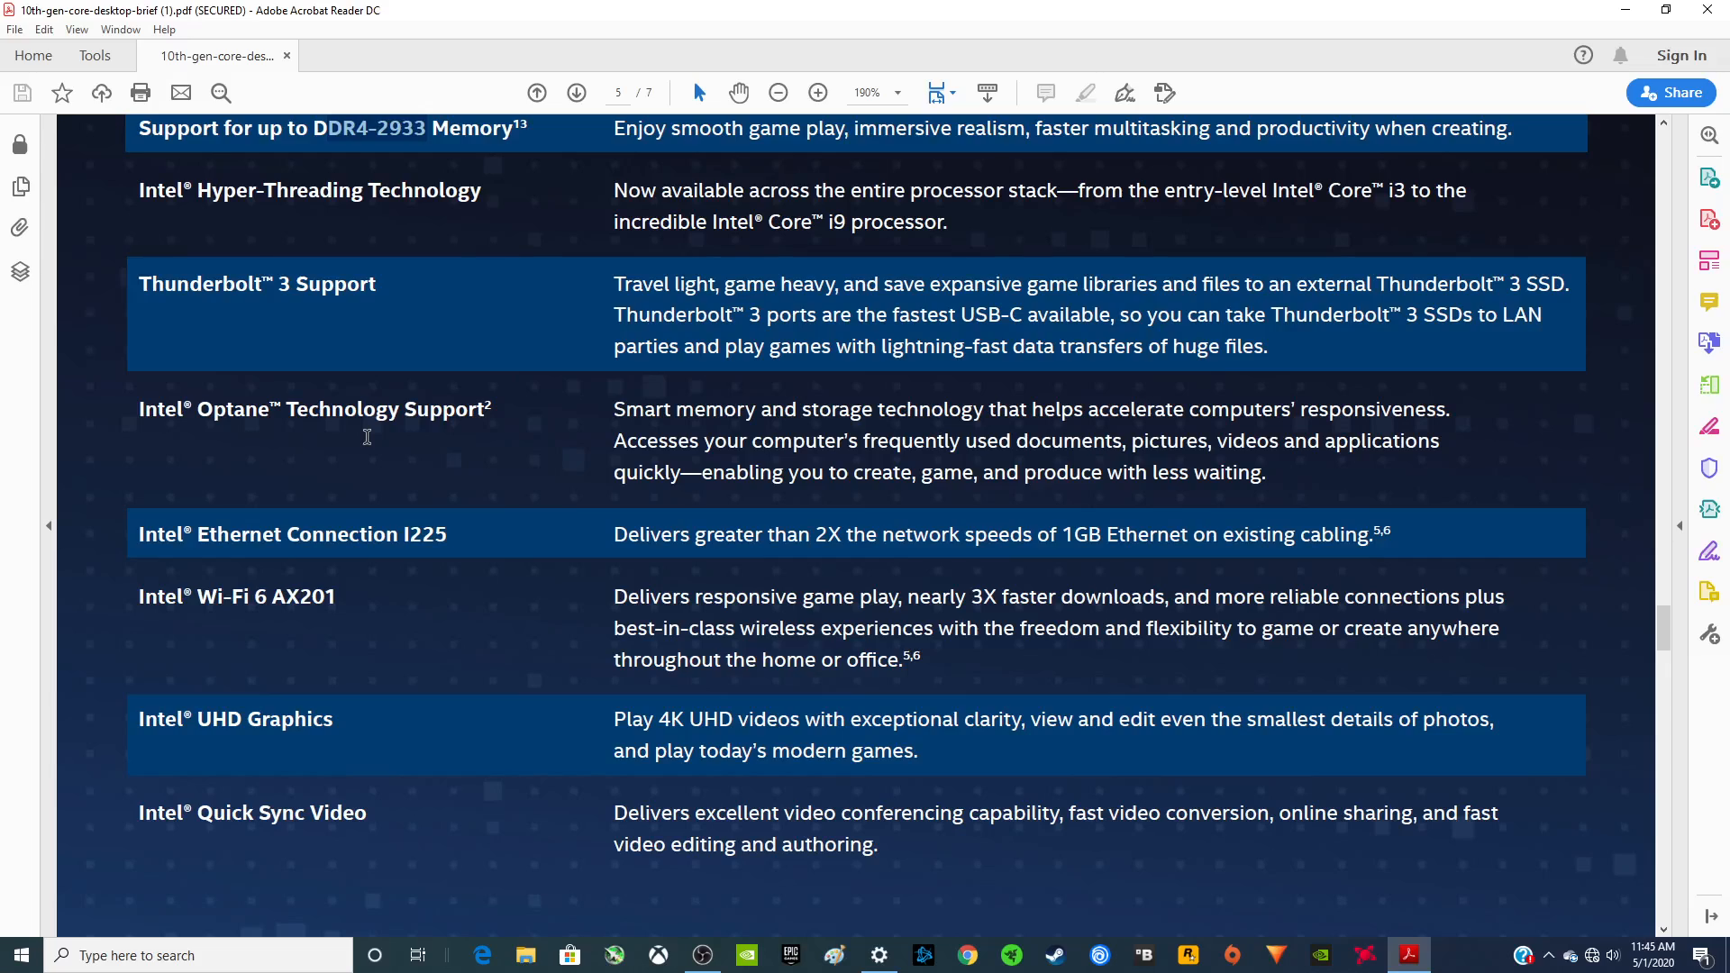
mouse_move(482, 448)
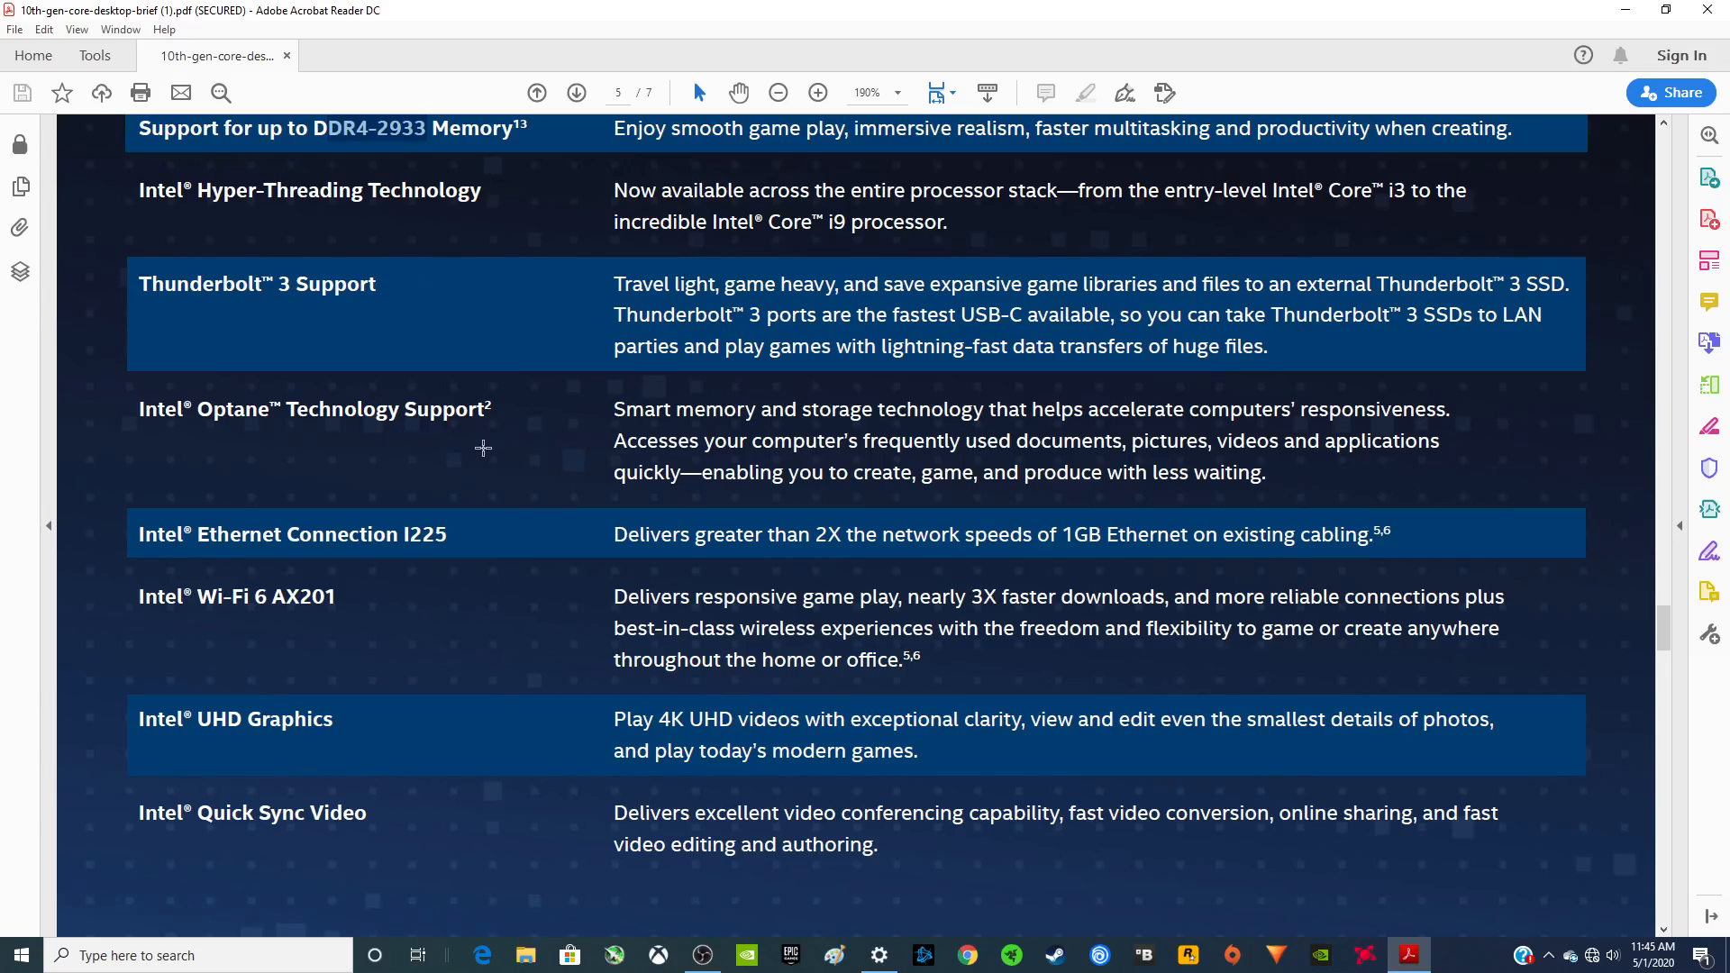
scroll("down", 3)
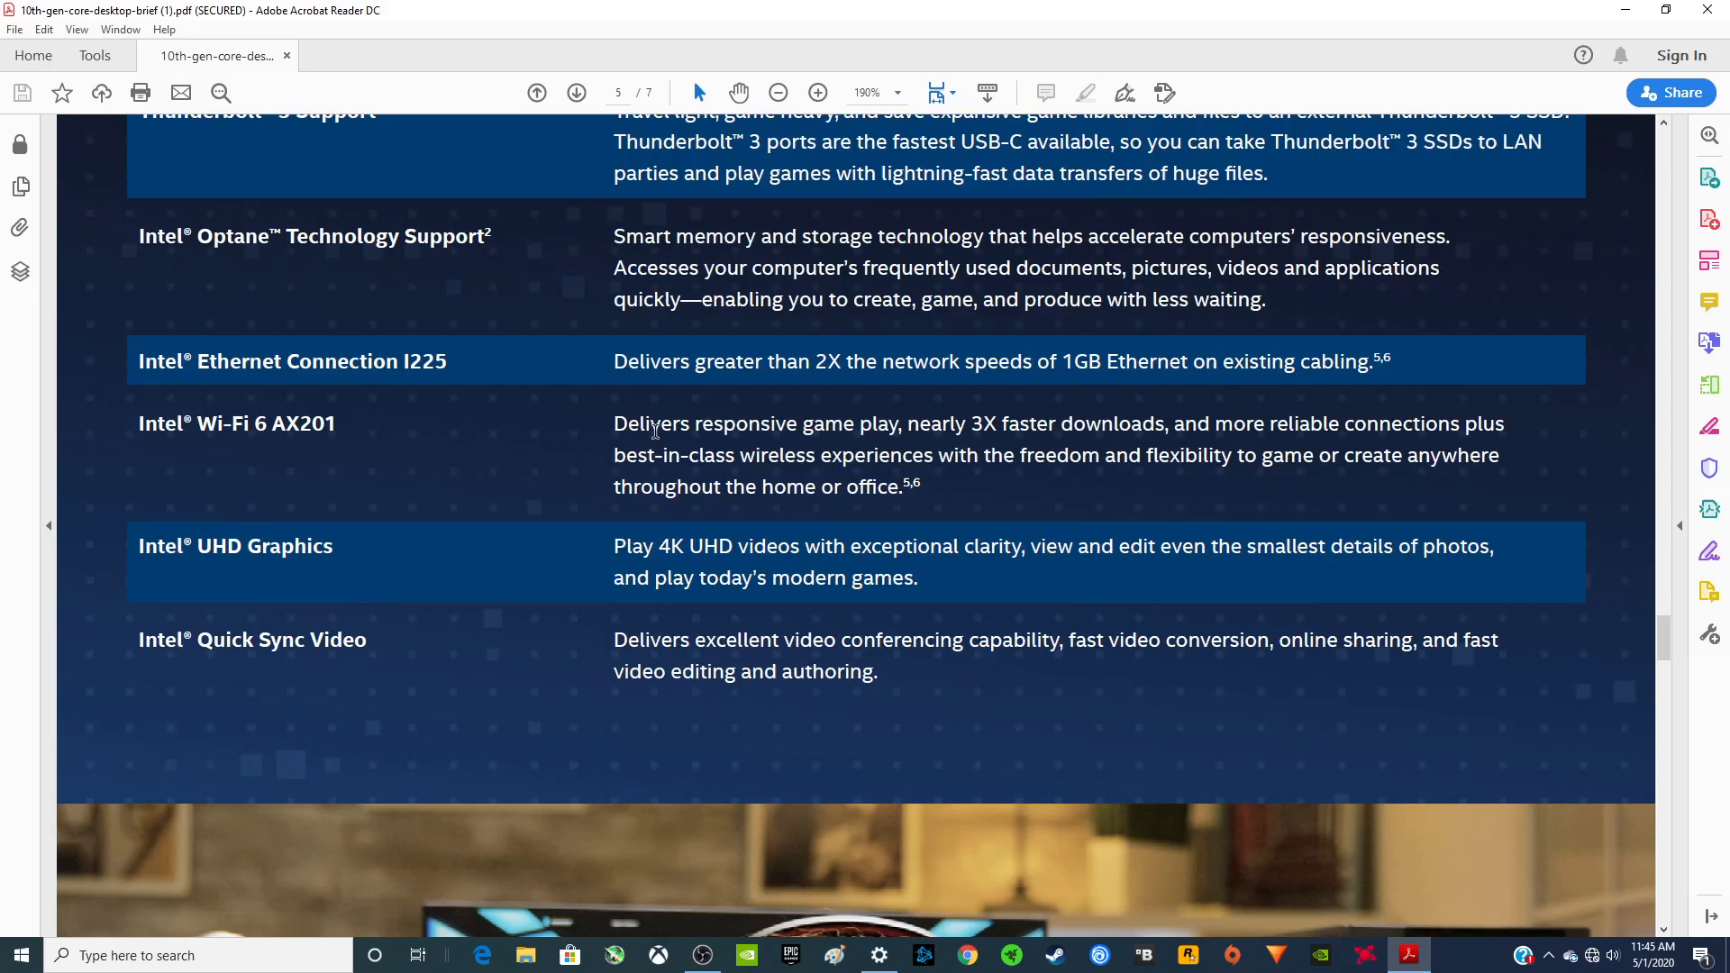
scroll("down", 3)
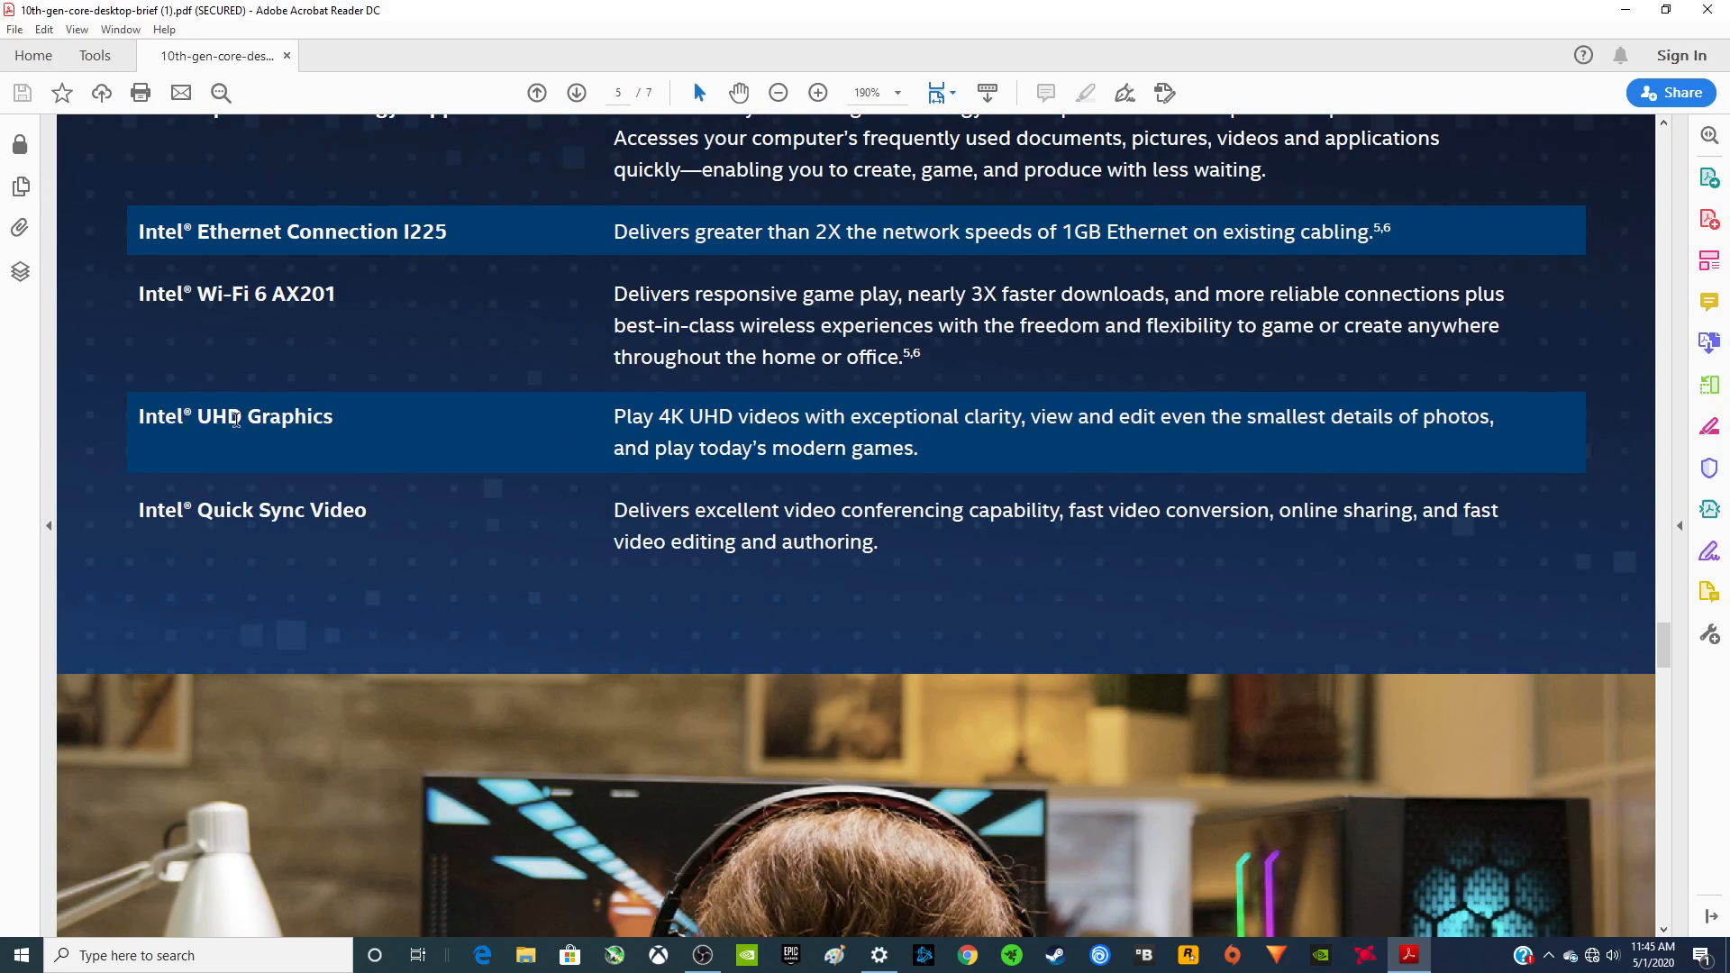
mouse_move(541, 412)
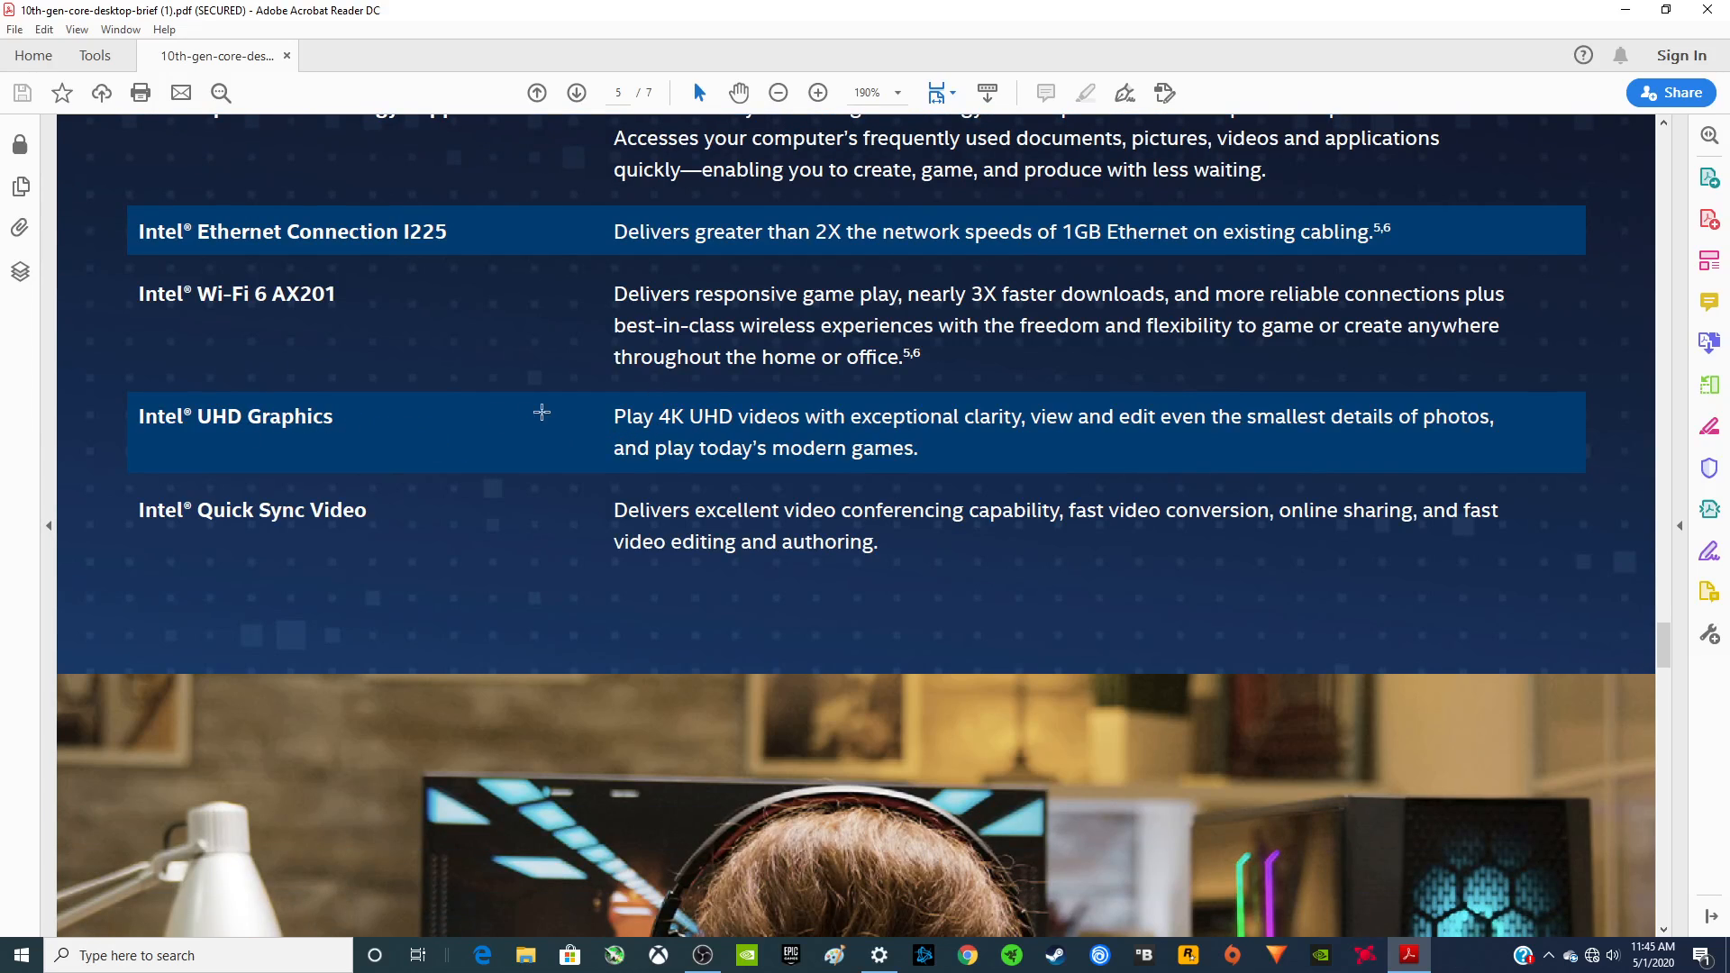
left_click_drag(615, 417, 917, 449)
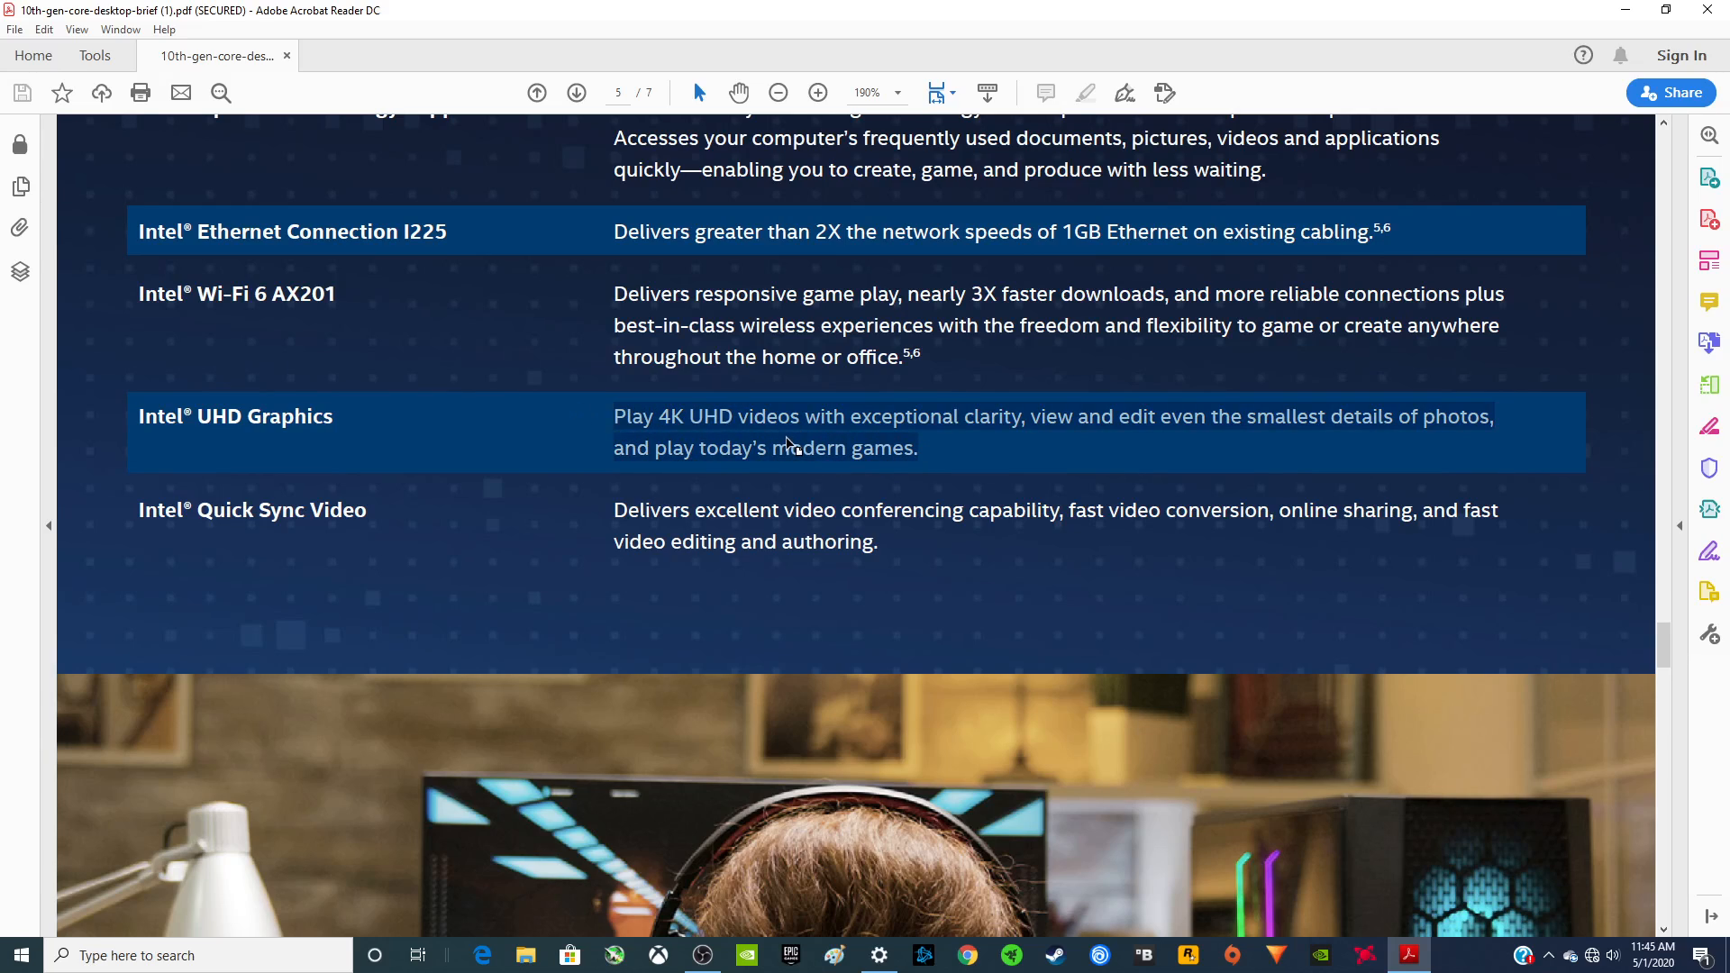
scroll("down", 3)
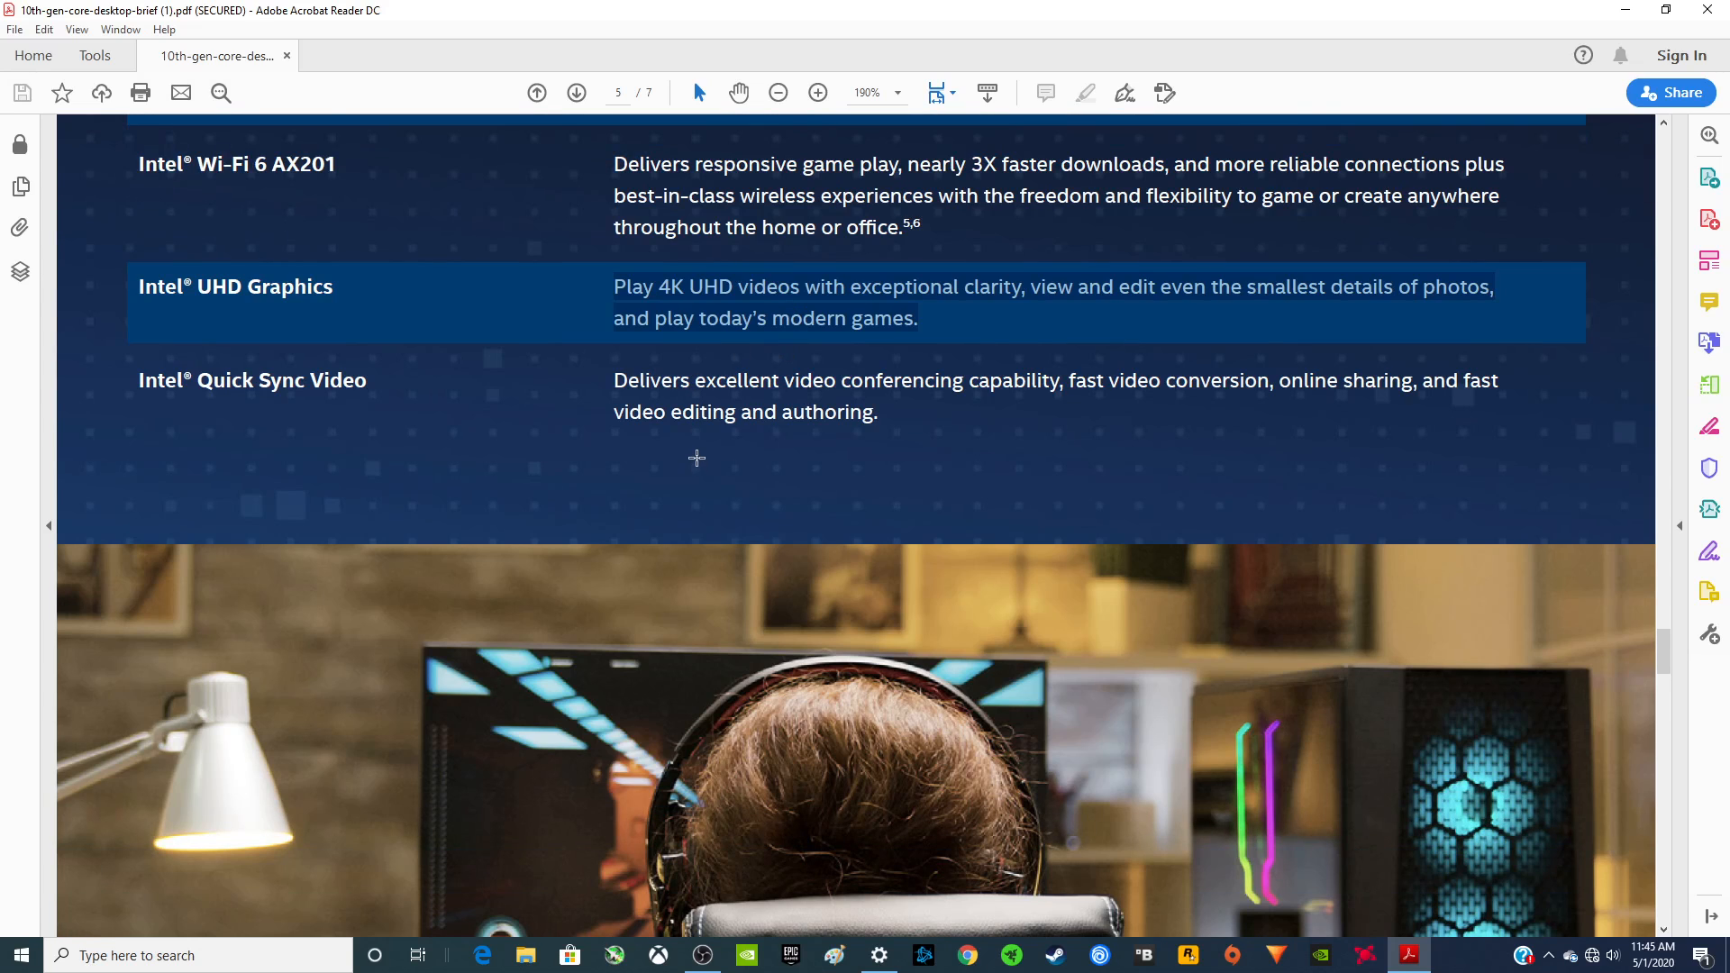
Step: Scroll to page 6's comparison table headers for Core i9, i7, i5 and i3
left_click(574, 93)
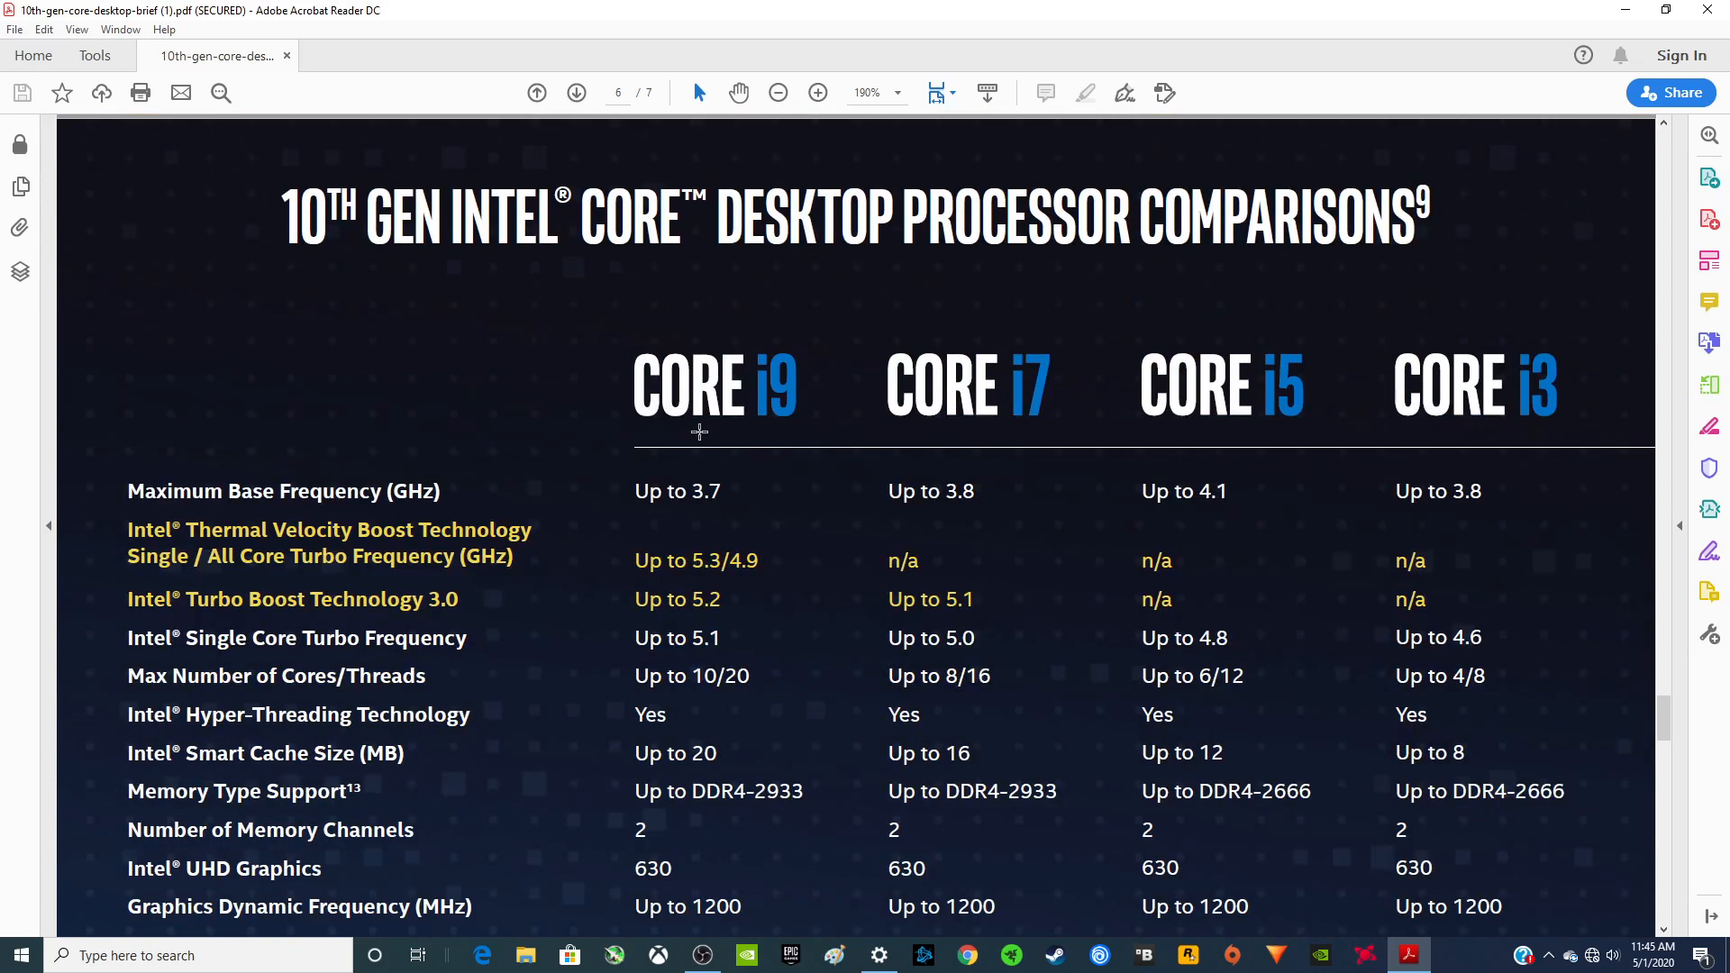
scroll("down", 3)
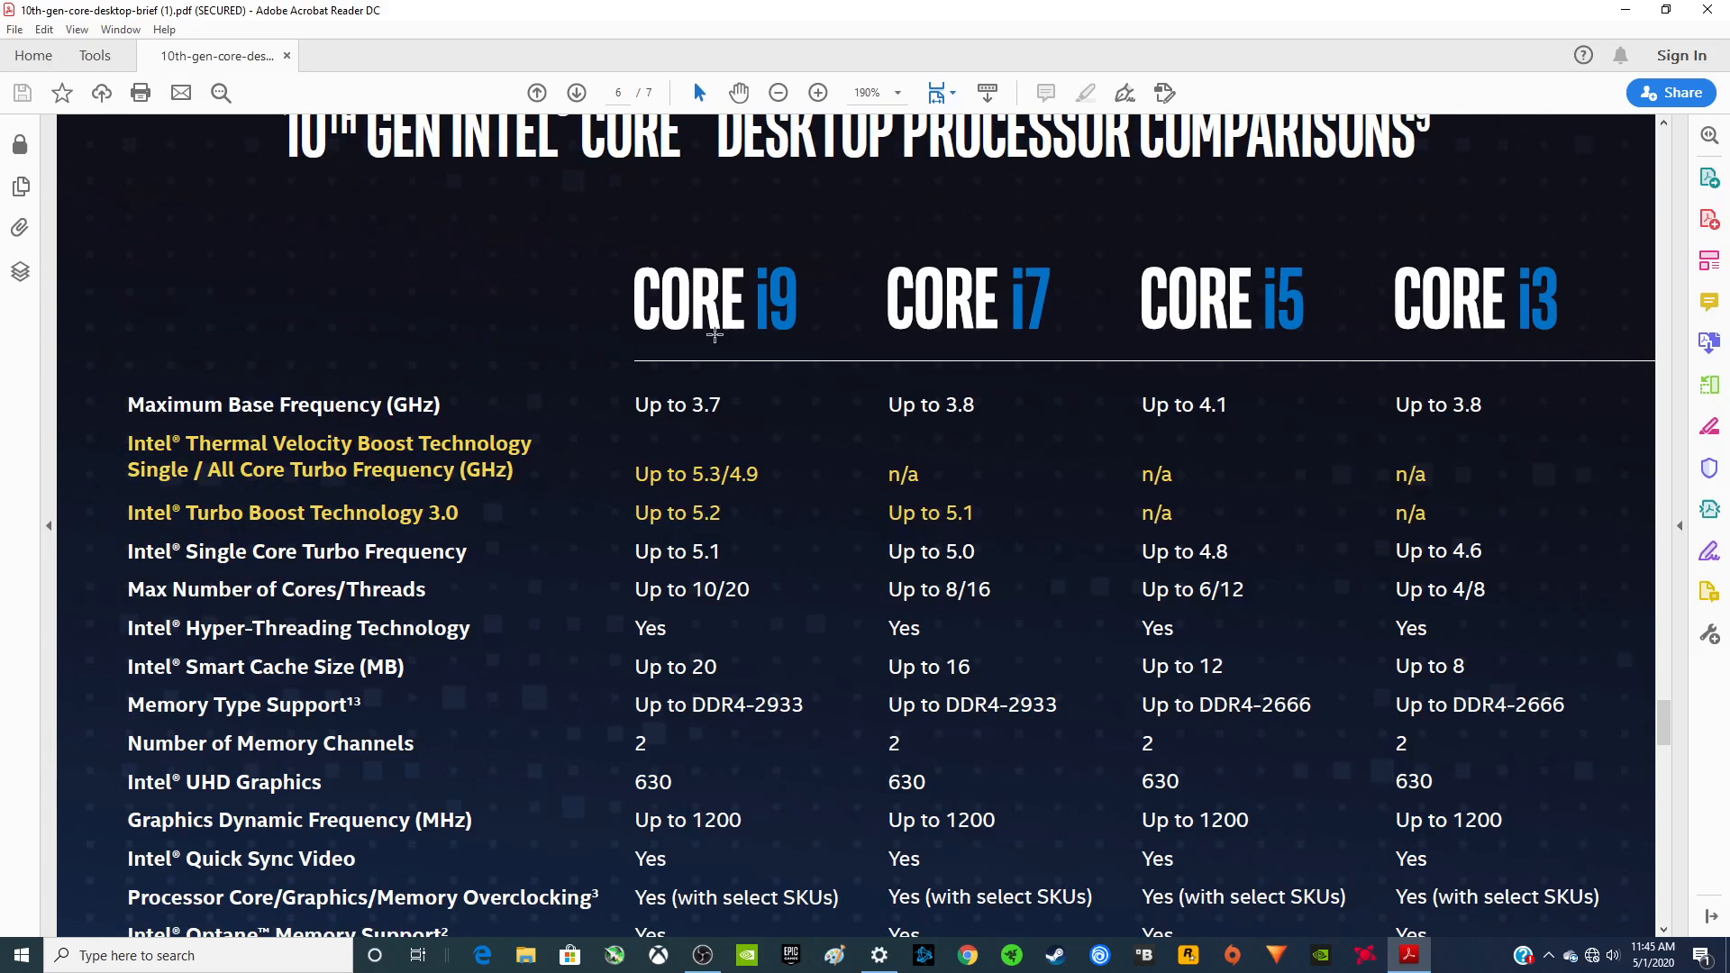
mouse_move(910, 320)
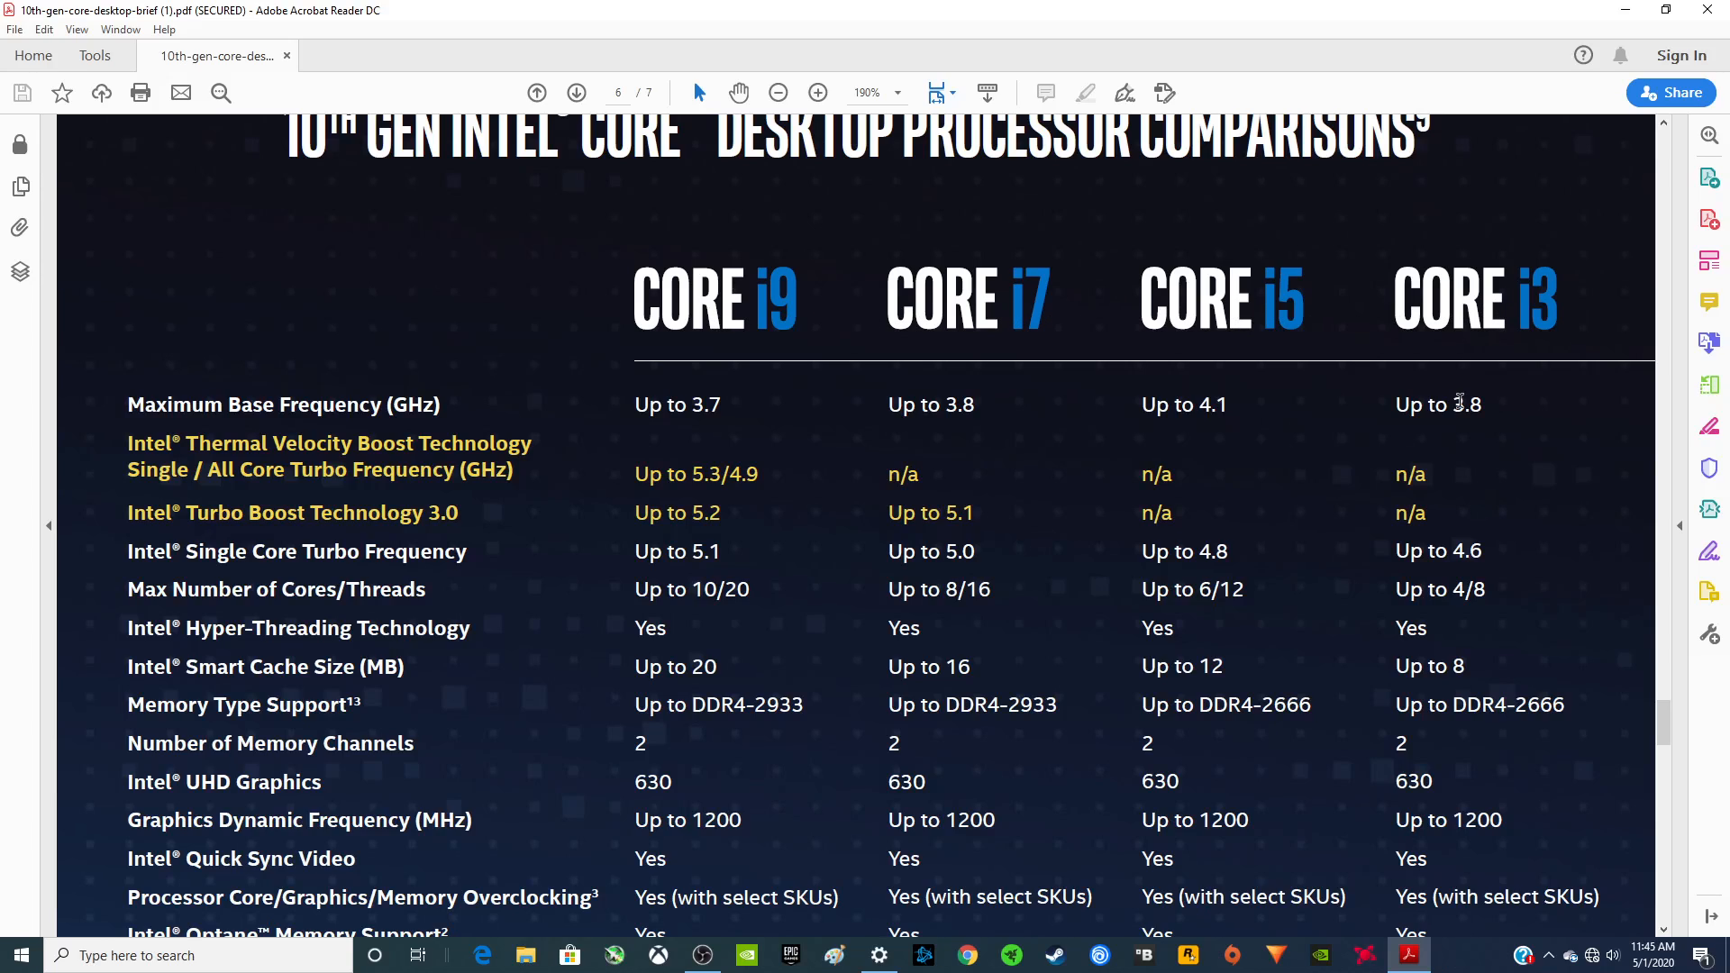
mouse_move(1284, 513)
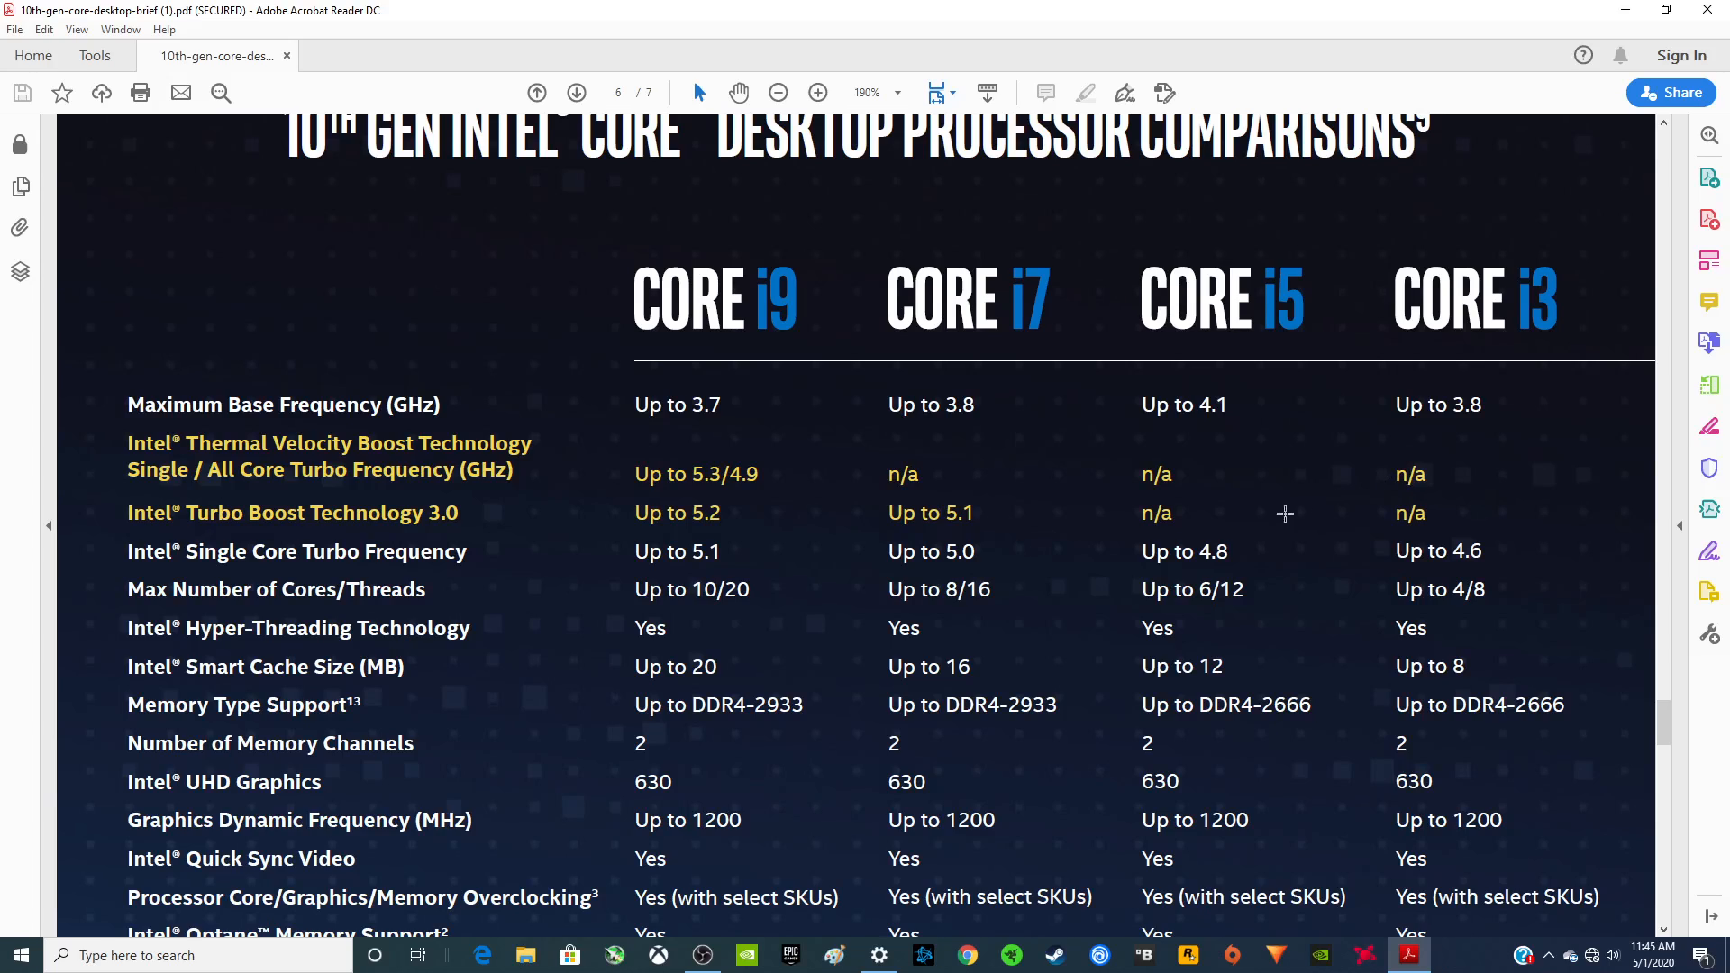
mouse_move(536, 568)
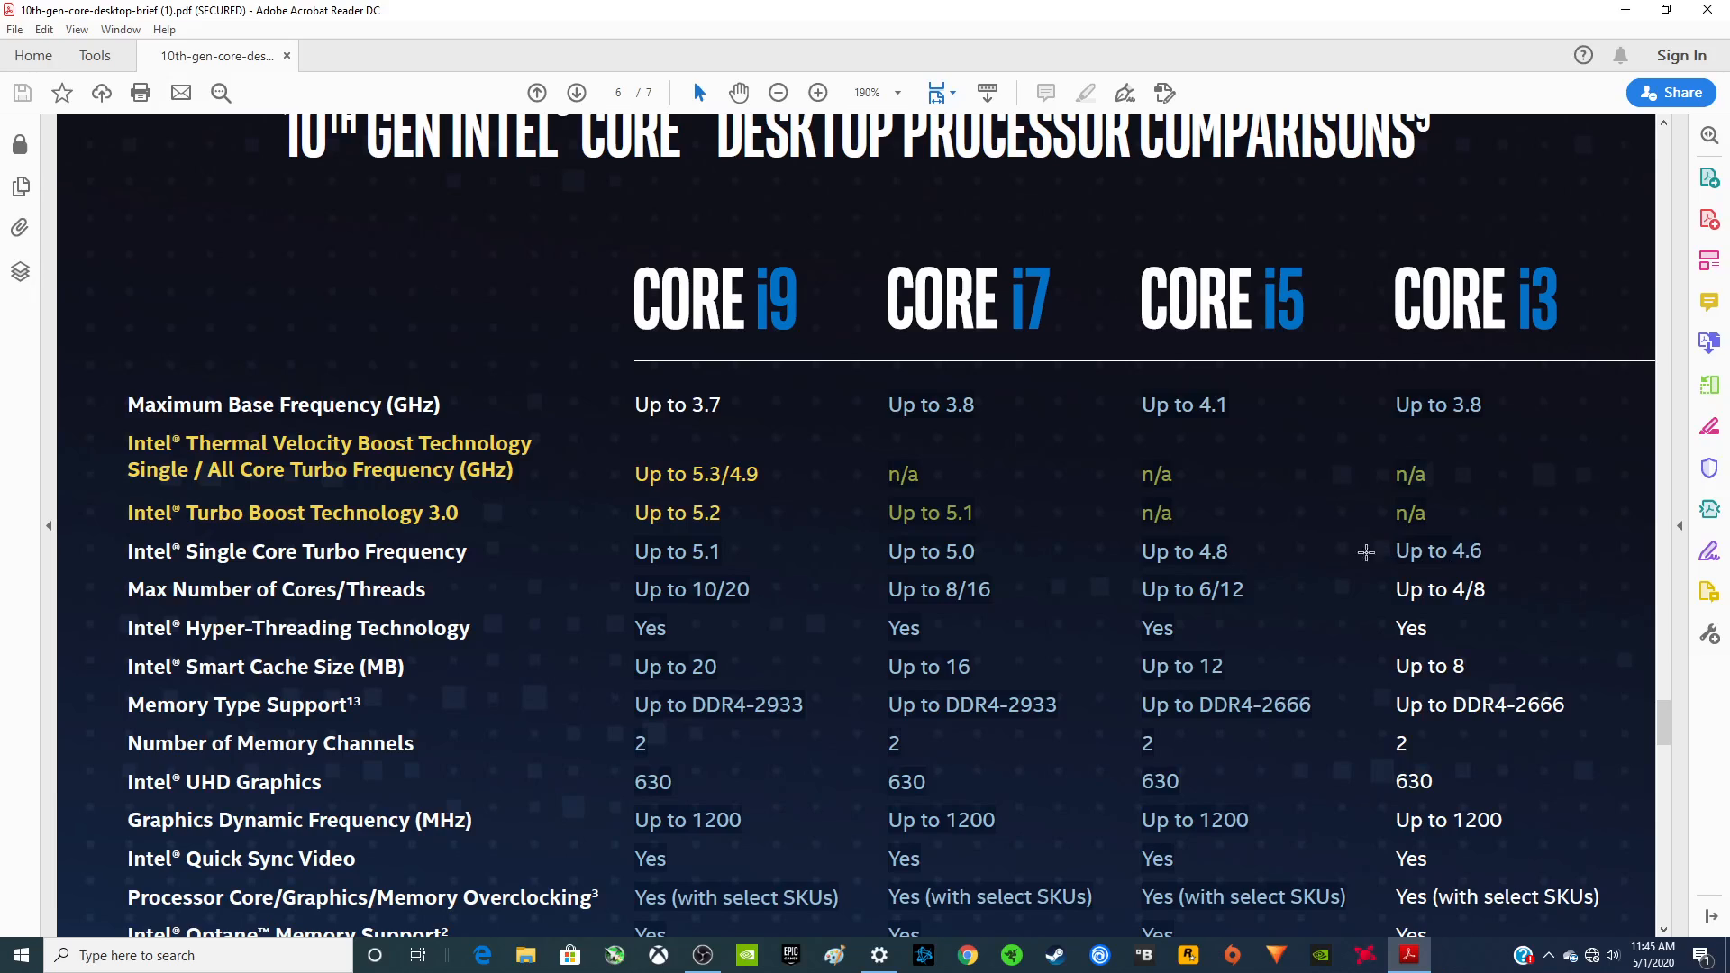
mouse_move(658, 557)
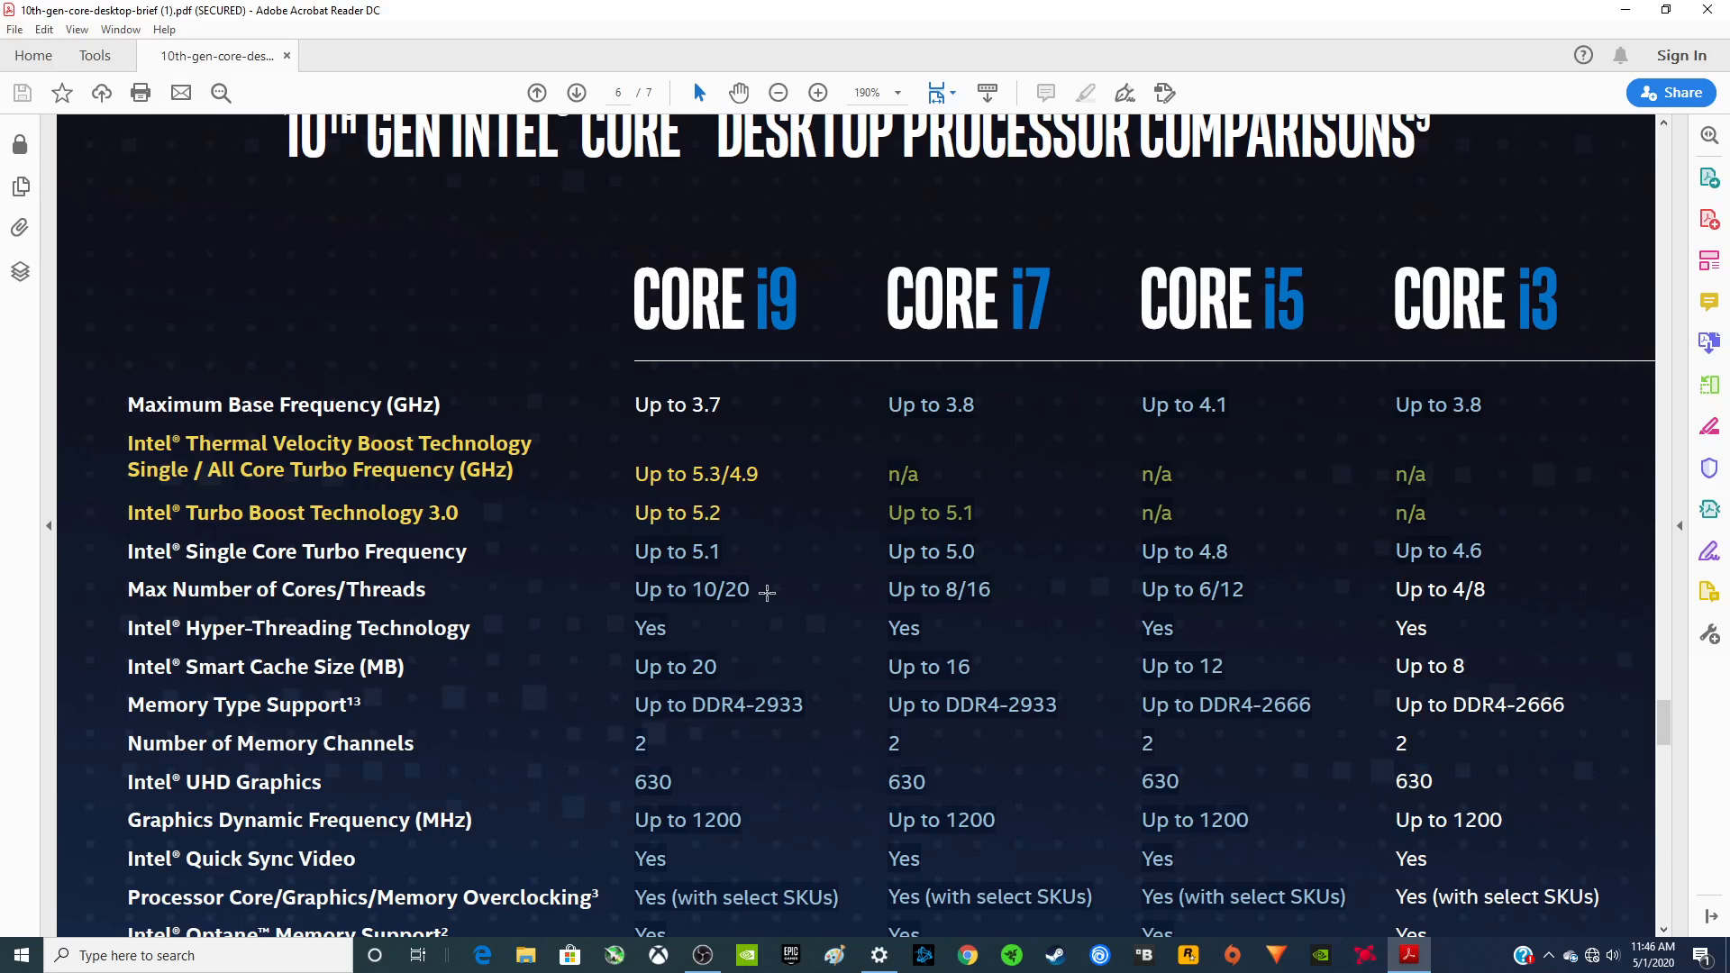
mouse_move(975, 718)
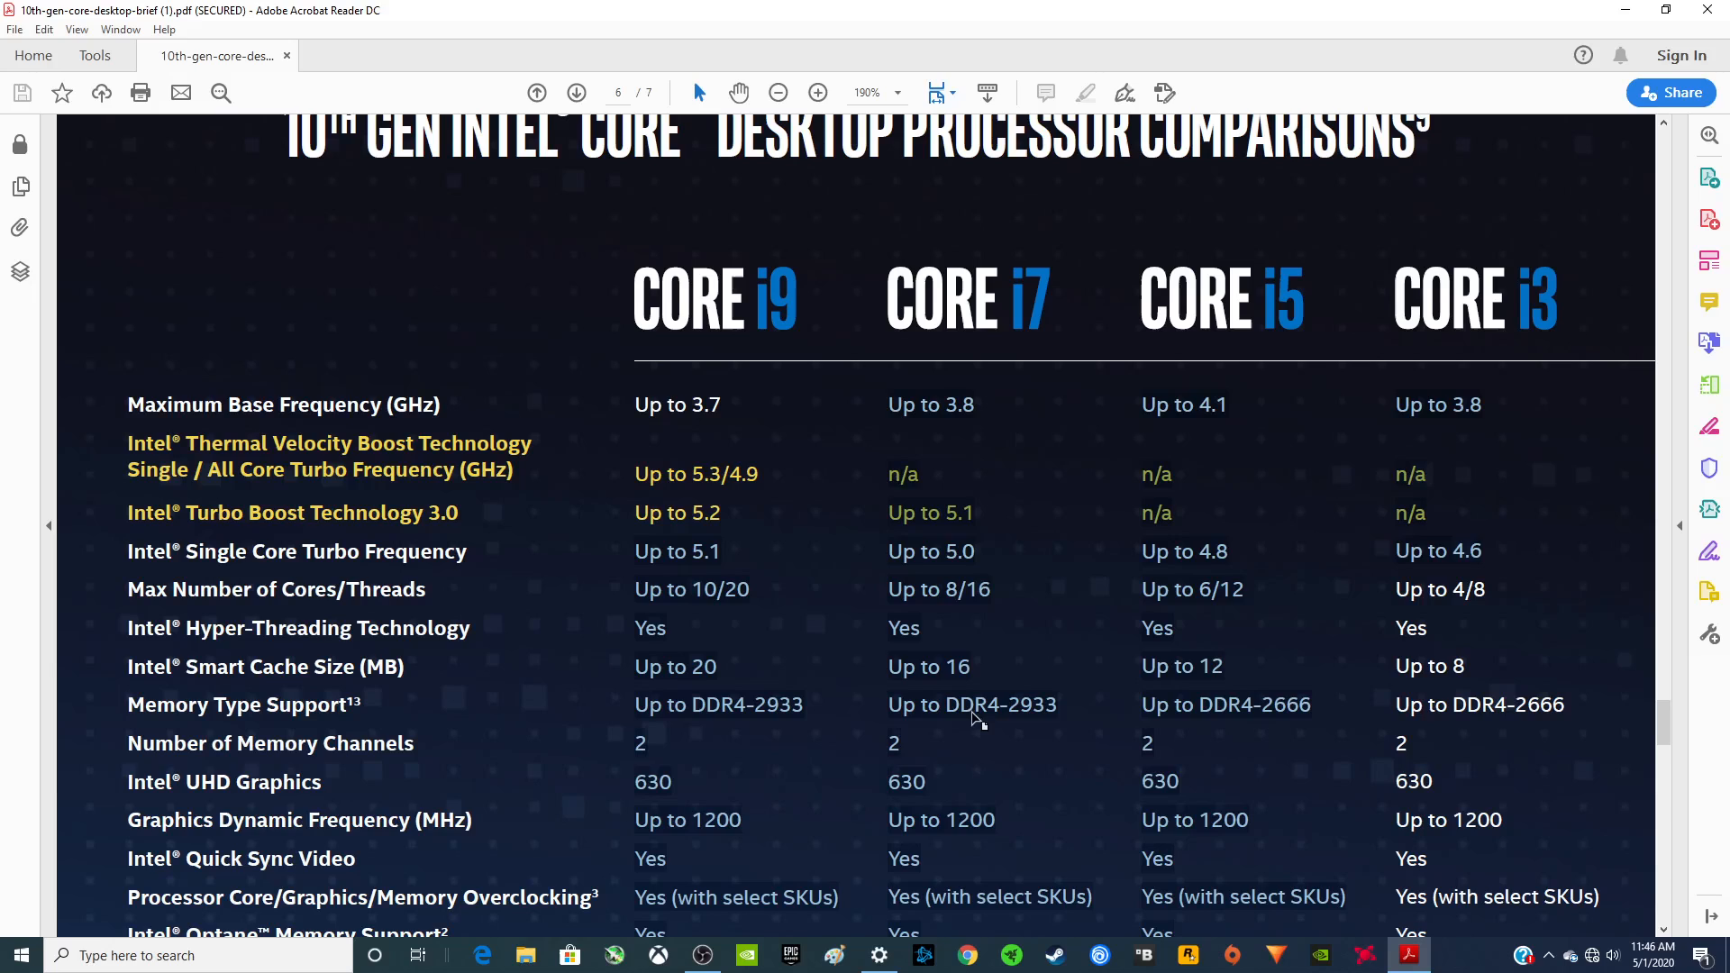
Step: Scroll to the table's end and its Intel 400 series chipset motherboard note
scroll("down", 3)
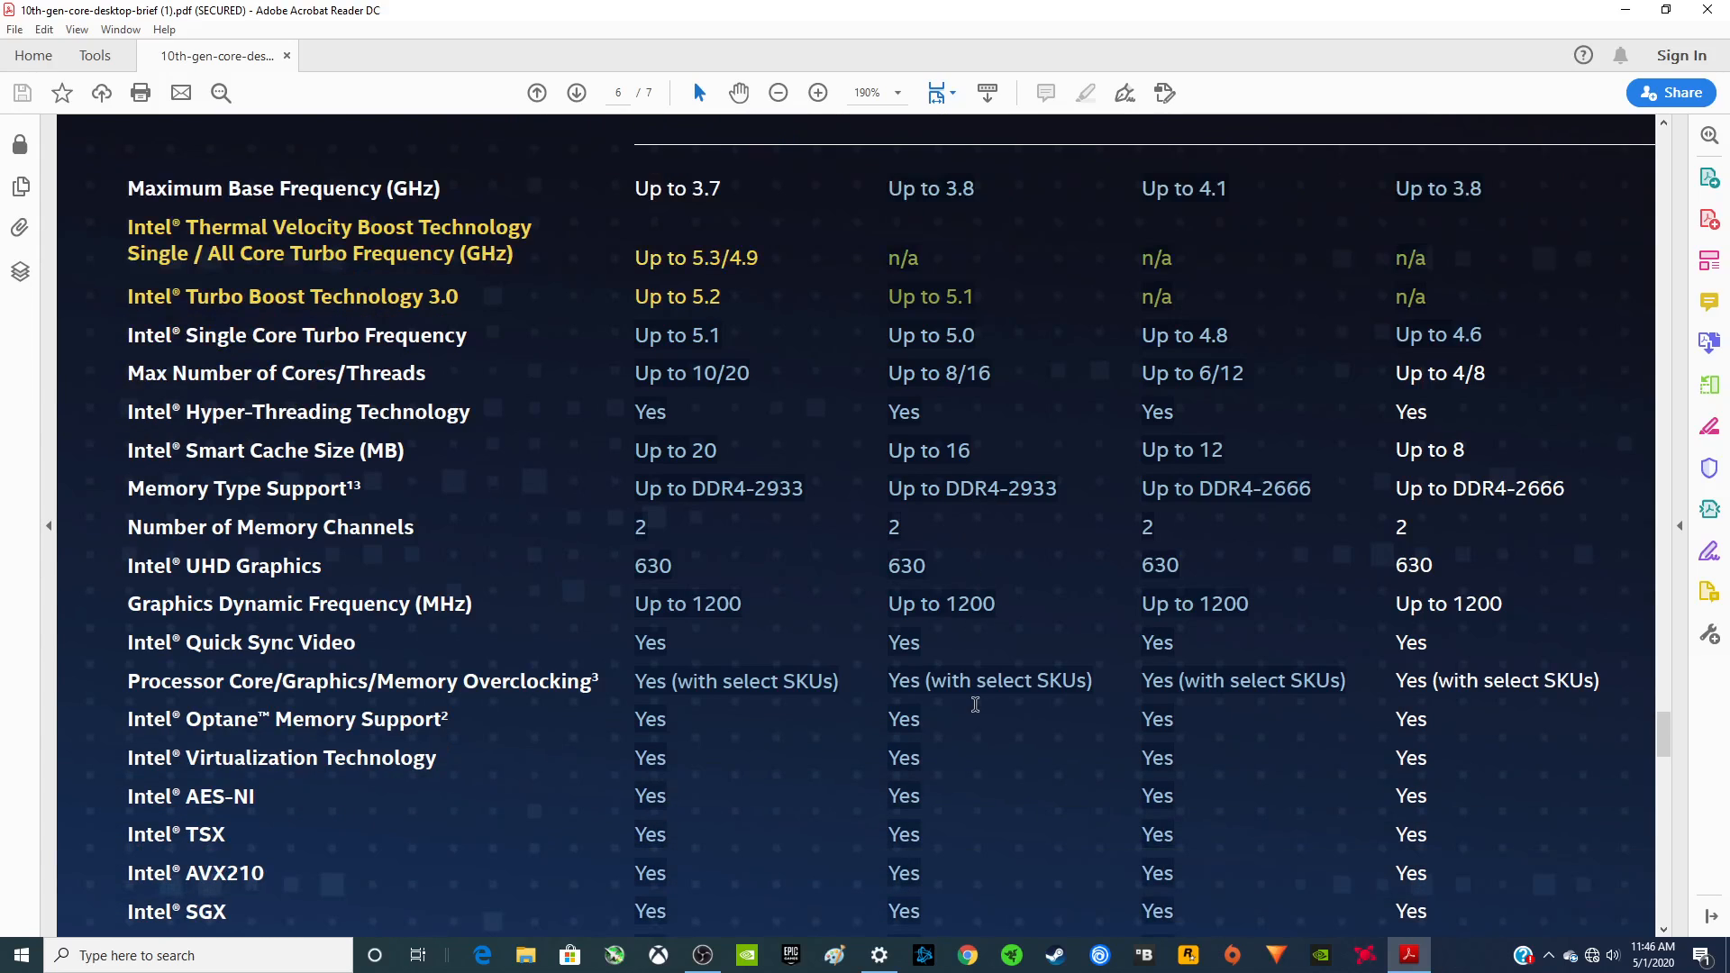
scroll("down", 3)
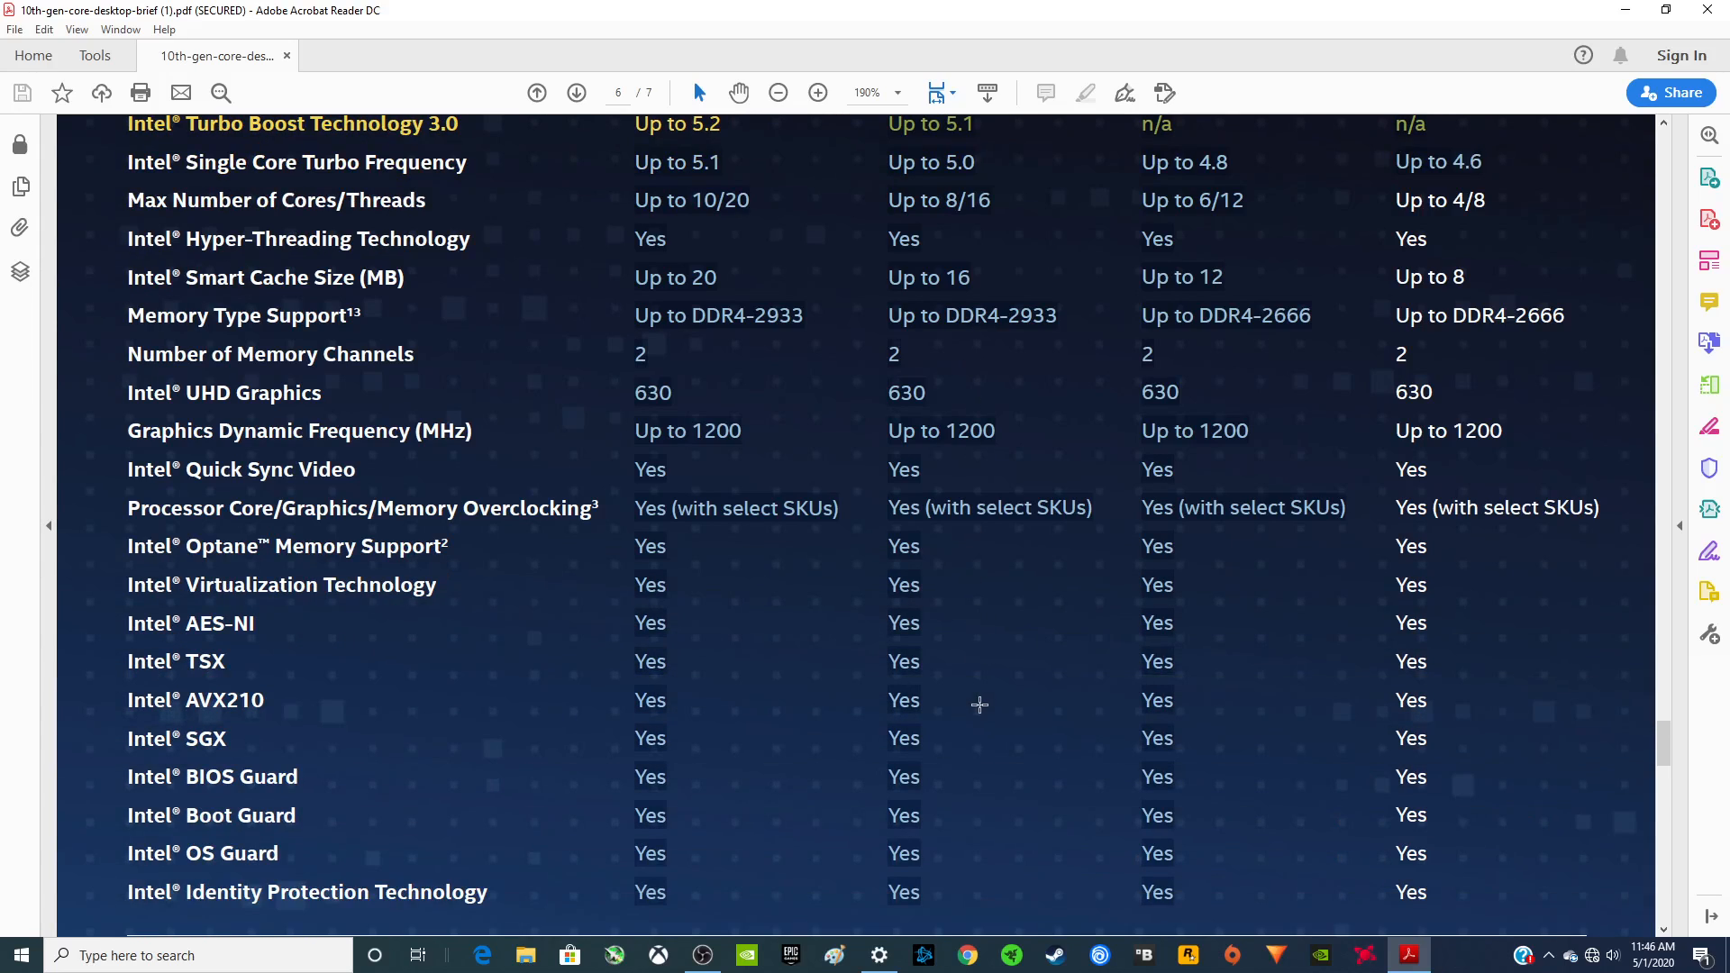
scroll("down", 3)
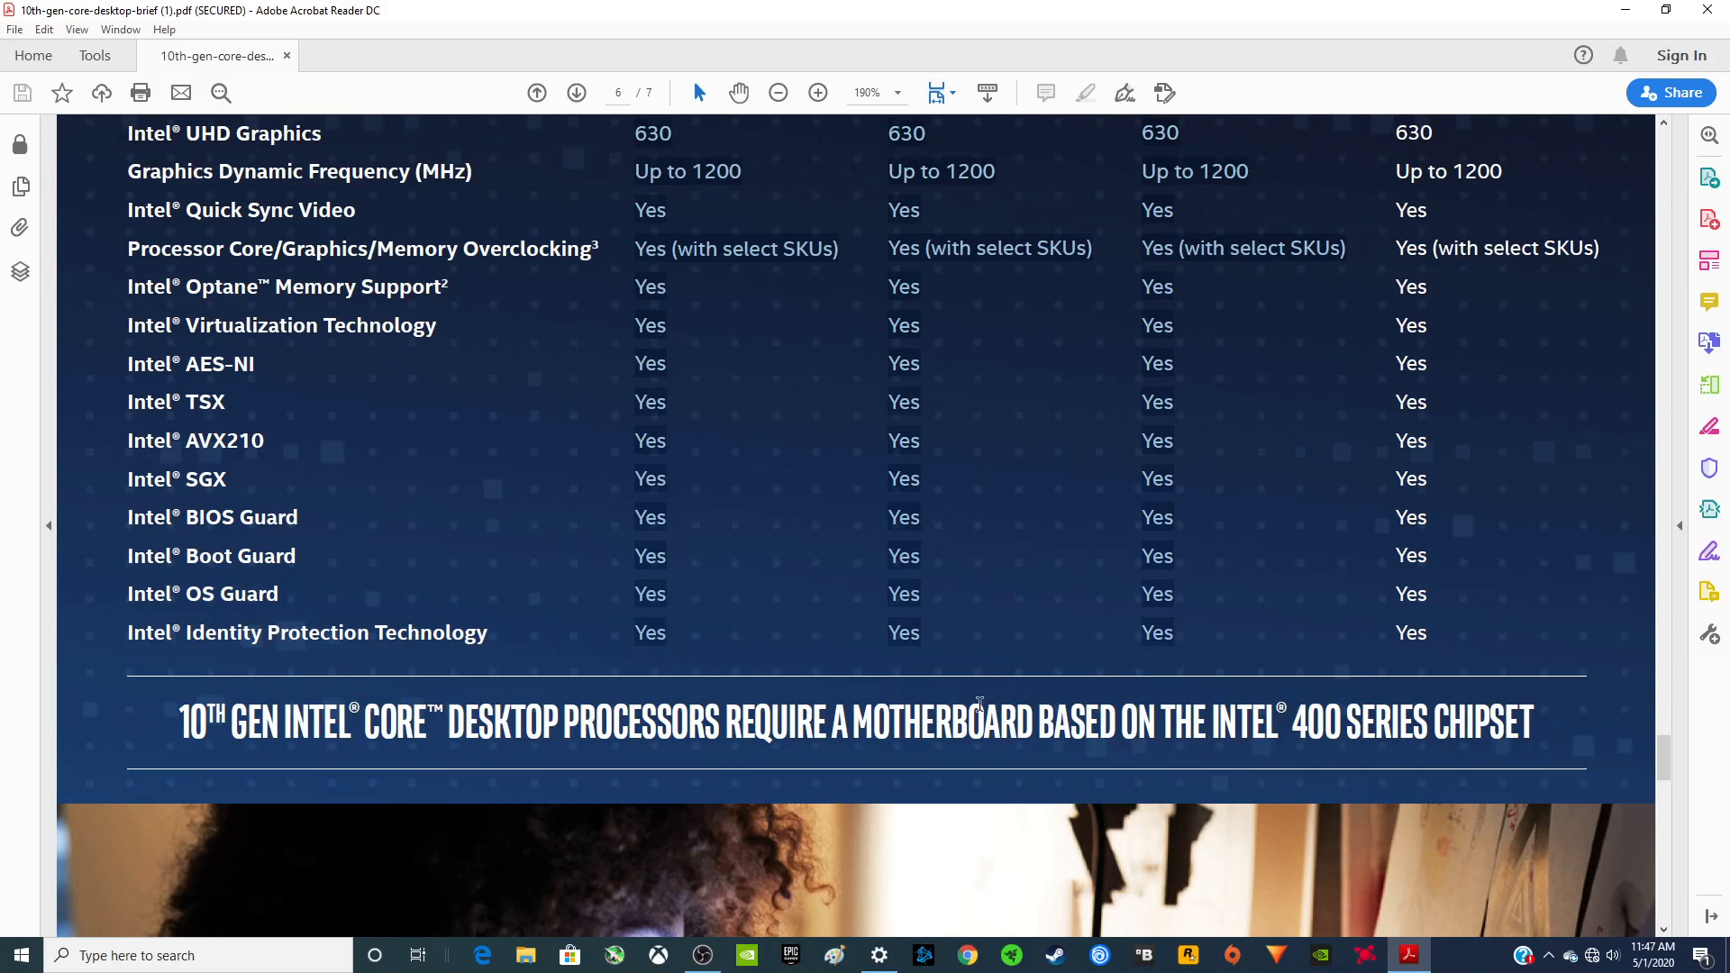
scroll("down", 3)
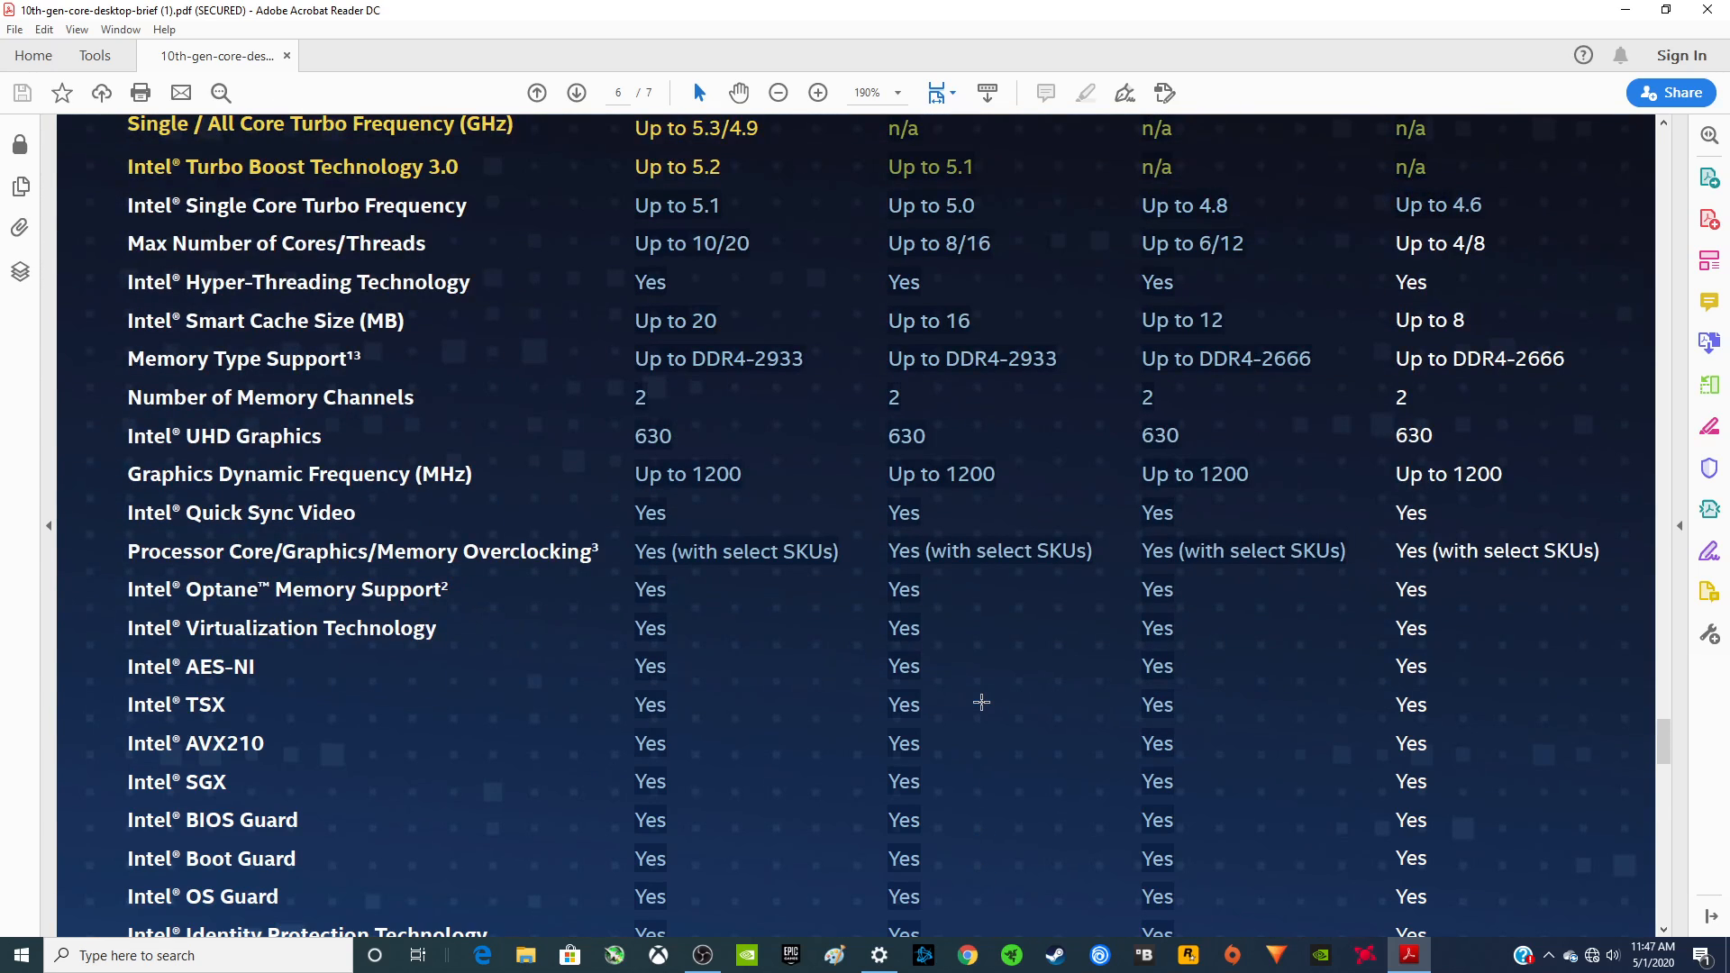
scroll("down", 3)
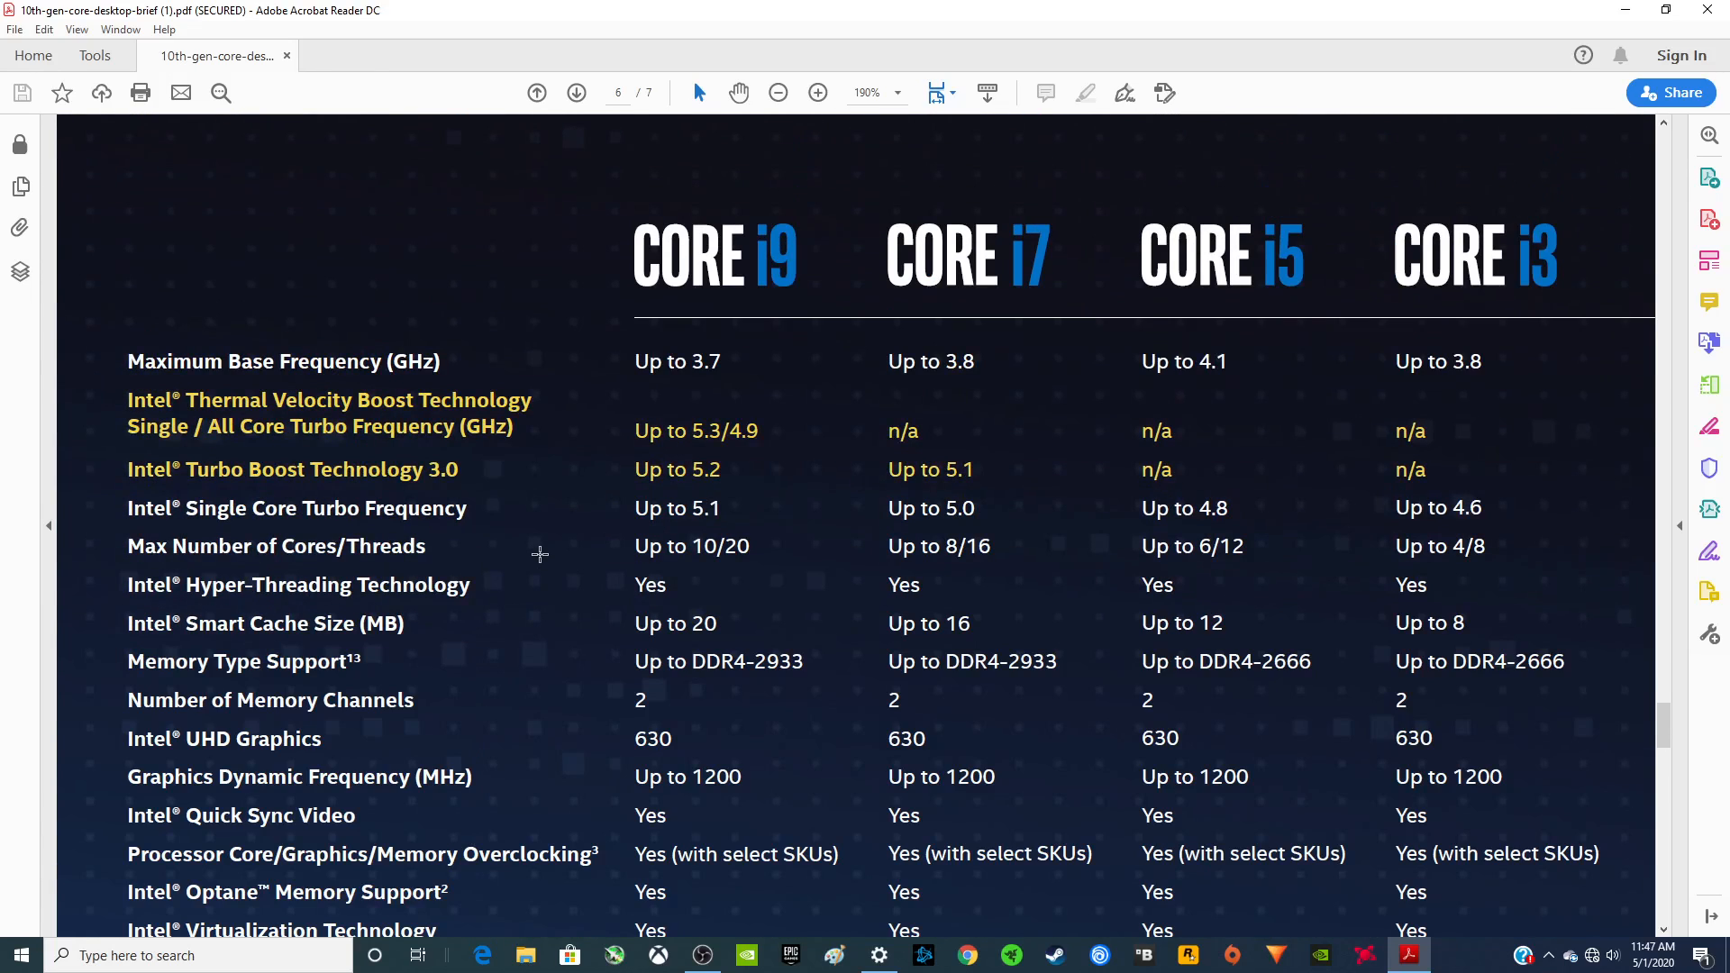
scroll("down", 3)
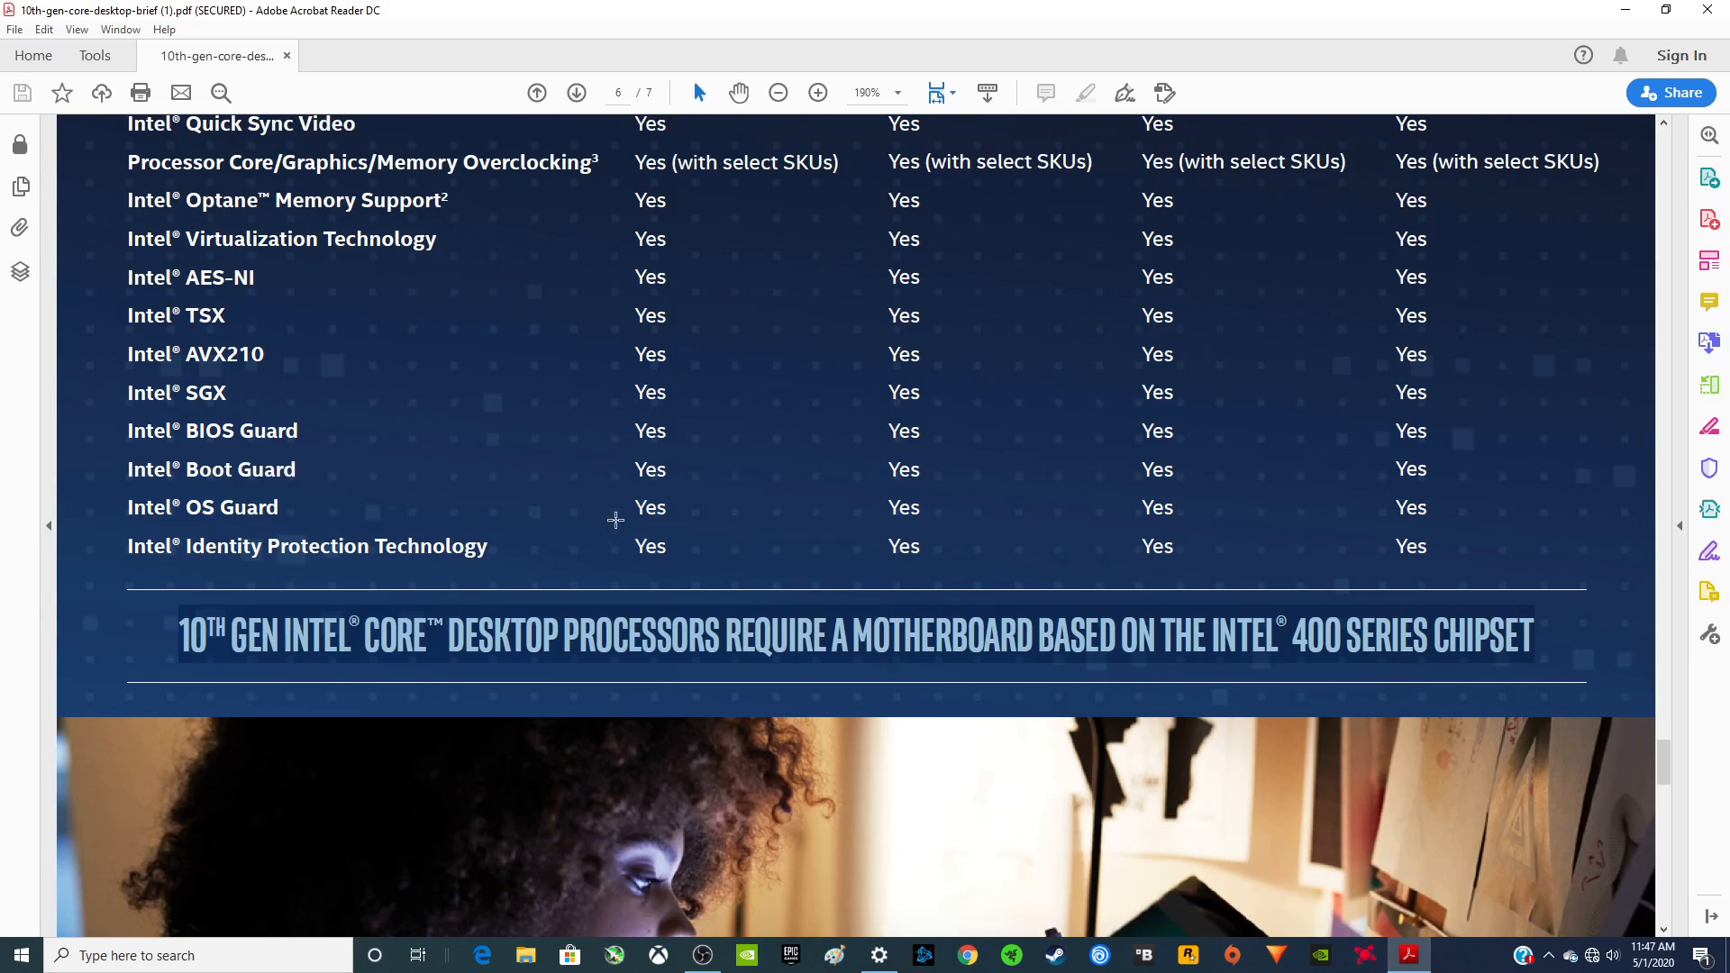
Step: Scroll down to page 7's footnotes, then back to page 5's Thunderbolt 3 and Wi-Fi 6 rows
left_click(575, 93)
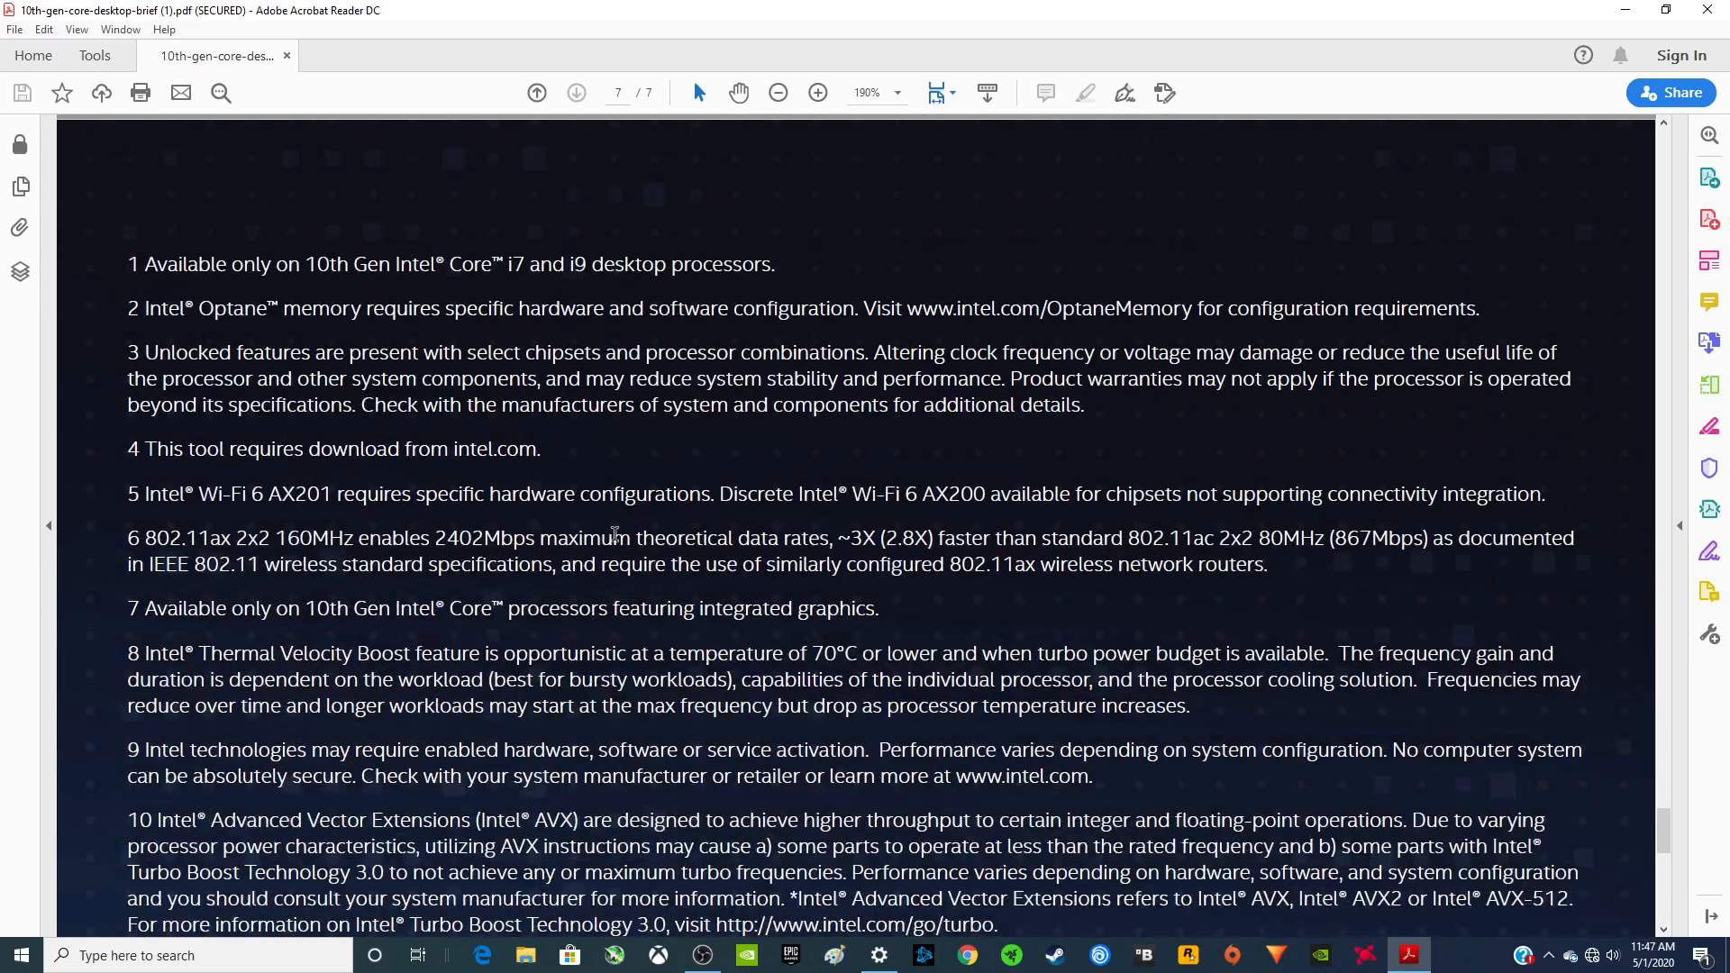
scroll("down", 3)
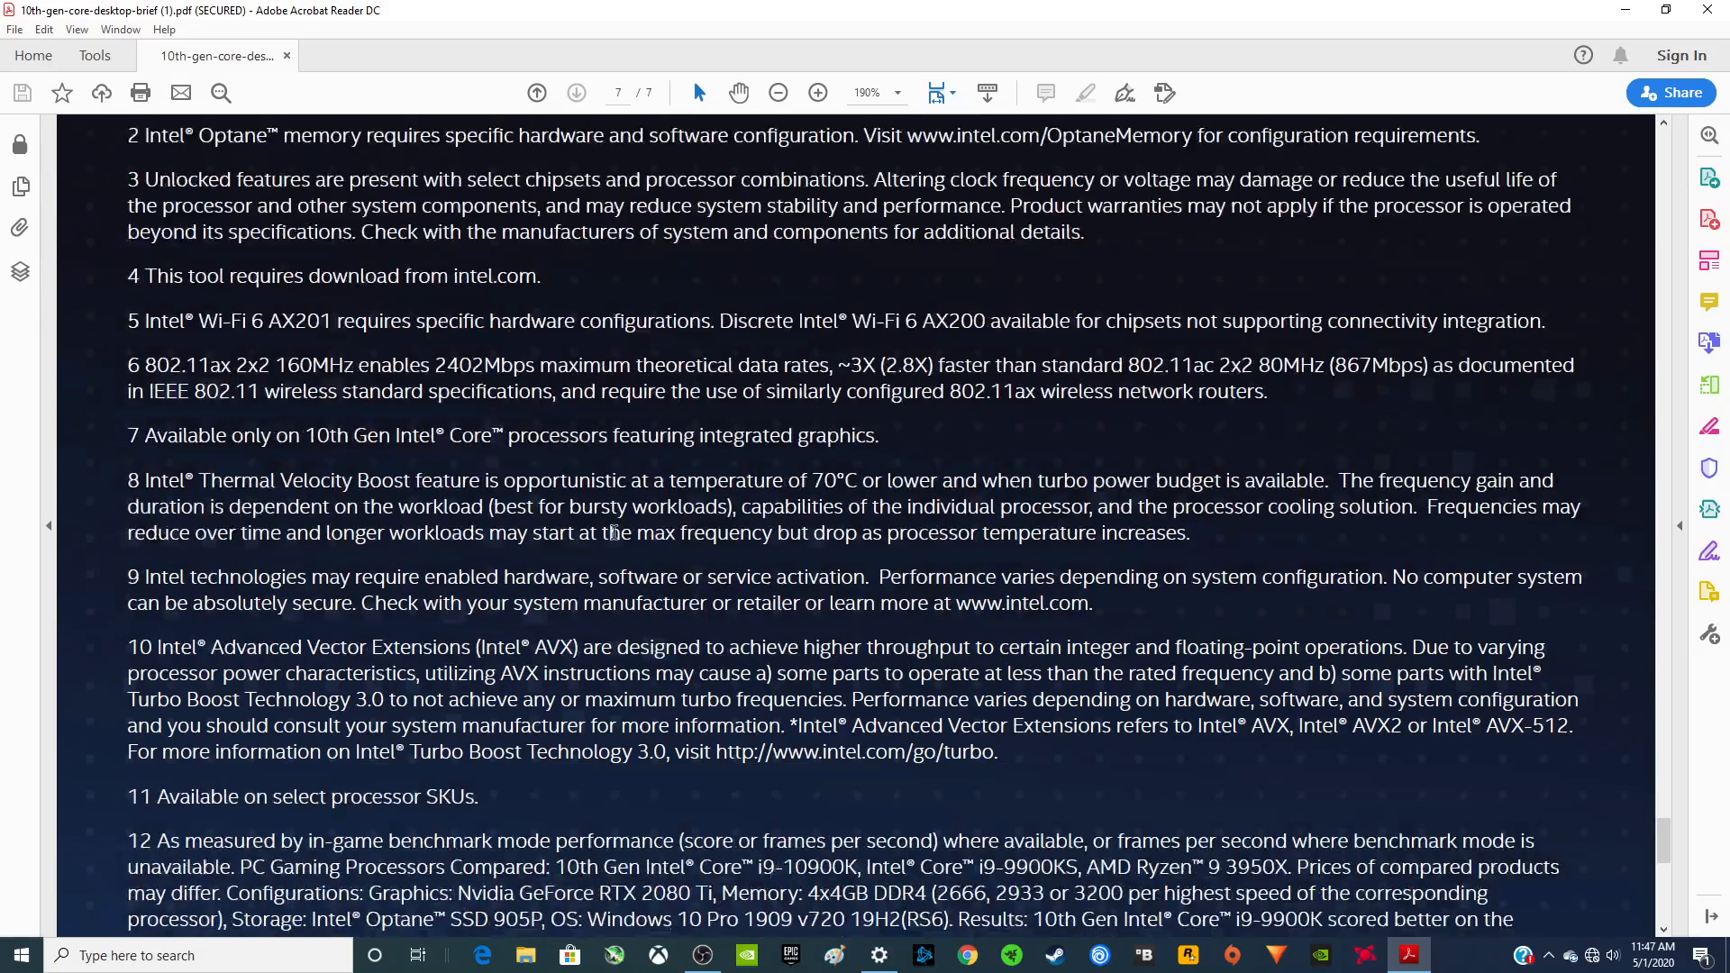
scroll("down", 3)
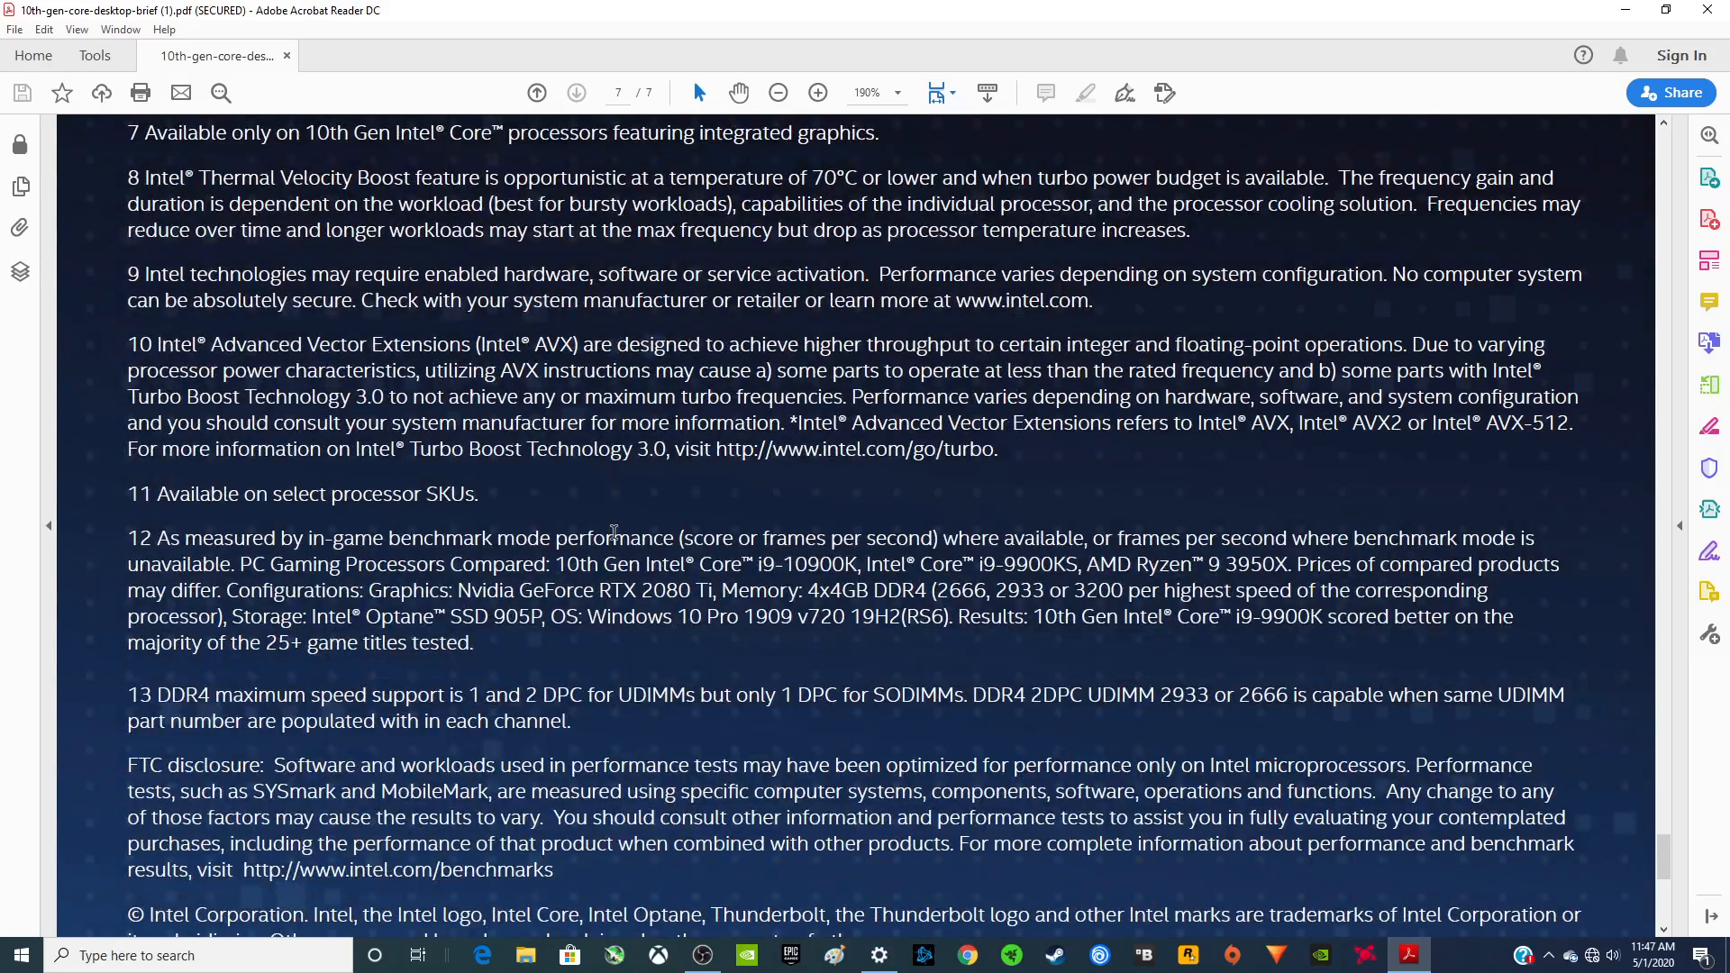
scroll("down", 3)
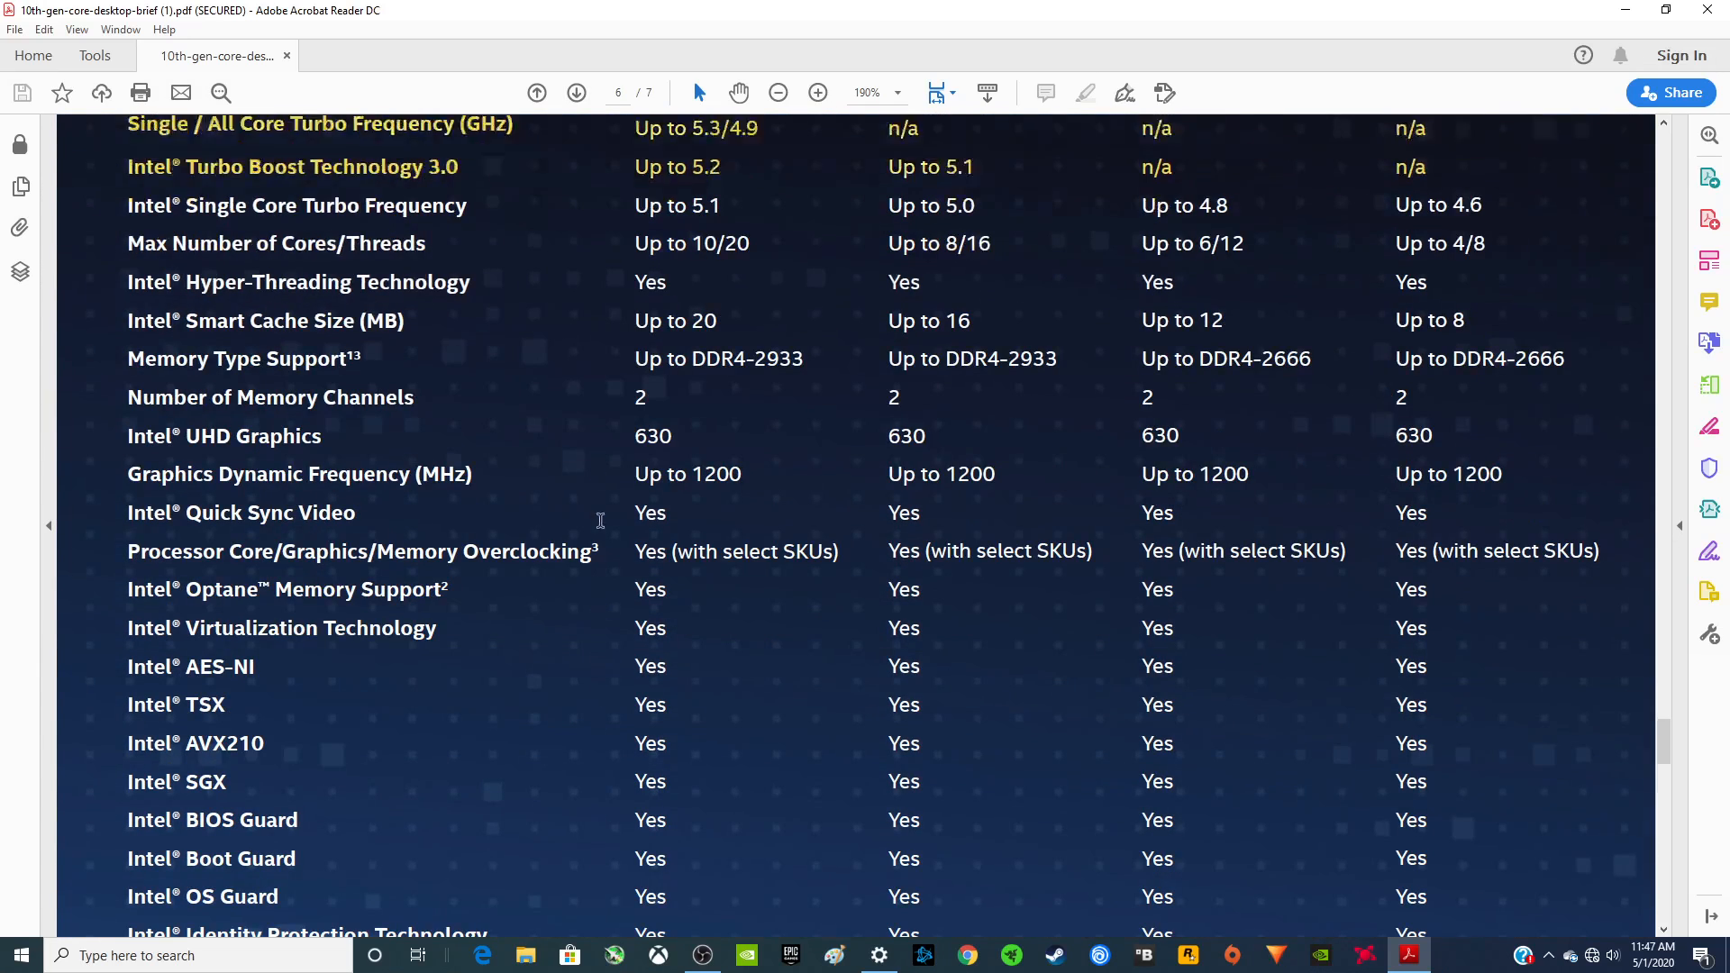
left_click(537, 93)
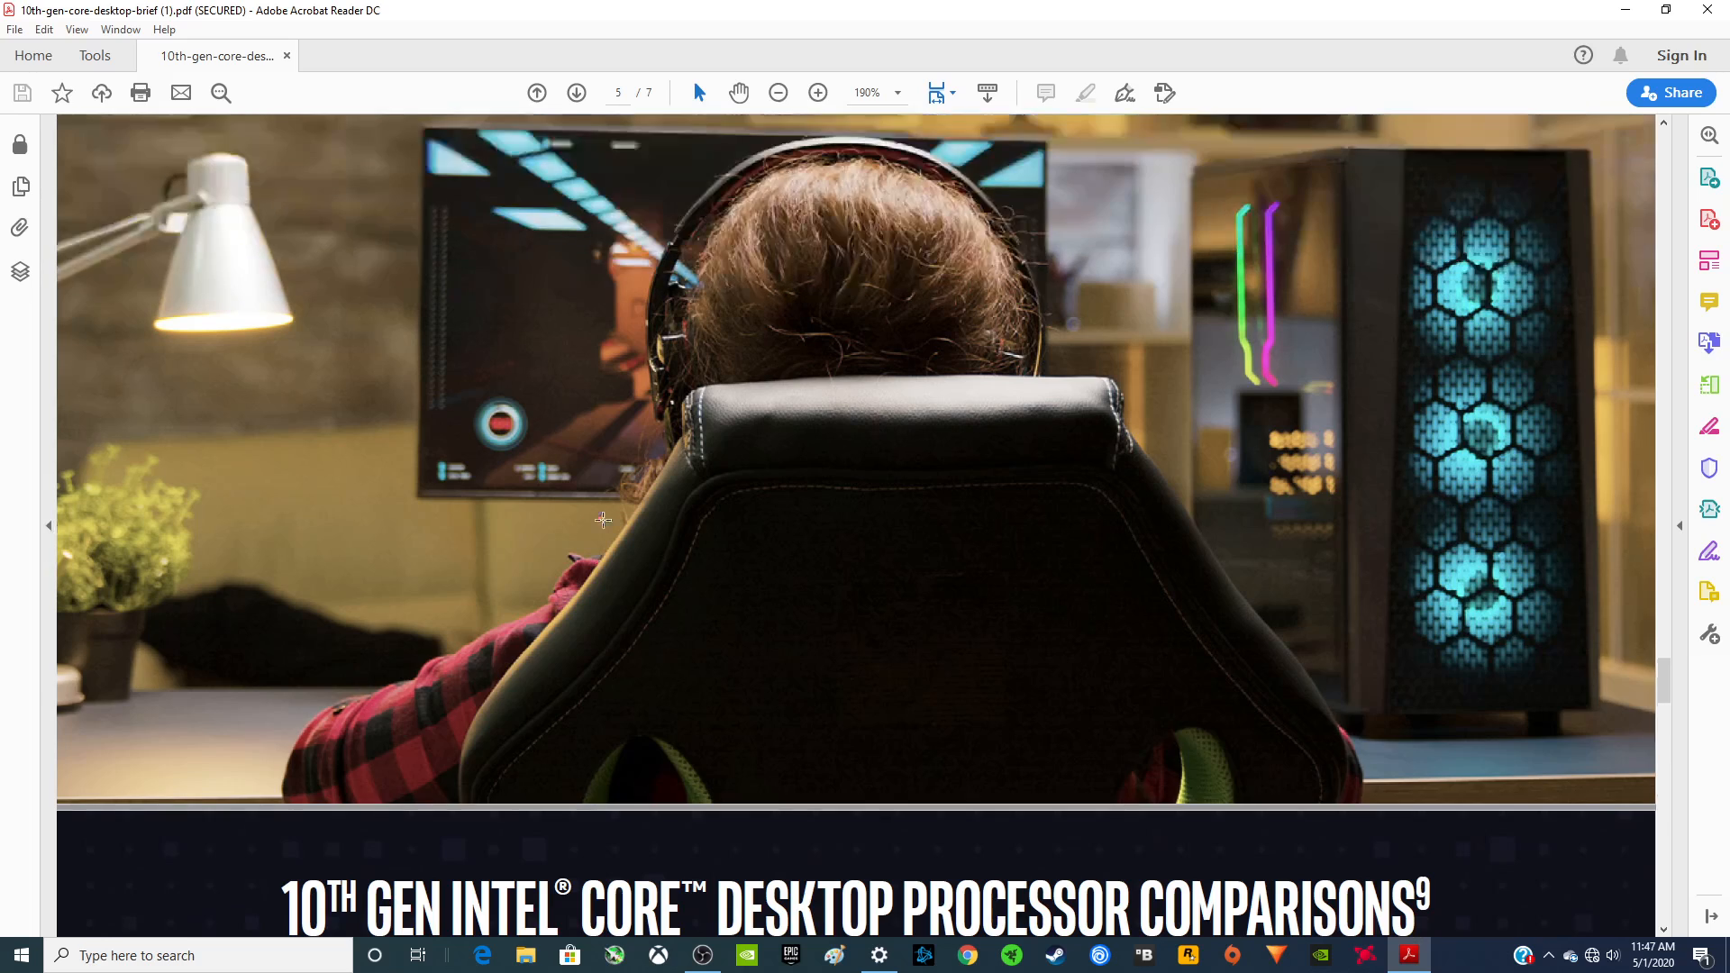
scroll("down", 3)
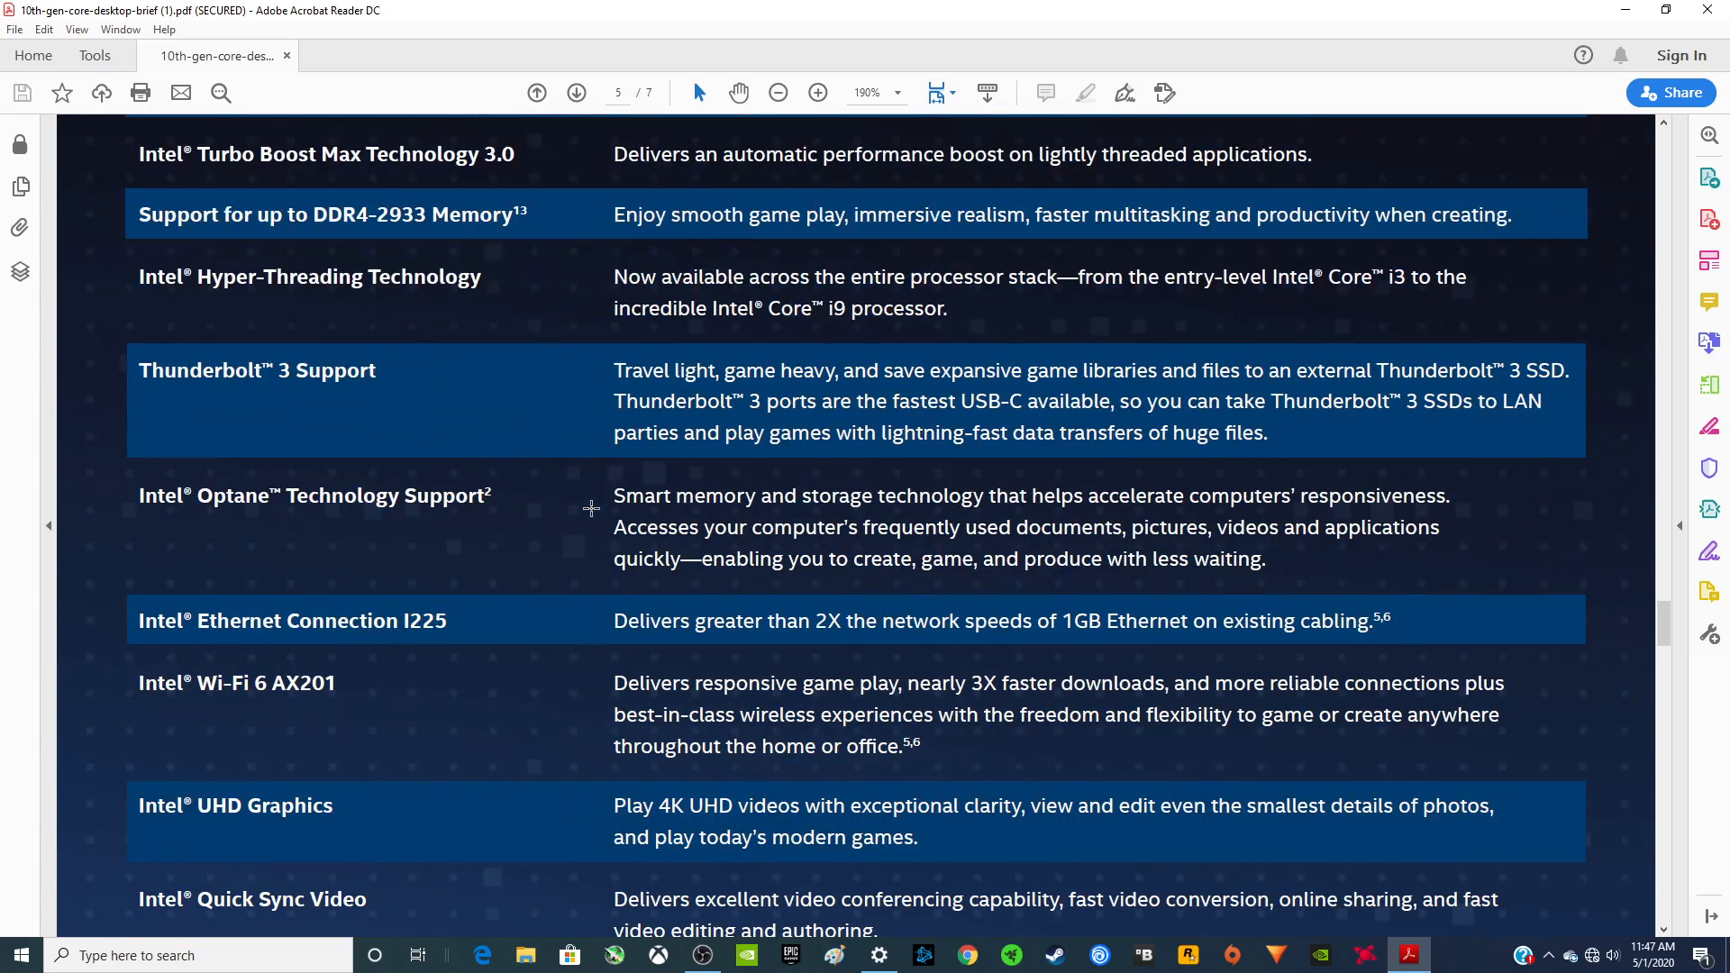